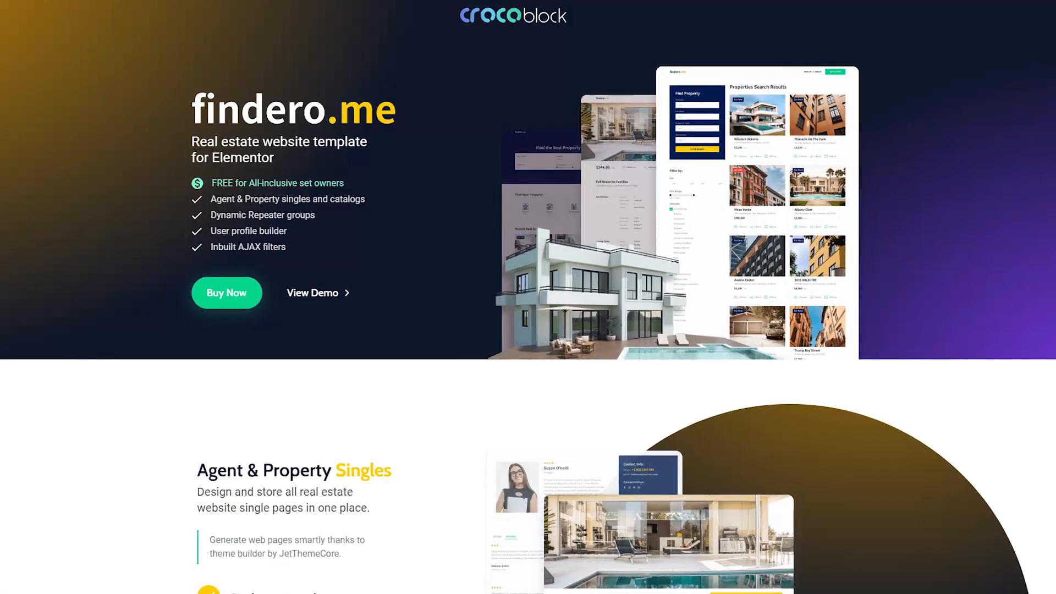
Step: Go to JetEngine Listings to view the ten existing listing items
{"action": "scroll", "scroll_direction": "down", "scroll_amount": 3}
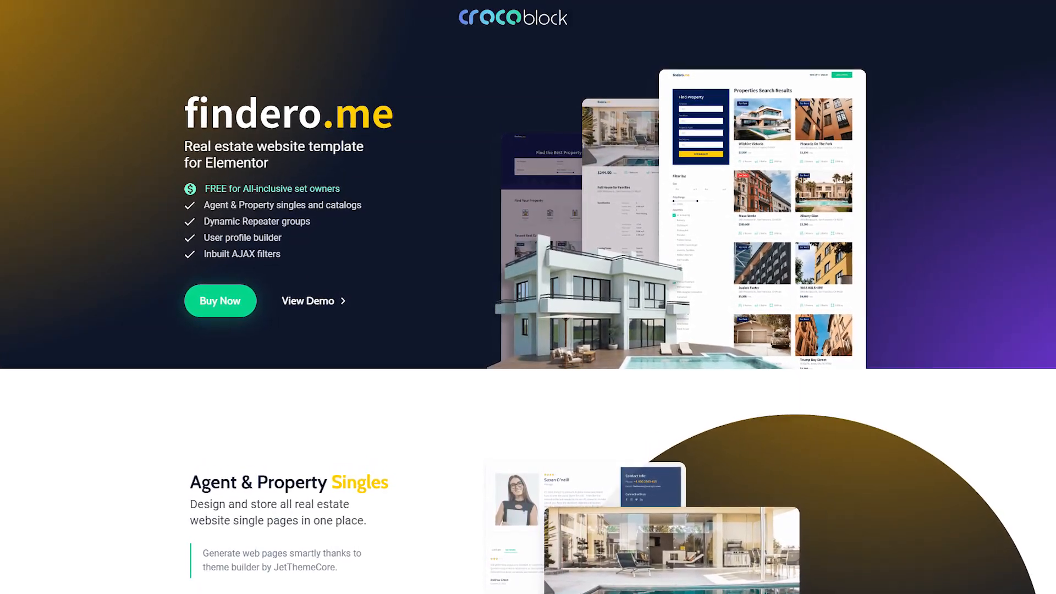
{"action": "scroll", "scroll_direction": "down", "scroll_amount": 3}
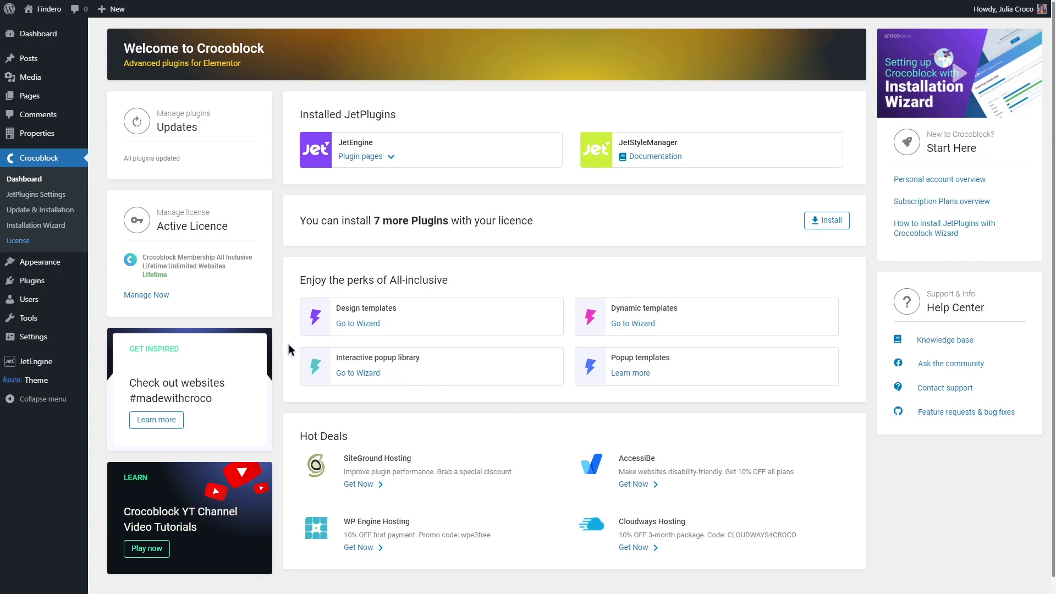
{"action": "mouse_move", "coordinate": [37, 362]}
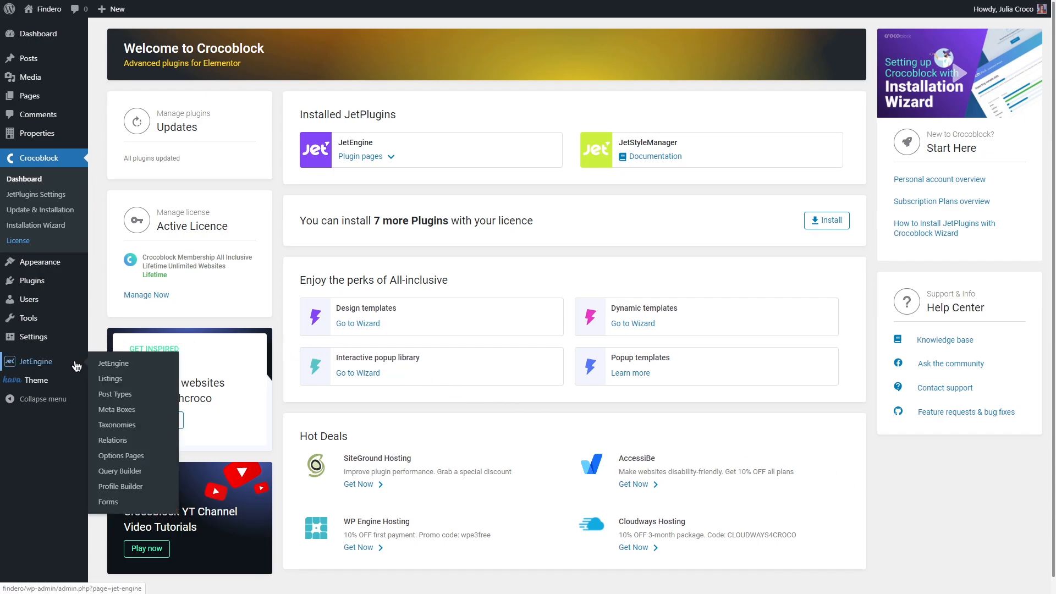
{"action": "left_click", "coordinate": [110, 377]}
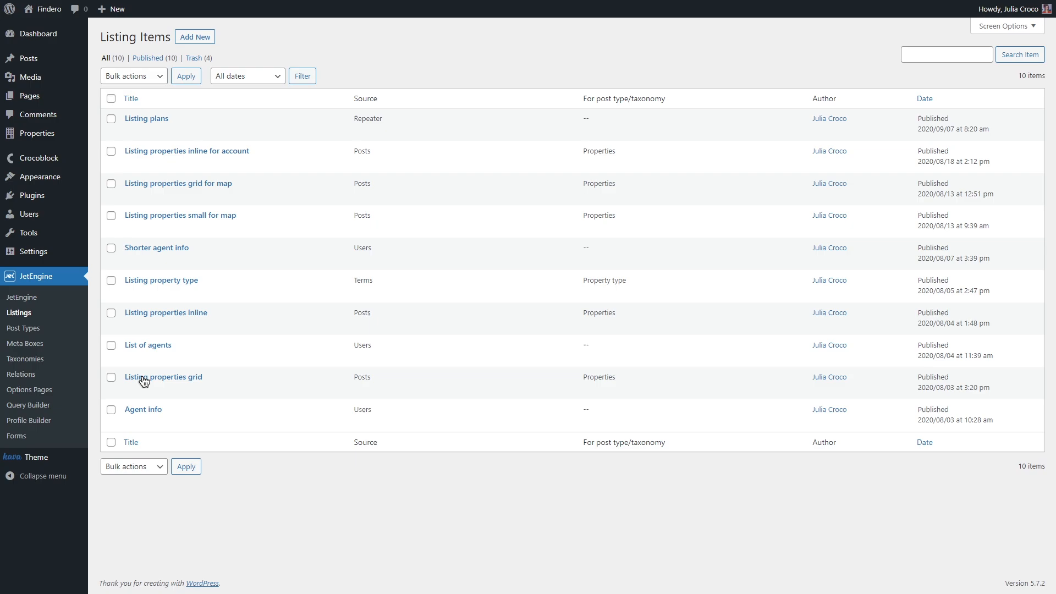
Step: Start a new listing item and set its listing source to Query Builder
{"action": "left_click", "coordinate": [194, 36]}
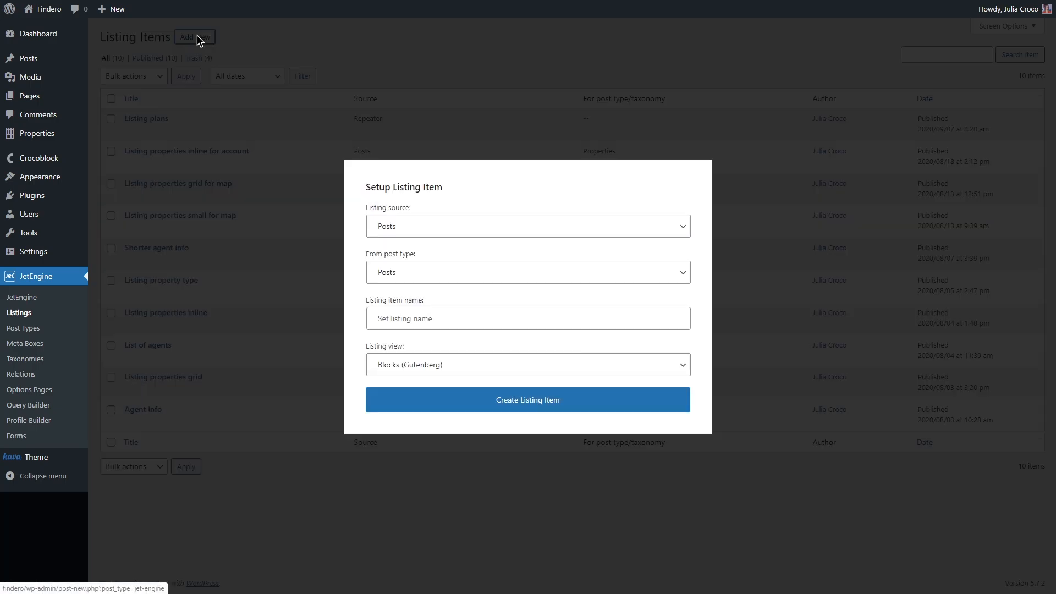
{"action": "mouse_move", "coordinate": [352, 138]}
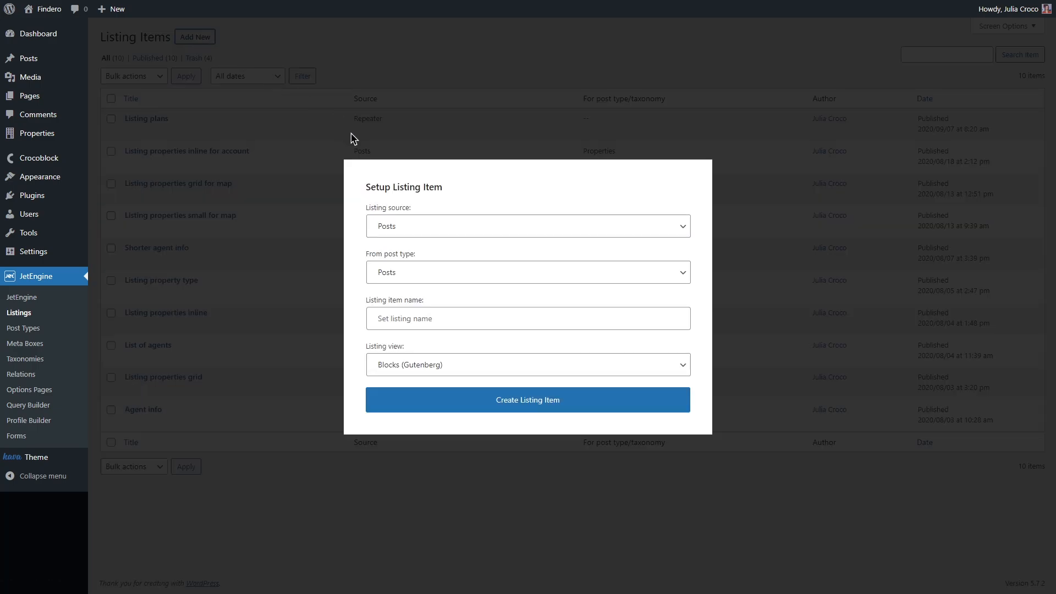
{"action": "left_click", "coordinate": [527, 225]}
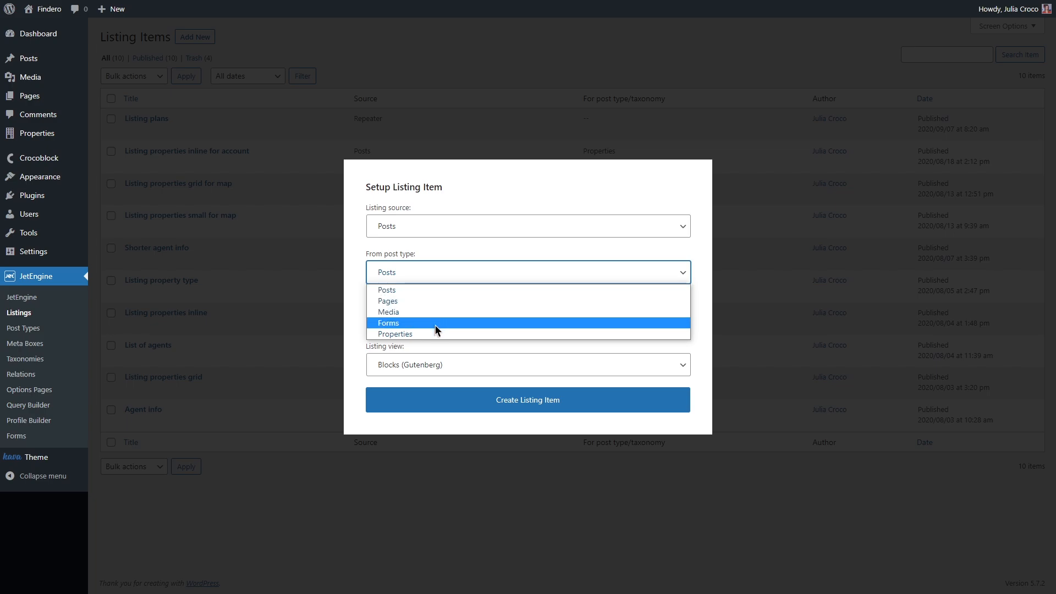
{"action": "mouse_move", "coordinate": [437, 333]}
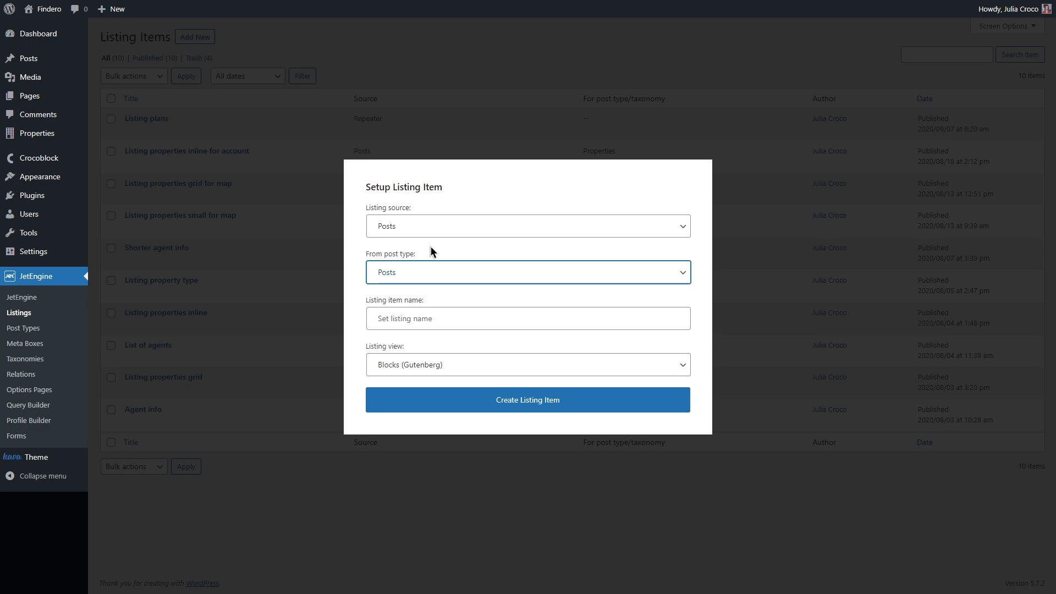
{"action": "left_click", "coordinate": [528, 225]}
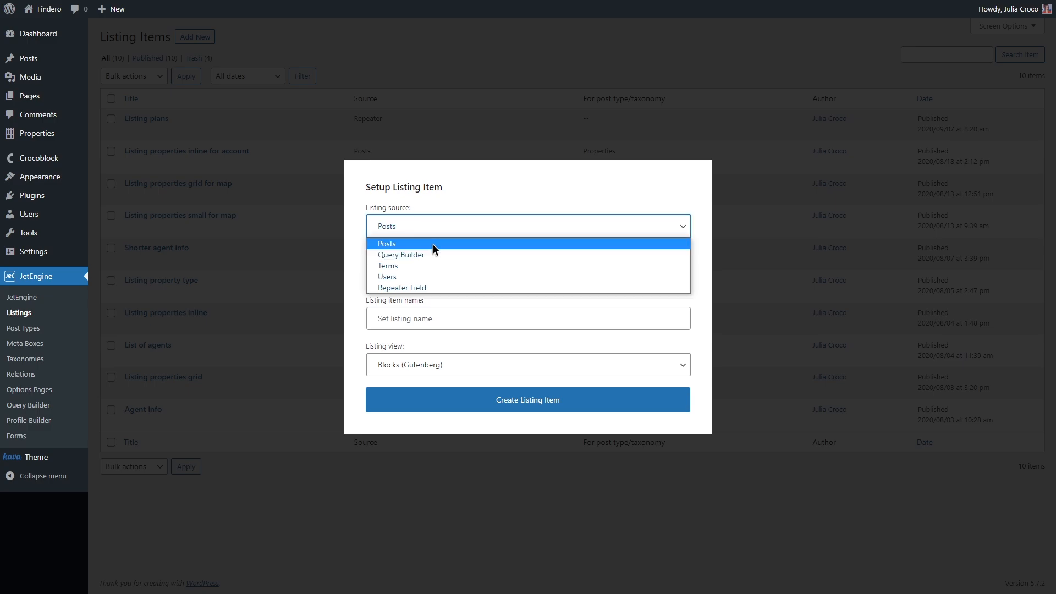
{"action": "left_click", "coordinate": [401, 255]}
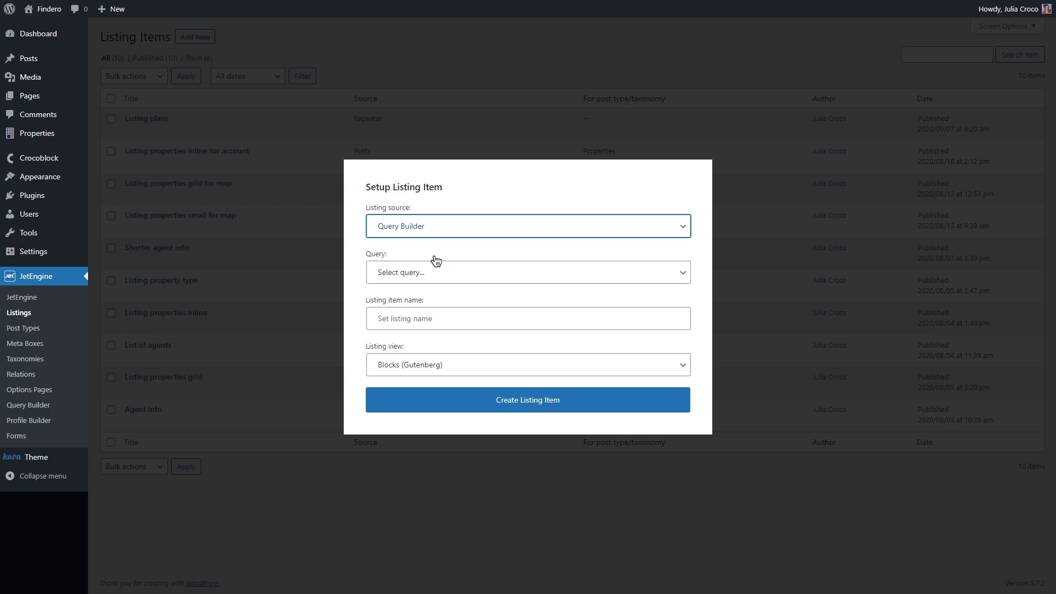
{"action": "mouse_move", "coordinate": [436, 233]}
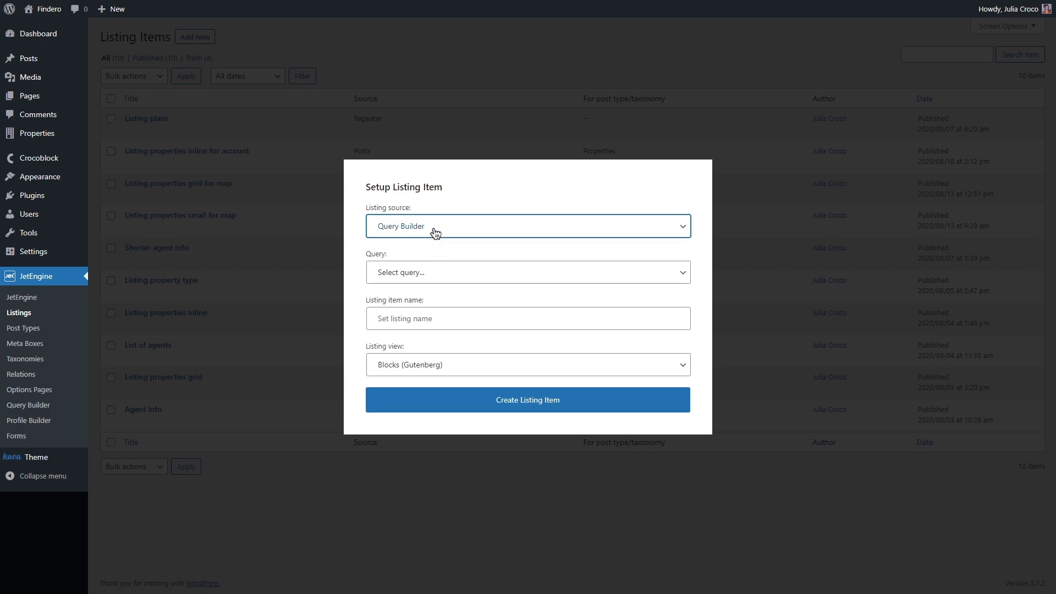
Step: Try Terms and Users as the listing source, then settle on Repeater Field
{"action": "left_click", "coordinate": [528, 225]}
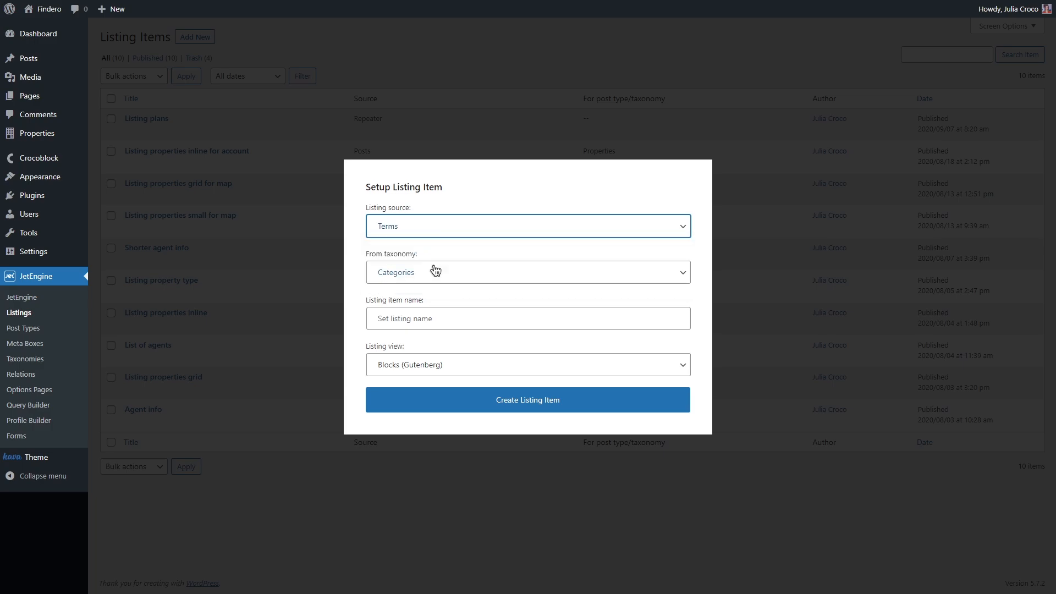
{"action": "left_click", "coordinate": [527, 271]}
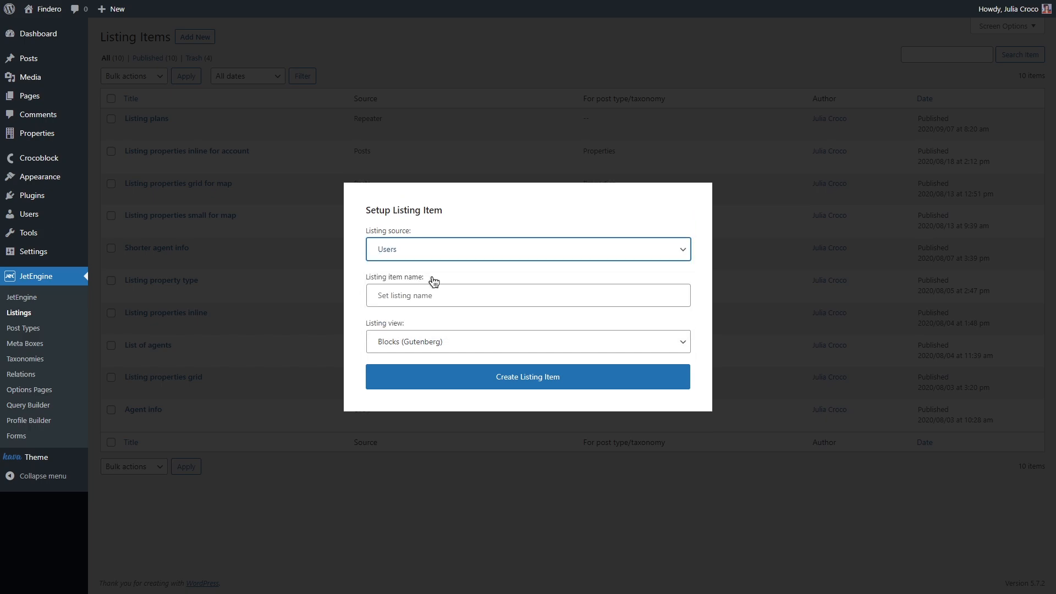
{"action": "left_click", "coordinate": [528, 248]}
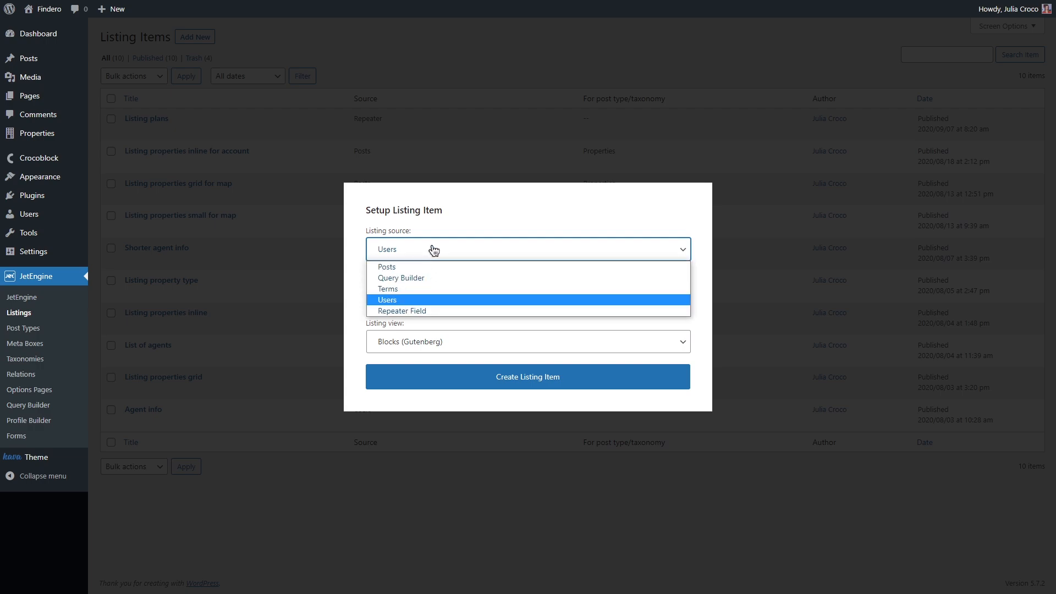
{"action": "mouse_move", "coordinate": [441, 311]}
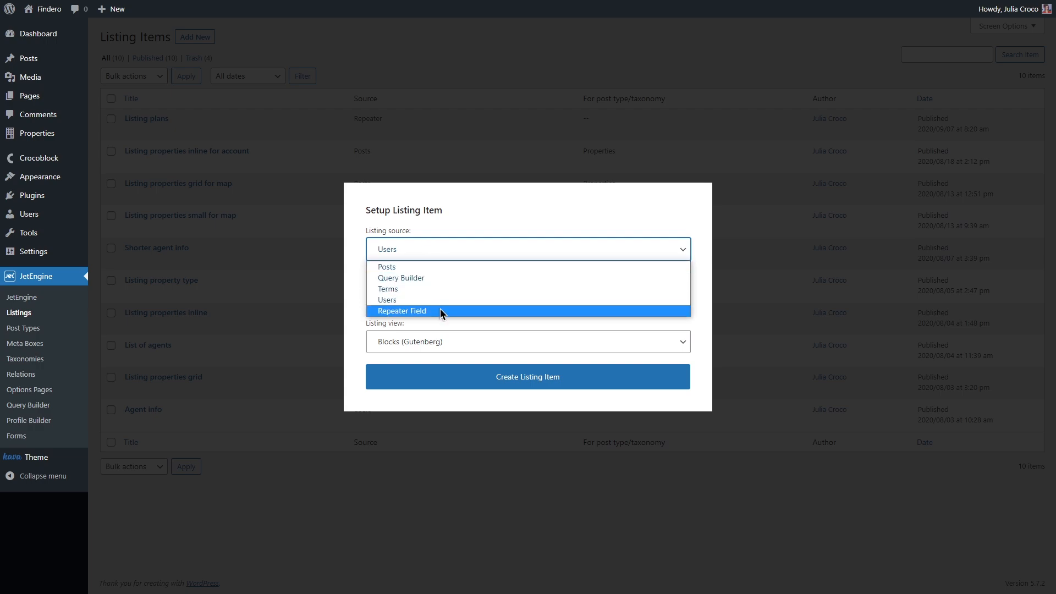
{"action": "left_click", "coordinate": [401, 310]}
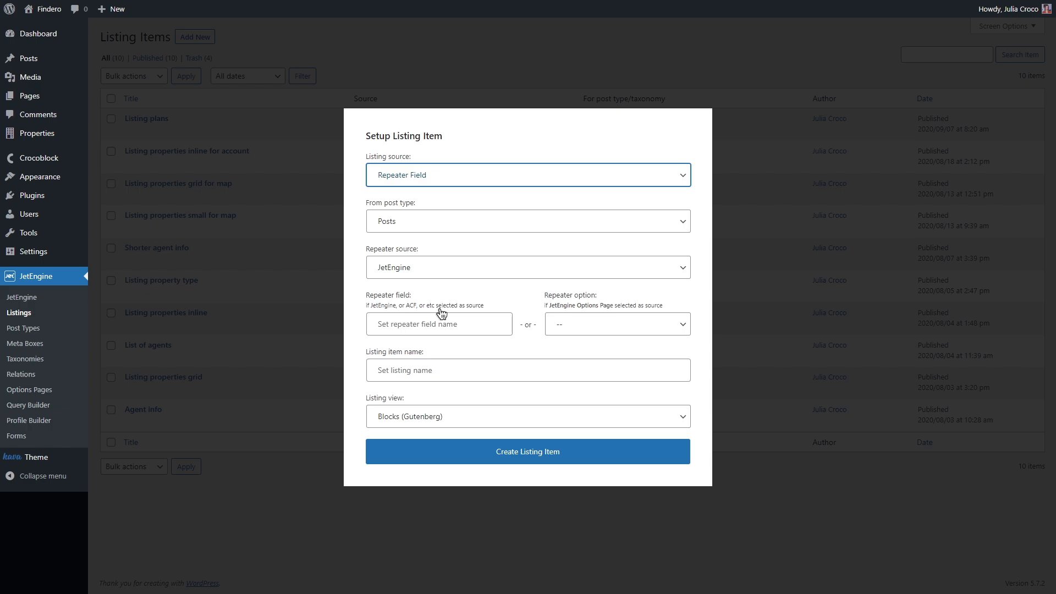
{"action": "left_click", "coordinate": [528, 174]}
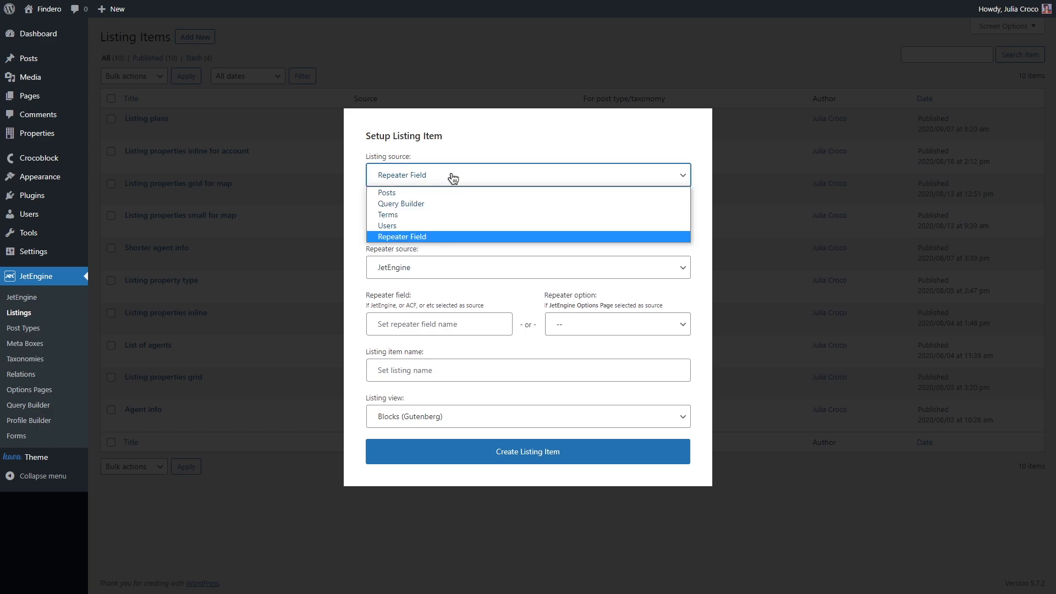
Step: Create the 'Listing template for property type' listing from Property type taxonomy terms
{"action": "left_click", "coordinate": [387, 214]}
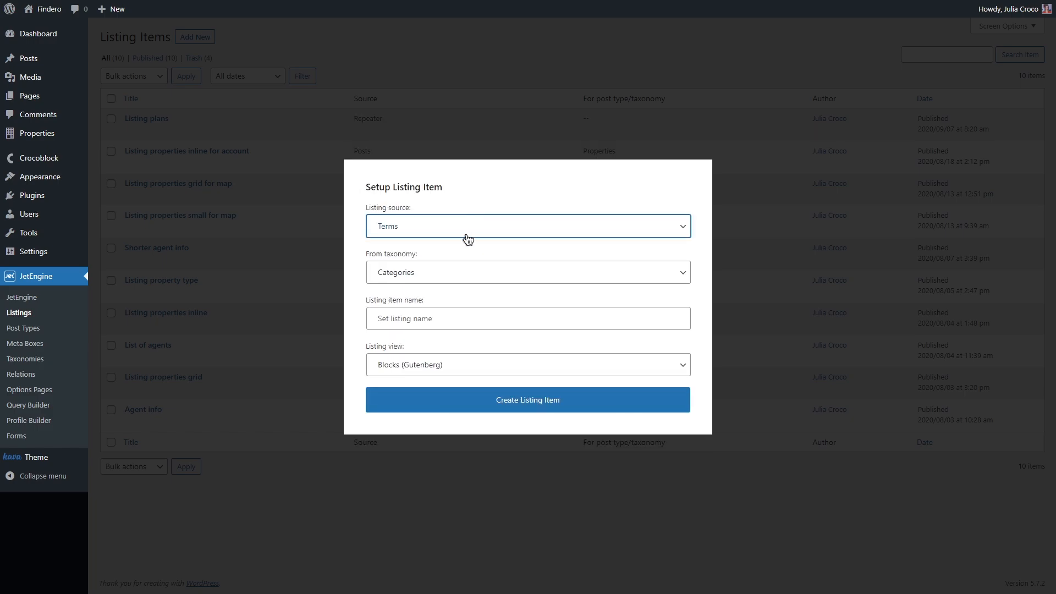
{"action": "left_click", "coordinate": [527, 273]}
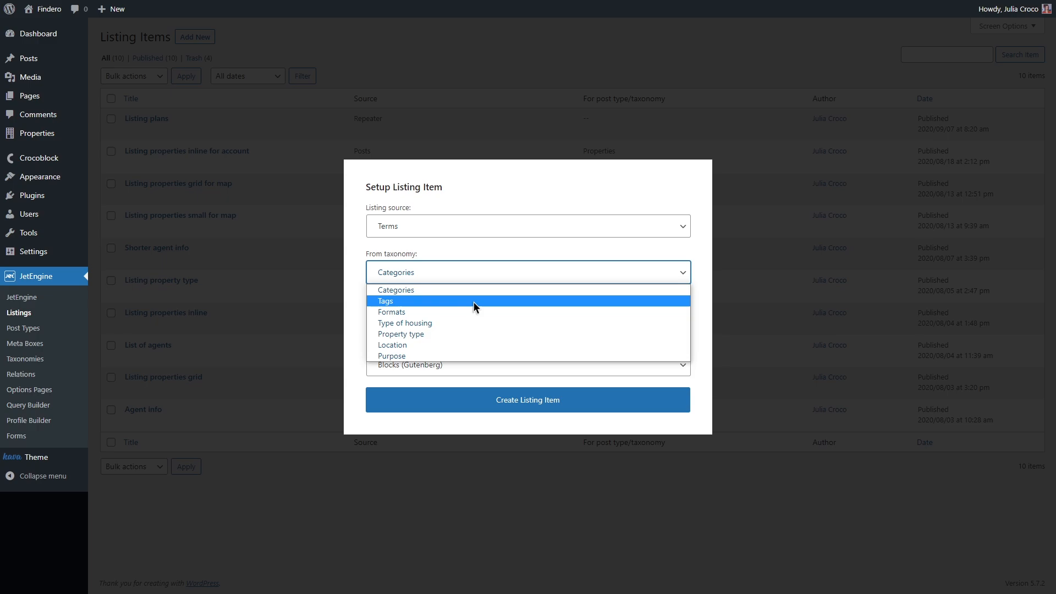
{"action": "left_click", "coordinate": [399, 334]}
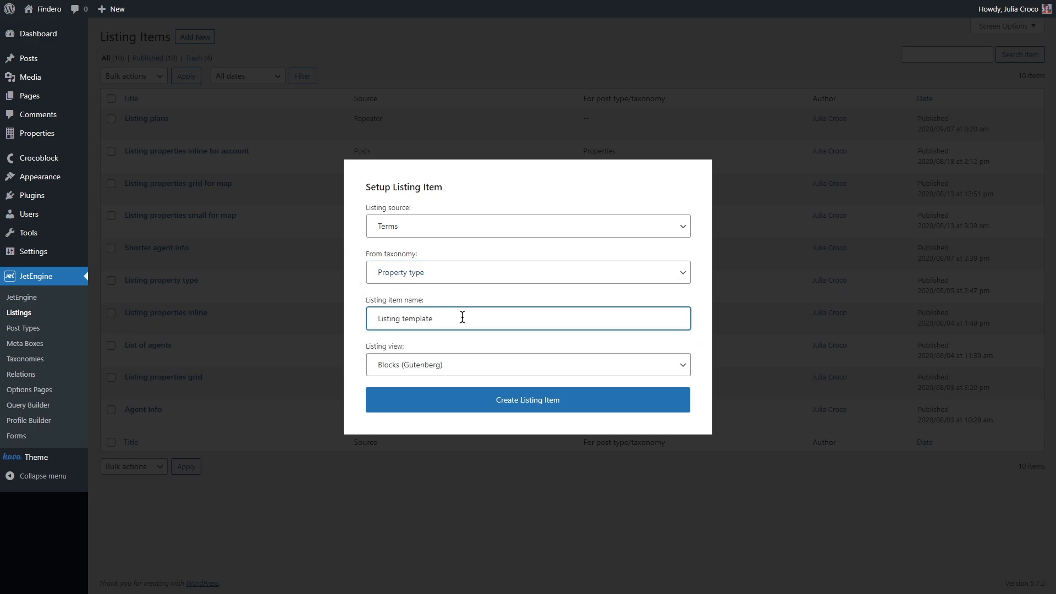
{"action": "left_click", "coordinate": [527, 399]}
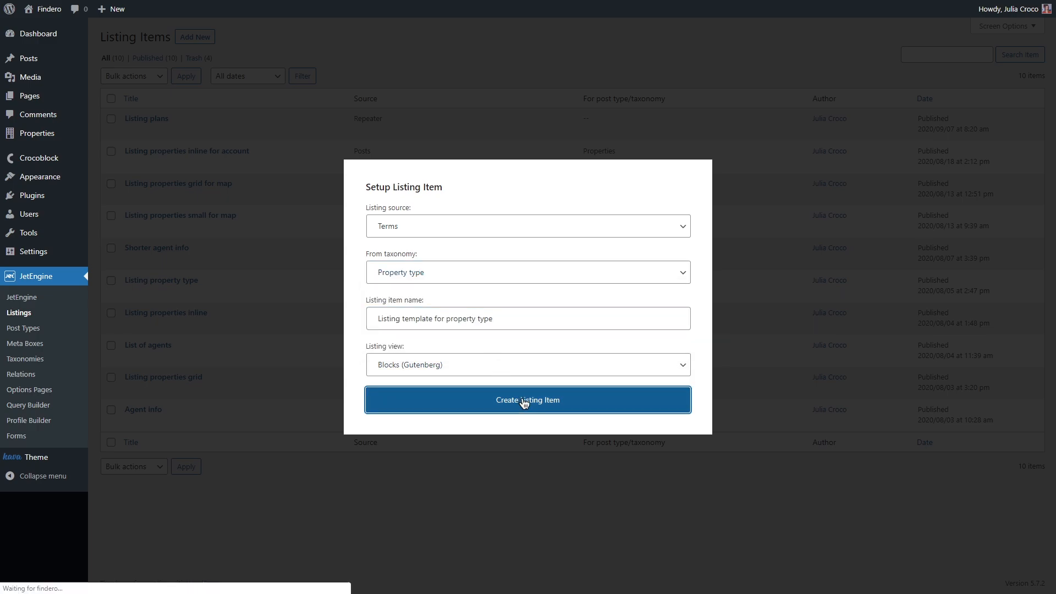
{"action": "left_click", "coordinate": [528, 399]}
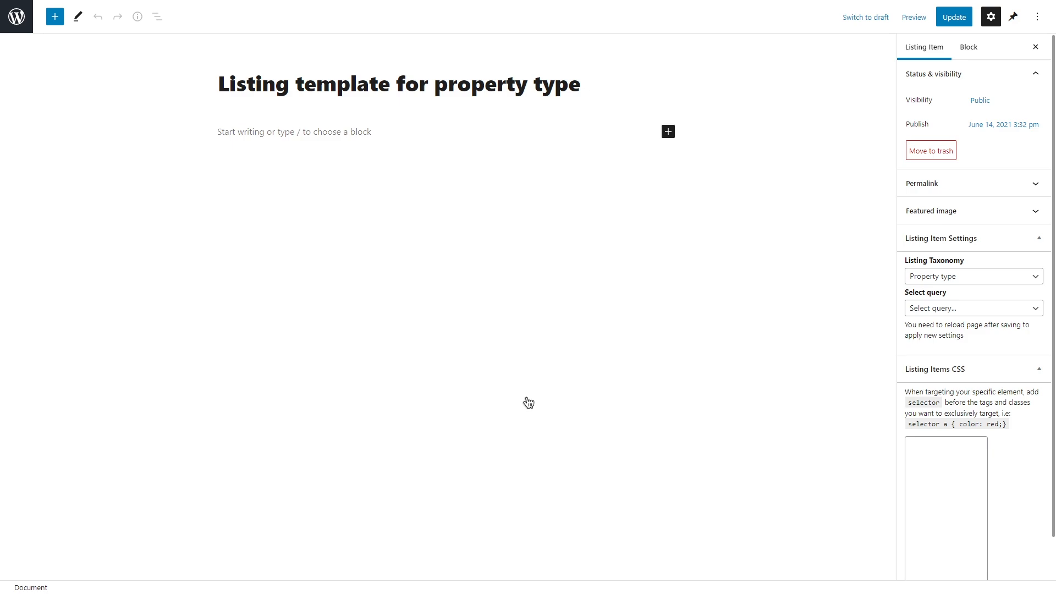
Step: Browse the block library down to the Dynamic Field and Dynamic Image blocks
{"action": "left_click", "coordinate": [54, 16]}
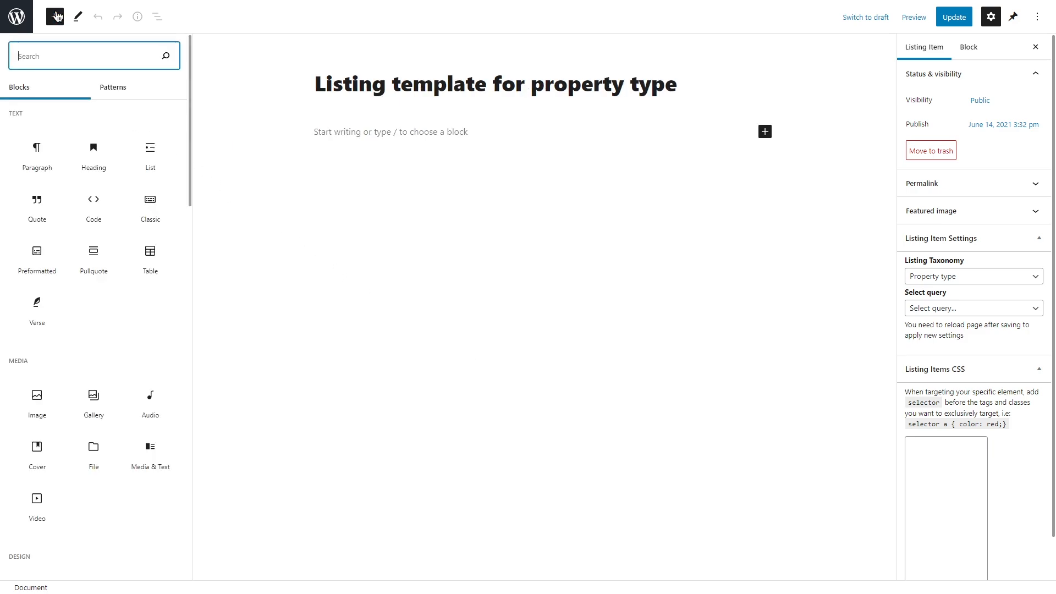
{"action": "scroll", "scroll_direction": "down", "scroll_amount": 3}
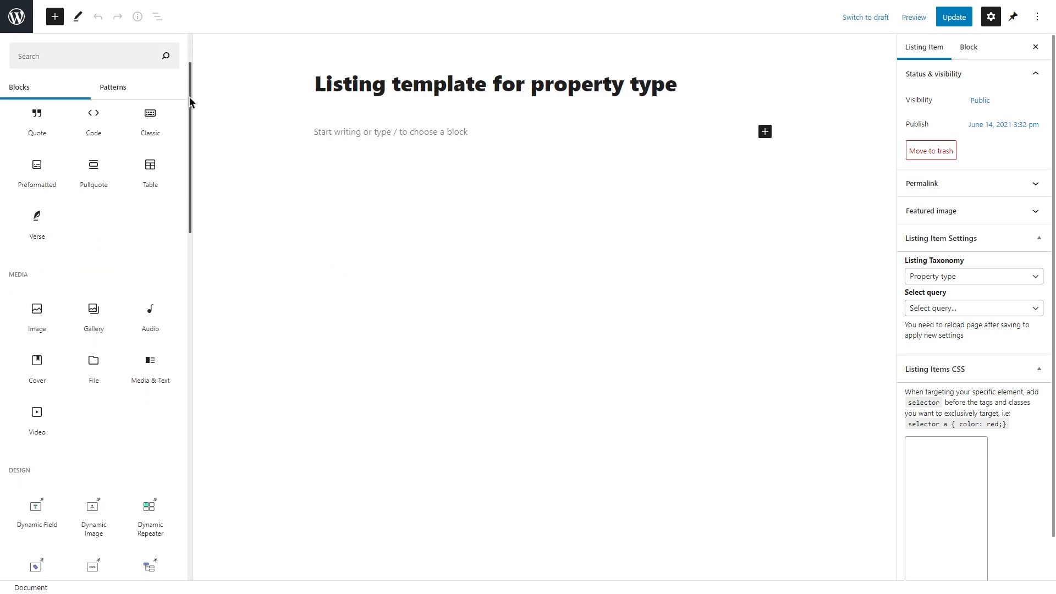
{"action": "scroll", "scroll_direction": "down", "scroll_amount": 3}
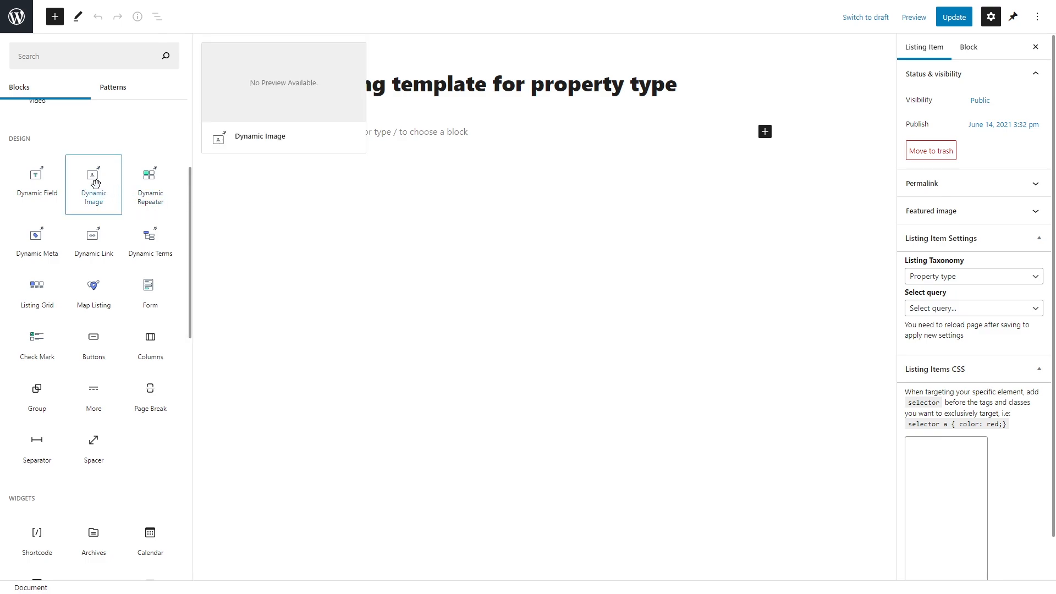
Step: Add a Dynamic Image block showing the property type's Icon
{"action": "left_click", "coordinate": [93, 185]}
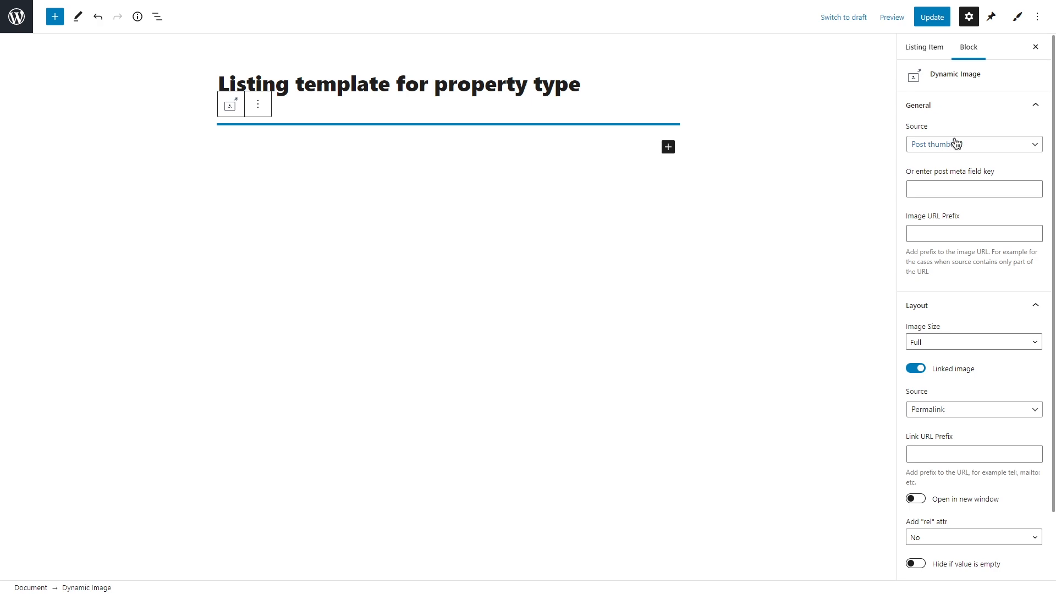
{"action": "left_click", "coordinate": [972, 144]}
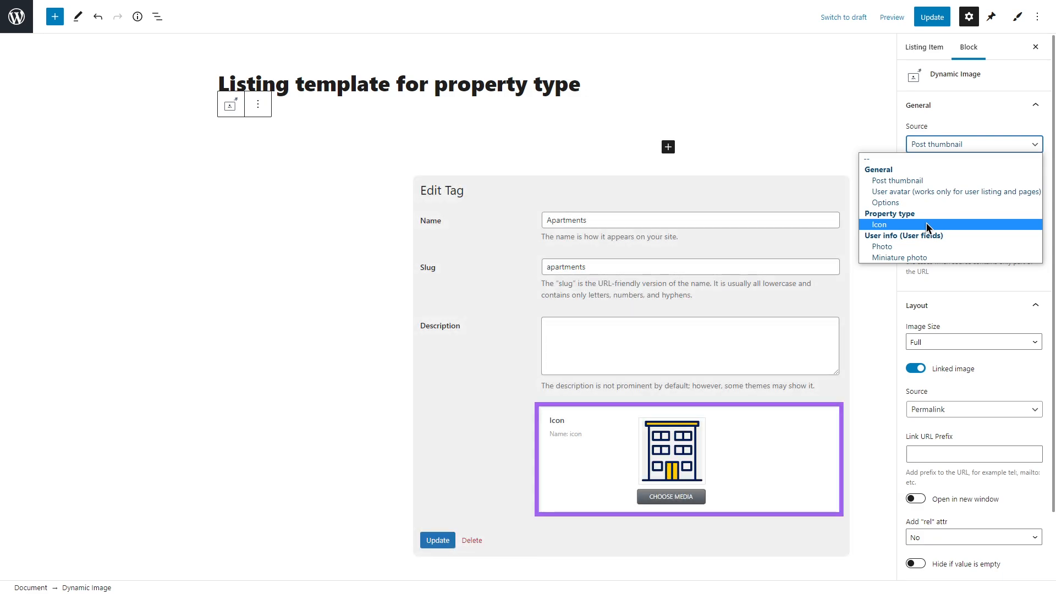
{"action": "left_click", "coordinate": [879, 224]}
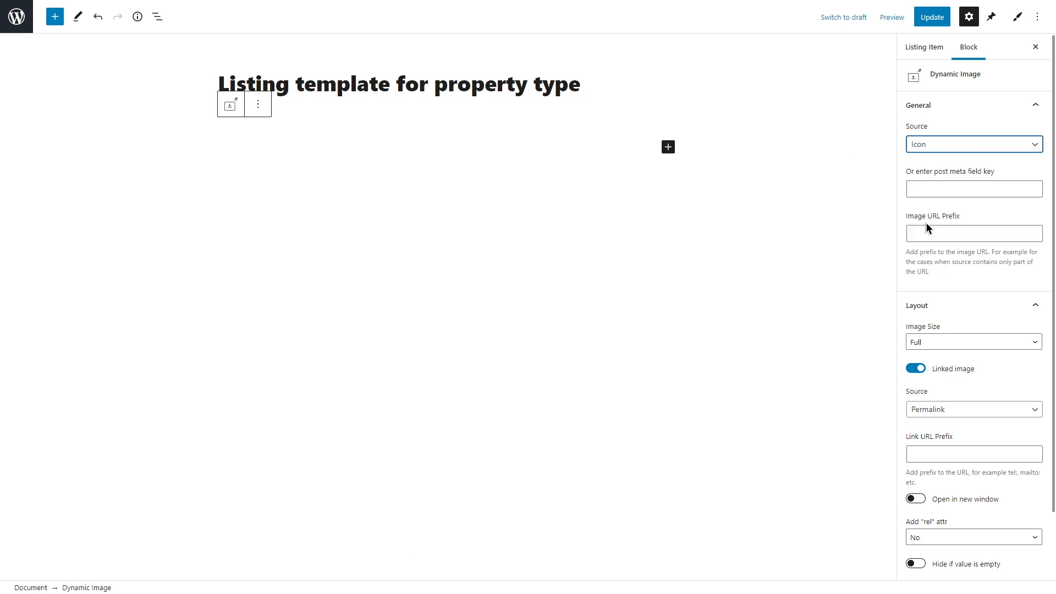
Step: Insert a Dynamic Link title beneath the icon, followed by a Dynamic Field
{"action": "left_click", "coordinate": [667, 147]}
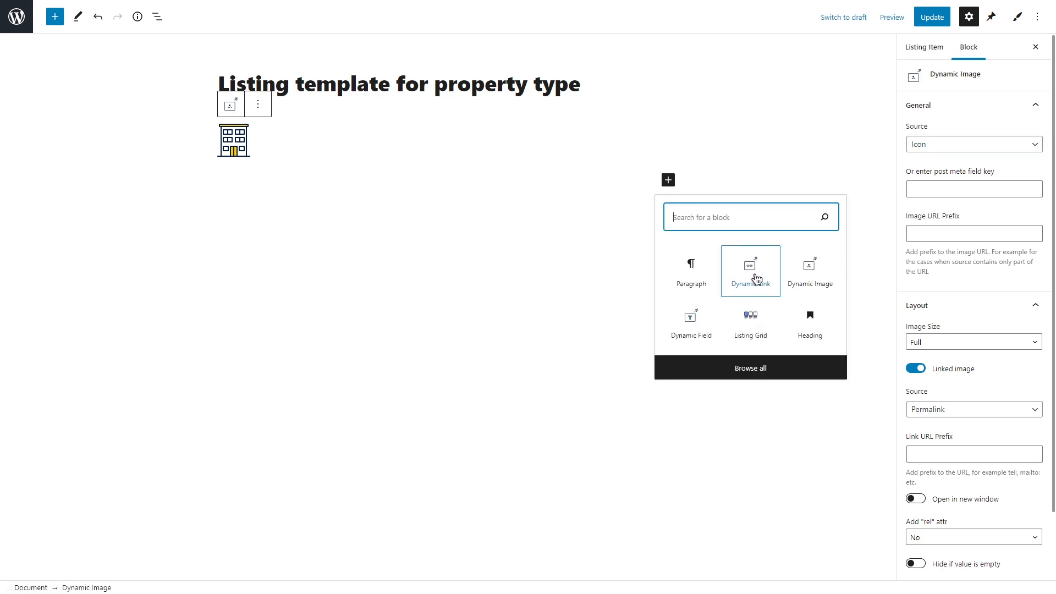
{"action": "left_click", "coordinate": [749, 271]}
{"action": "type", "text": "d"}
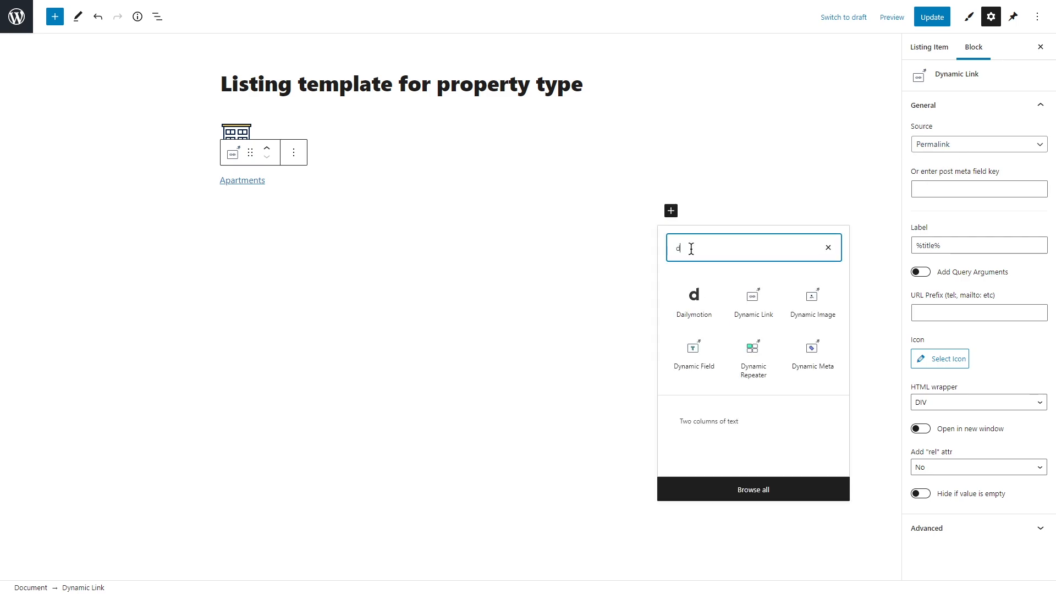
{"action": "left_click", "coordinate": [693, 351]}
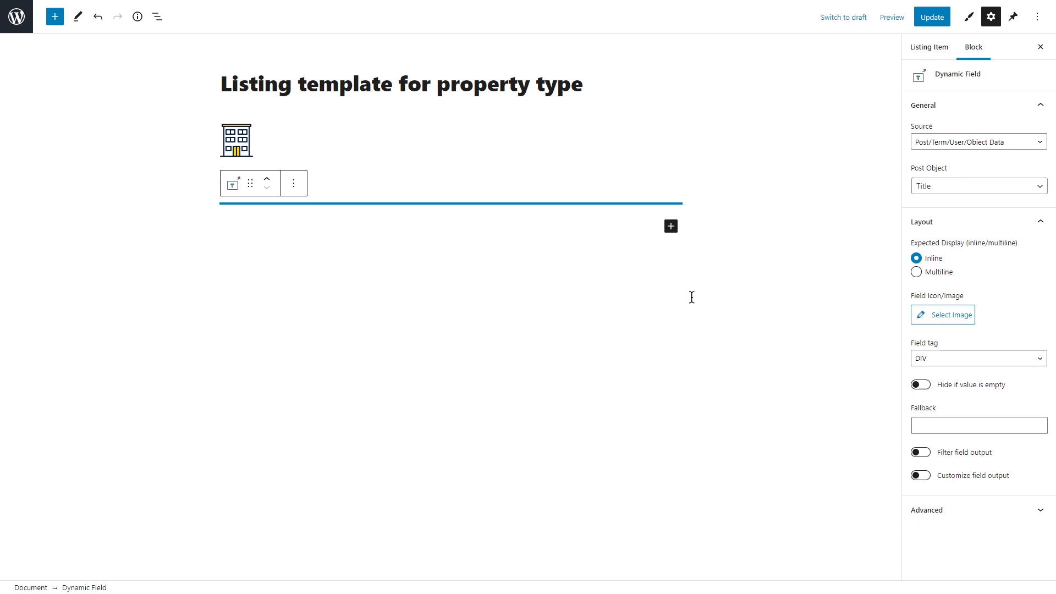
{"action": "mouse_move", "coordinate": [897, 192]}
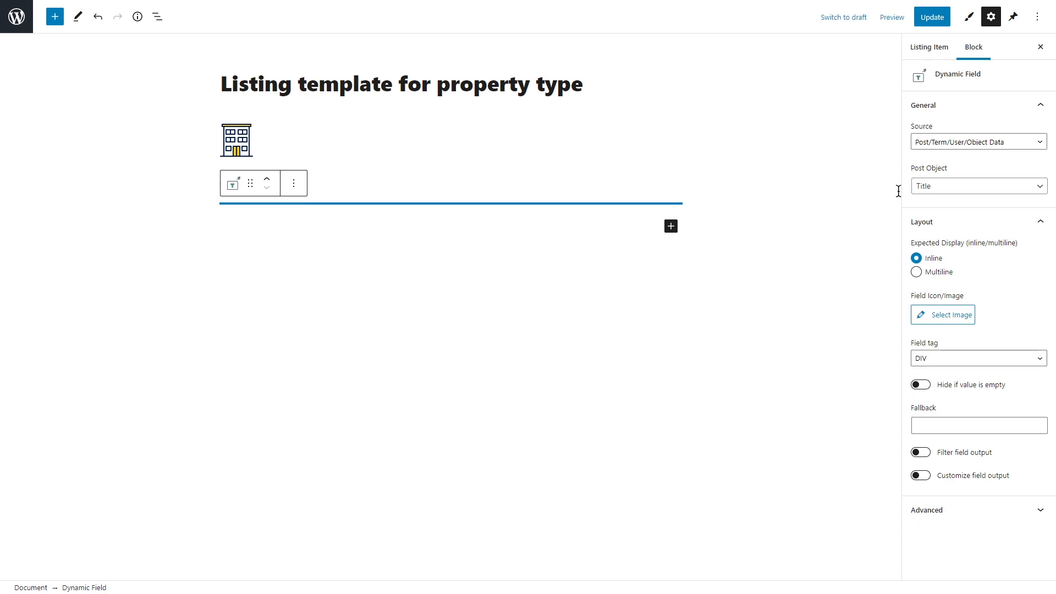
{"action": "mouse_move", "coordinate": [968, 142]}
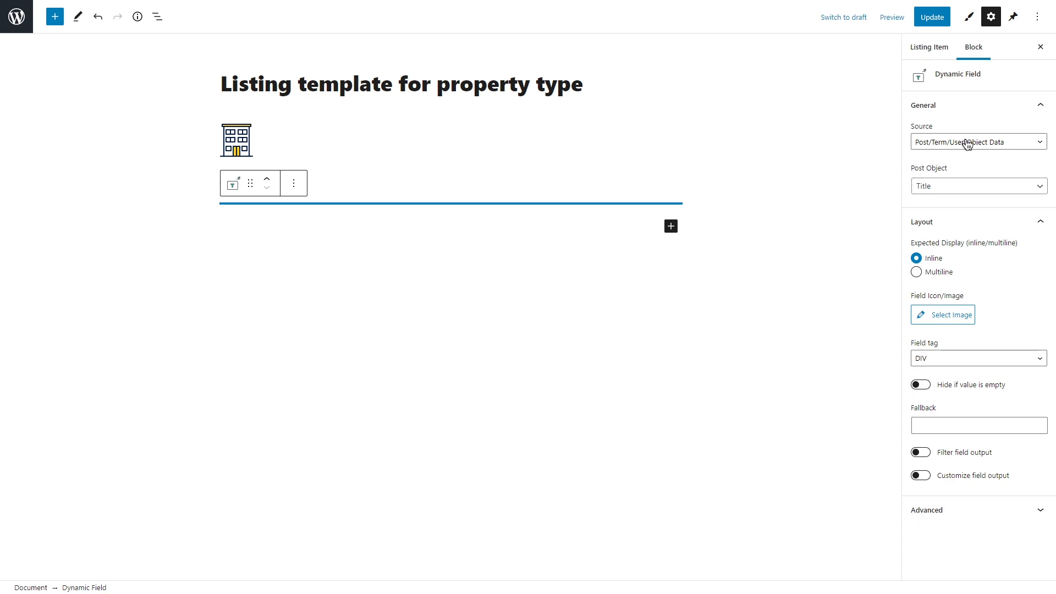
Step: Set the Dynamic Field to show the term's Posts count (11)
{"action": "left_click", "coordinate": [976, 186]}
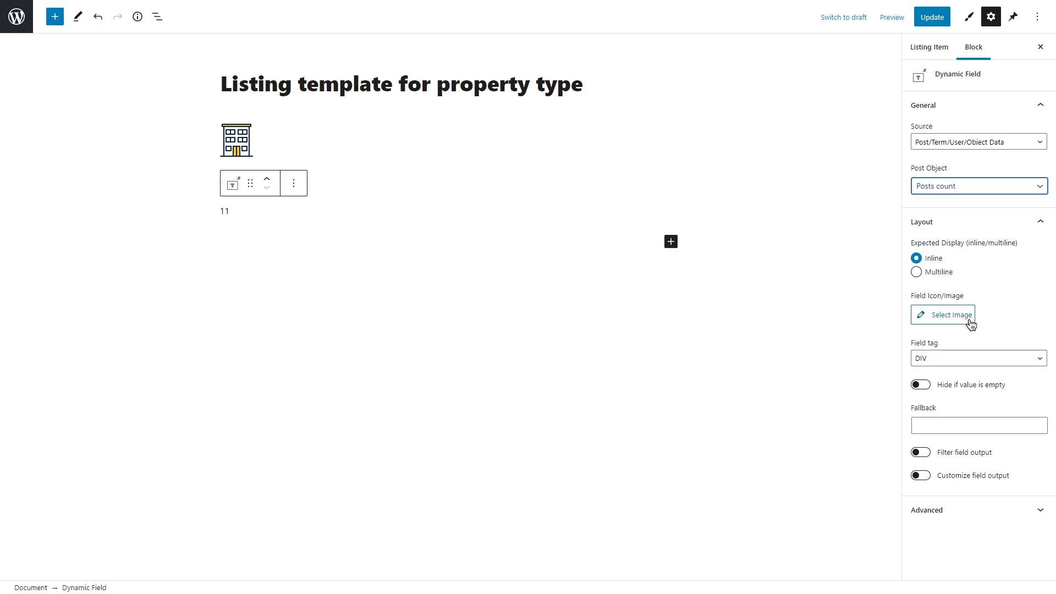
{"action": "mouse_move", "coordinate": [977, 286]}
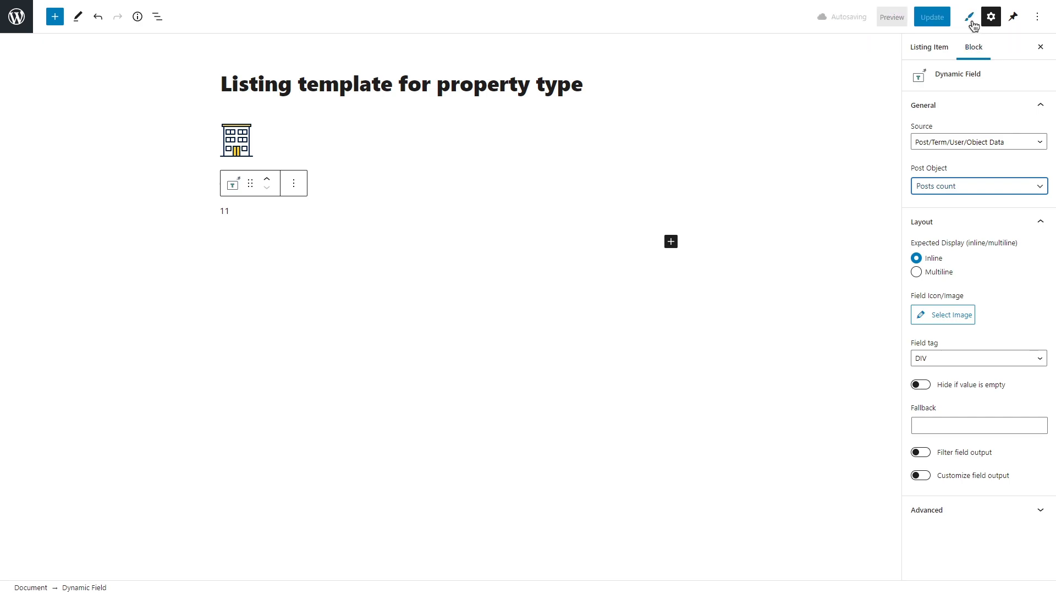
Step: Give the count field a text colour and update the property type template
{"action": "left_click", "coordinate": [969, 15]}
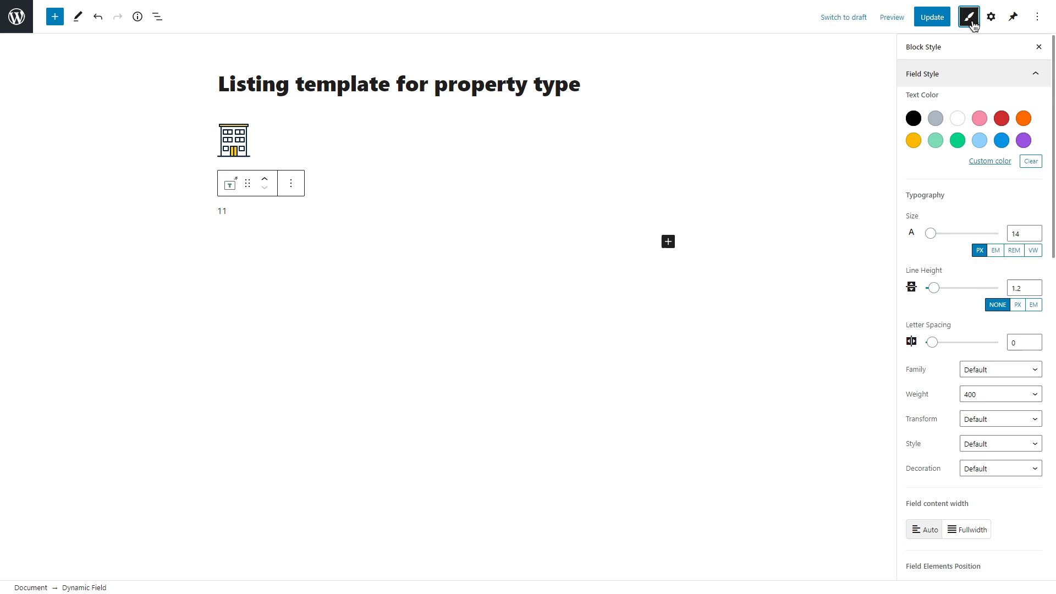
{"action": "mouse_move", "coordinate": [1002, 117]}
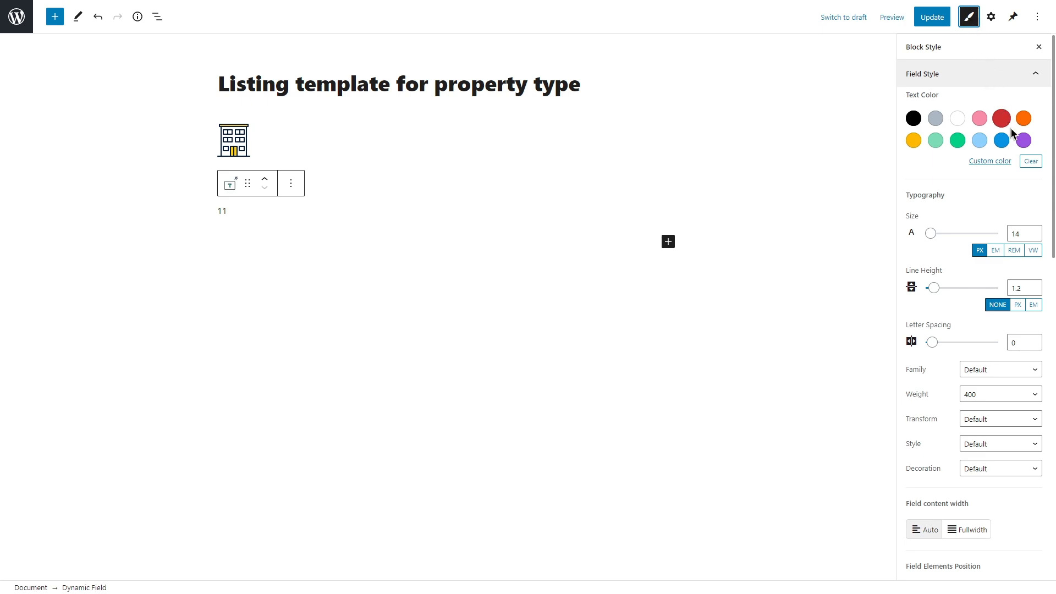
{"action": "left_click", "coordinate": [912, 140]}
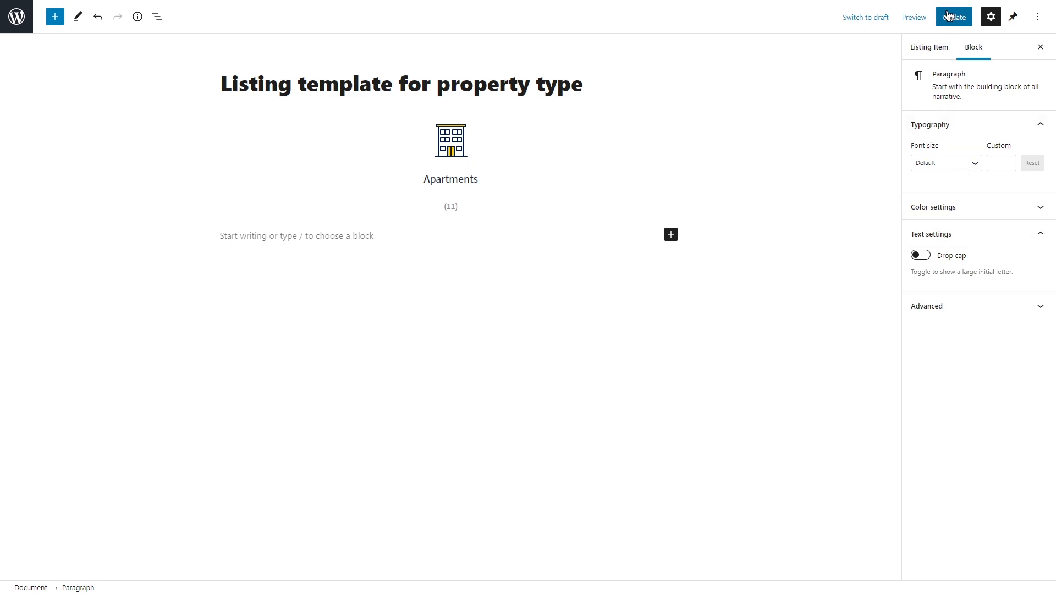
{"action": "left_click", "coordinate": [953, 16]}
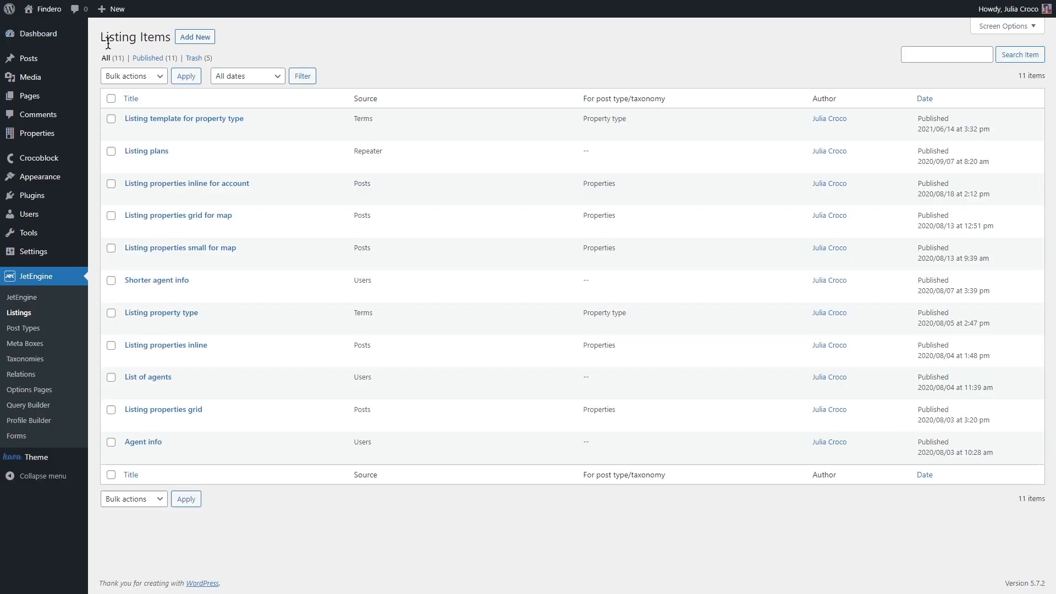
Step: Create 'Listing template for property' based on the Properties post type
{"action": "left_click", "coordinate": [195, 36]}
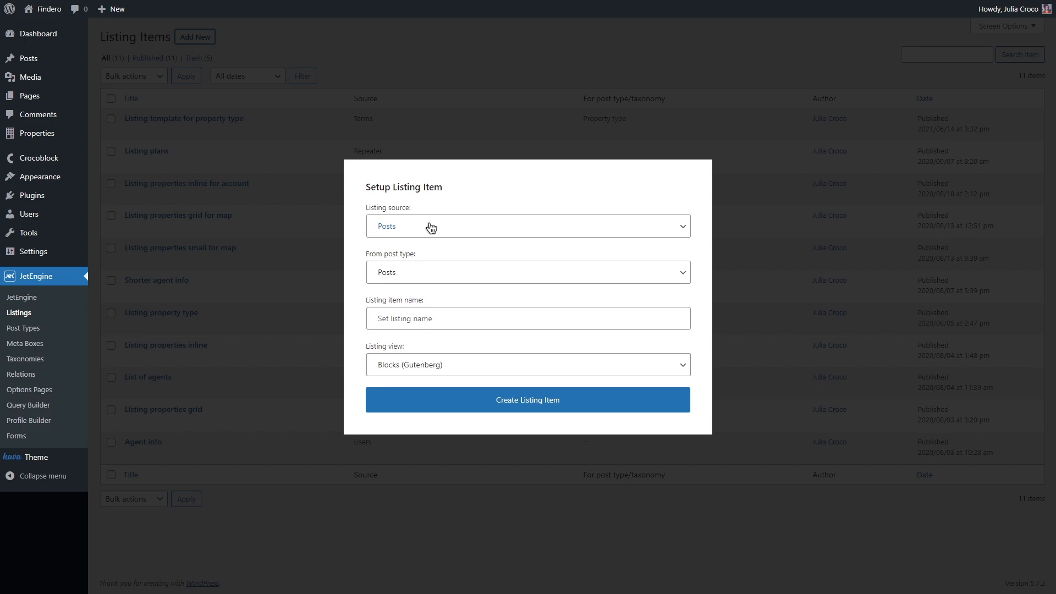
{"action": "left_click", "coordinate": [527, 272]}
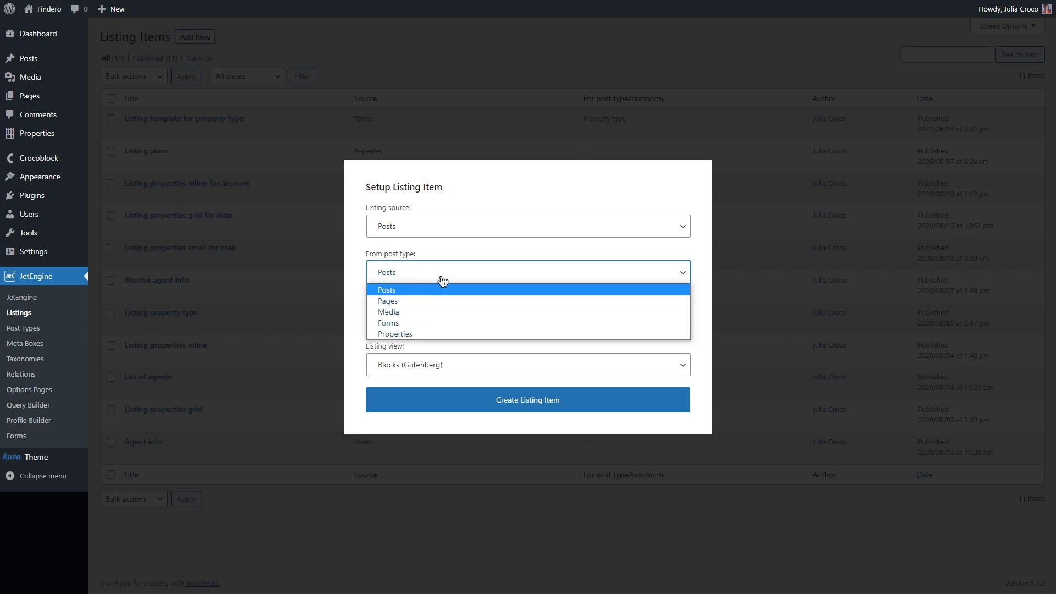
{"action": "left_click", "coordinate": [393, 334]}
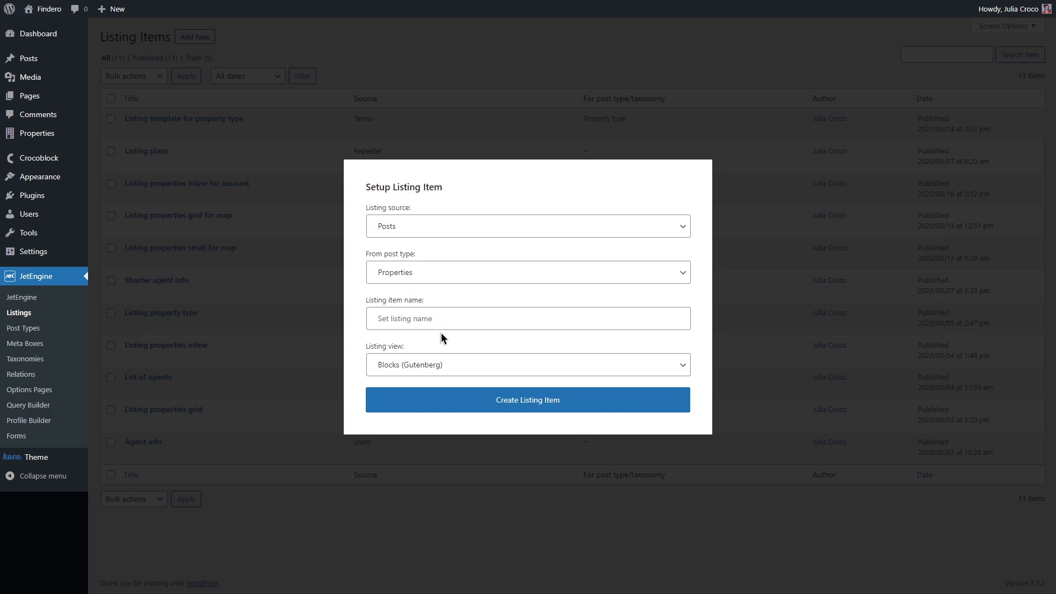
{"action": "left_click", "coordinate": [527, 399]}
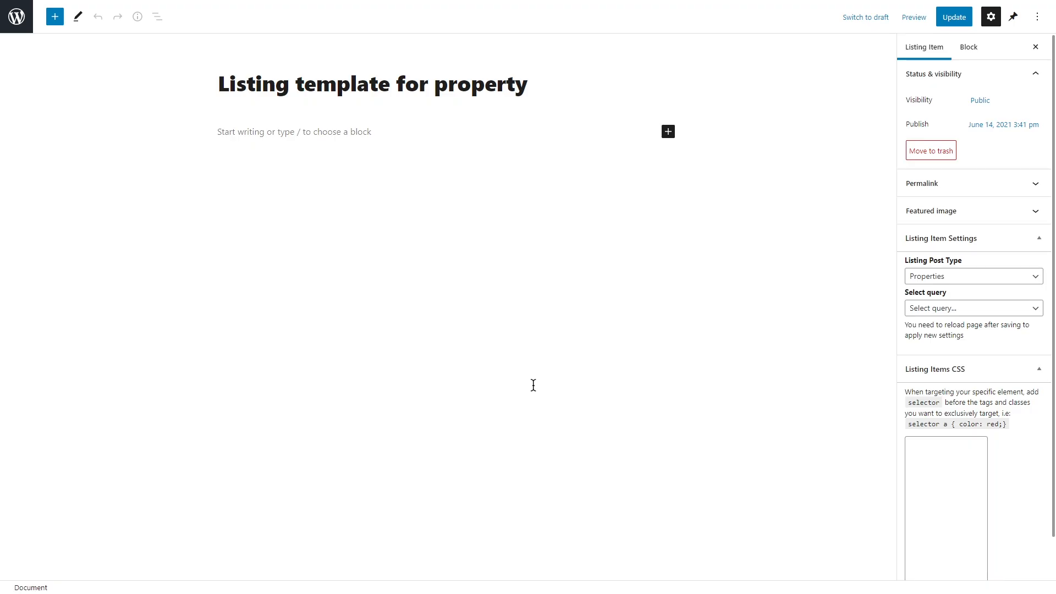
Step: Add a Medium Large property thumbnail image with a Wilshire Victoria title link below
{"action": "left_click", "coordinate": [667, 132]}
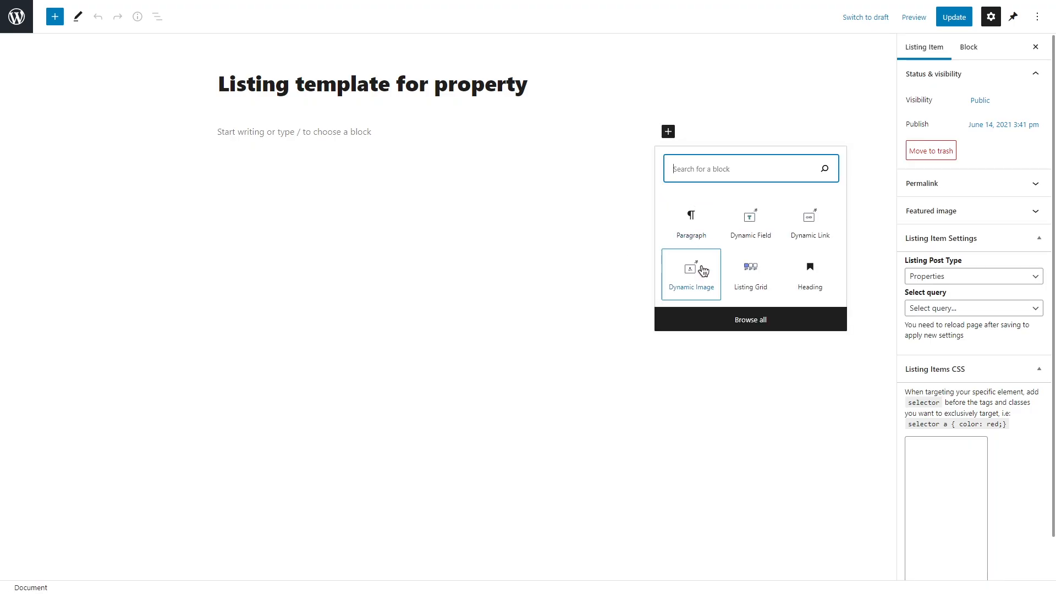
{"action": "left_click", "coordinate": [689, 270]}
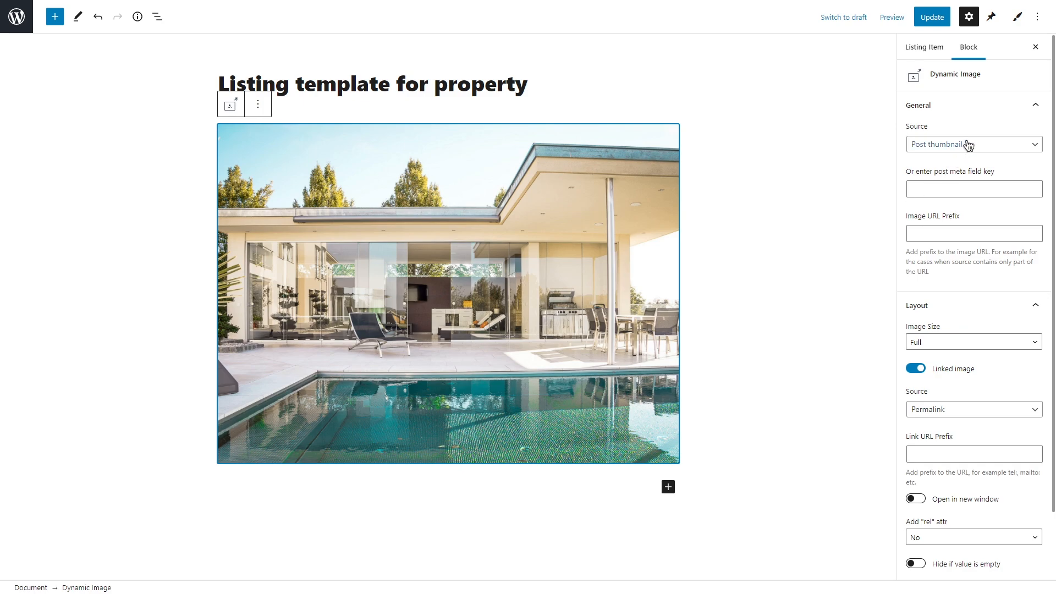
{"action": "left_click", "coordinate": [972, 342]}
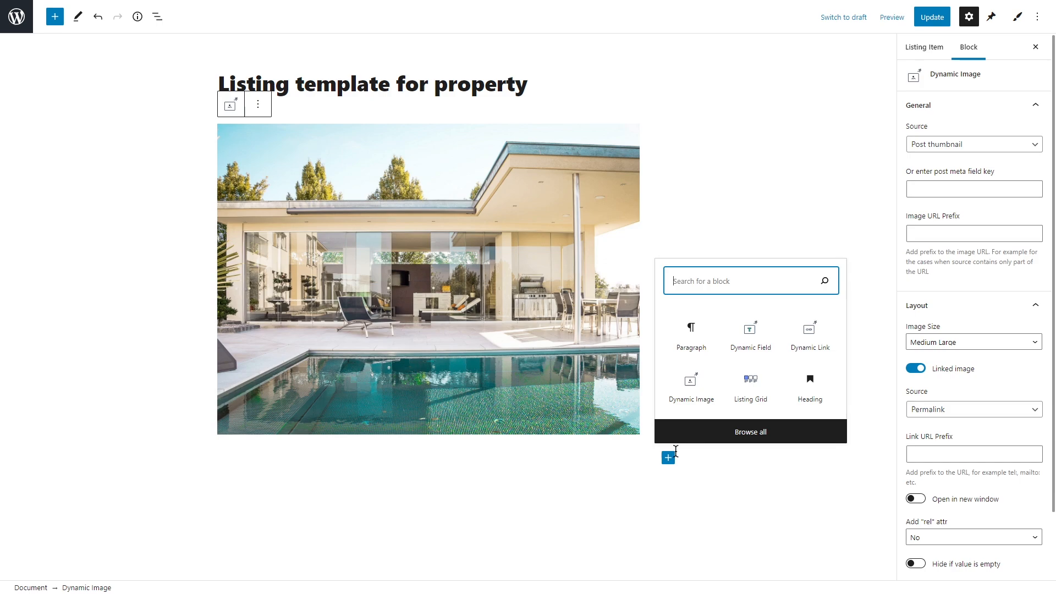
{"action": "left_click", "coordinate": [810, 330]}
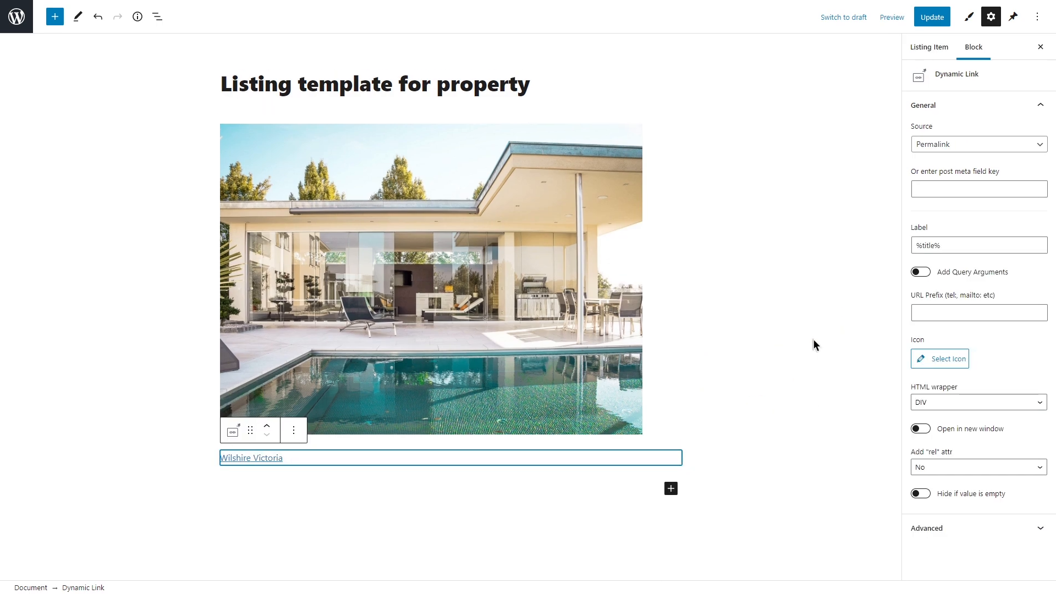
{"action": "left_click", "coordinate": [670, 488]}
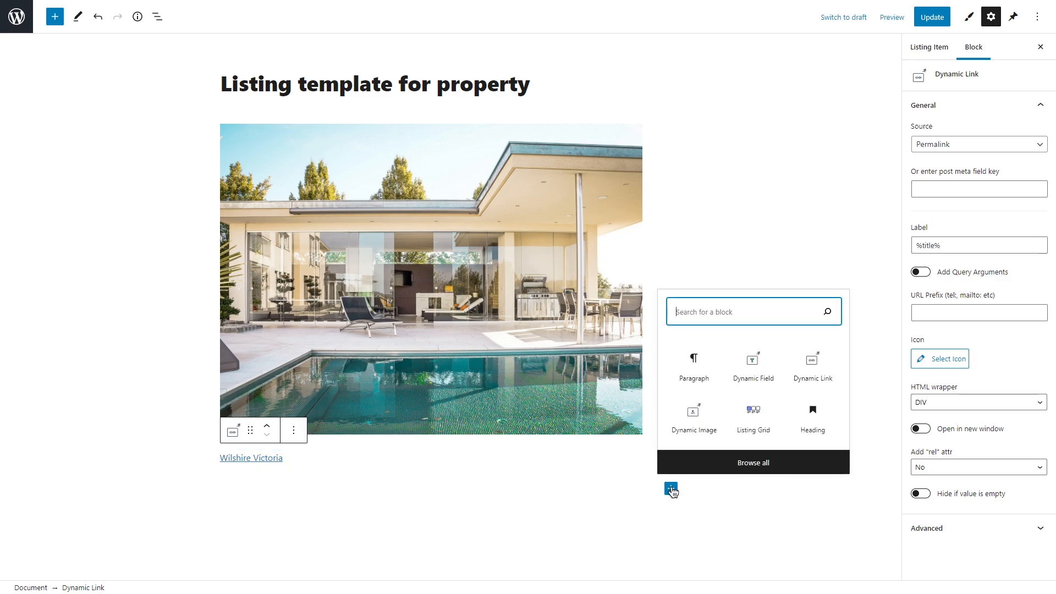
{"action": "mouse_move", "coordinate": [753, 366]}
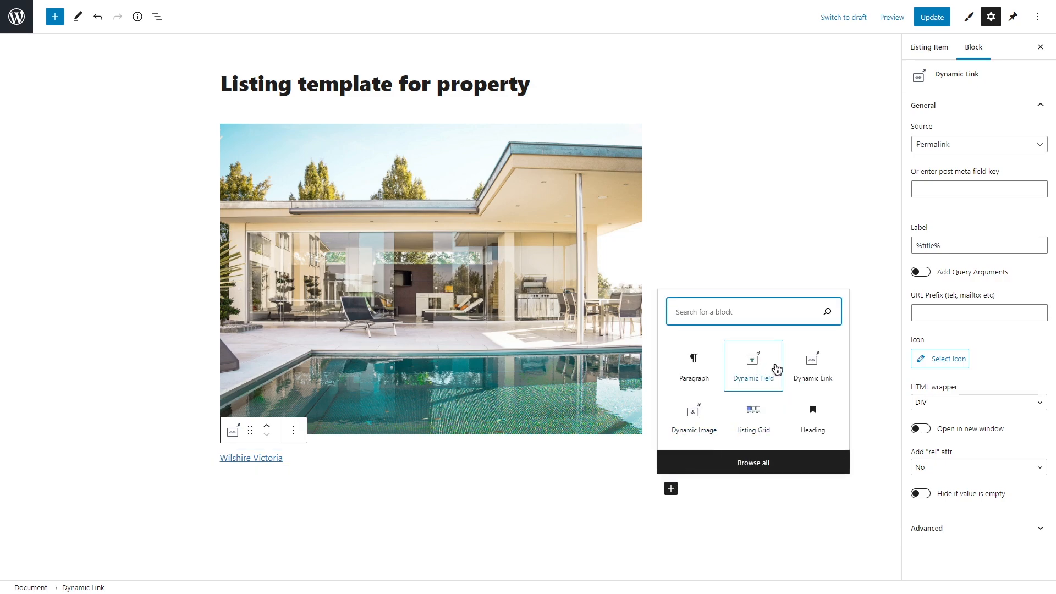
Step: Add a Dynamic Field below the title showing the property's Address meta data
{"action": "left_click", "coordinate": [752, 365]}
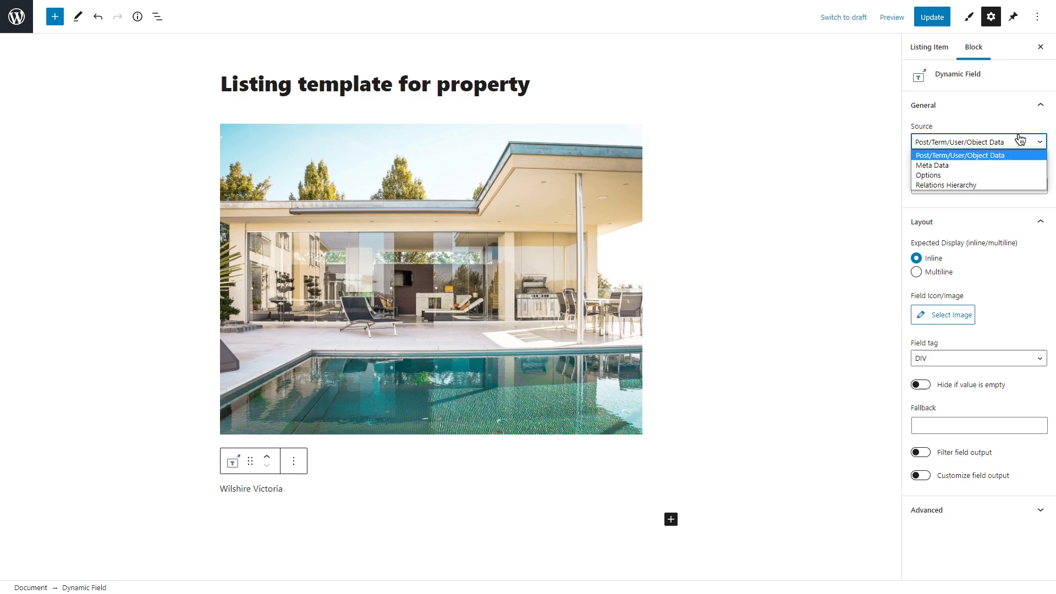
{"action": "left_click", "coordinate": [931, 165]}
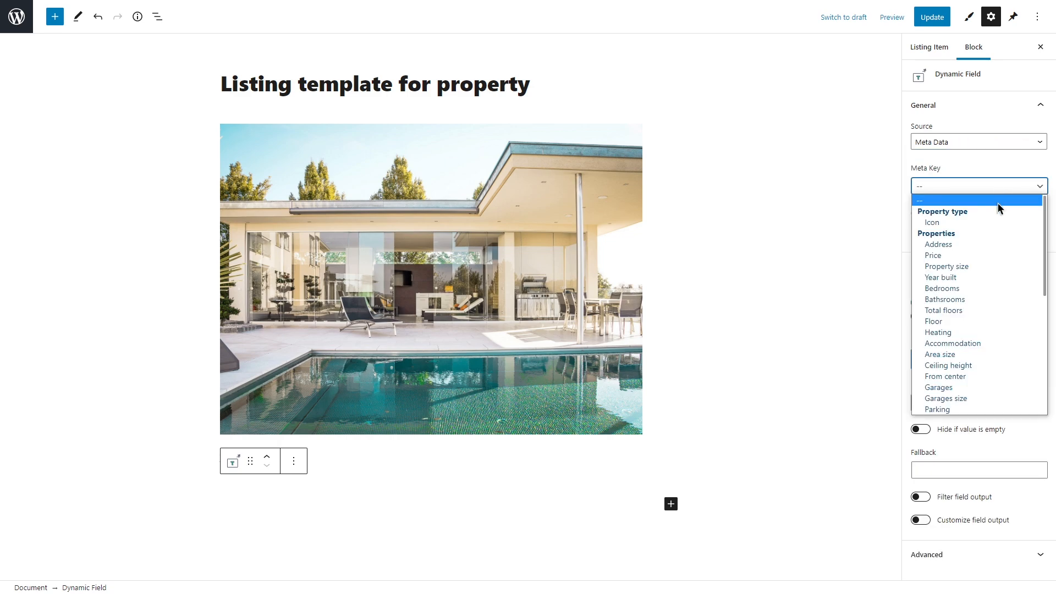
{"action": "mouse_move", "coordinate": [946, 376]}
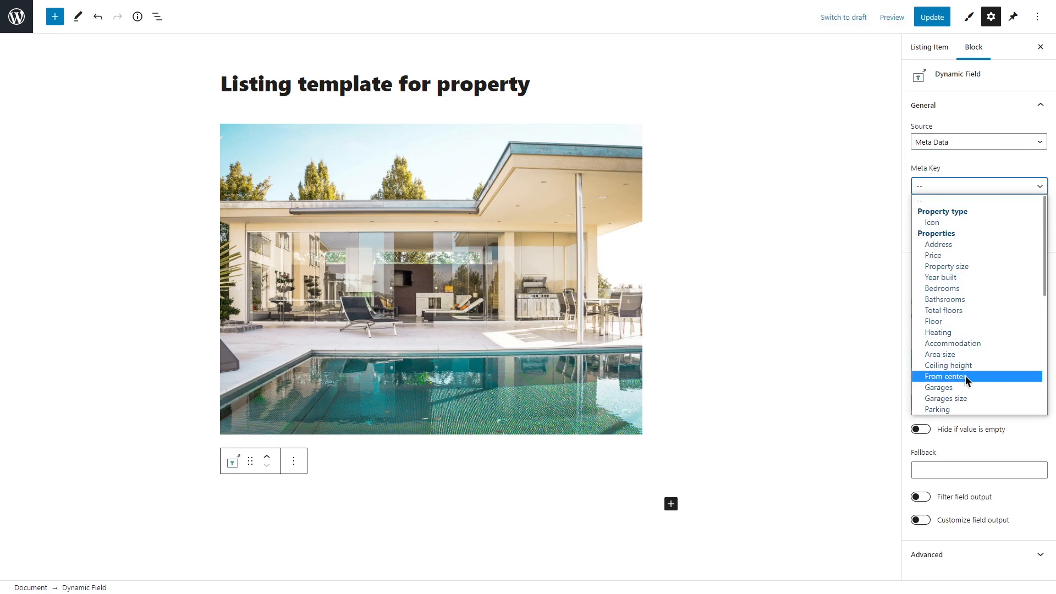
{"action": "mouse_move", "coordinate": [967, 299]}
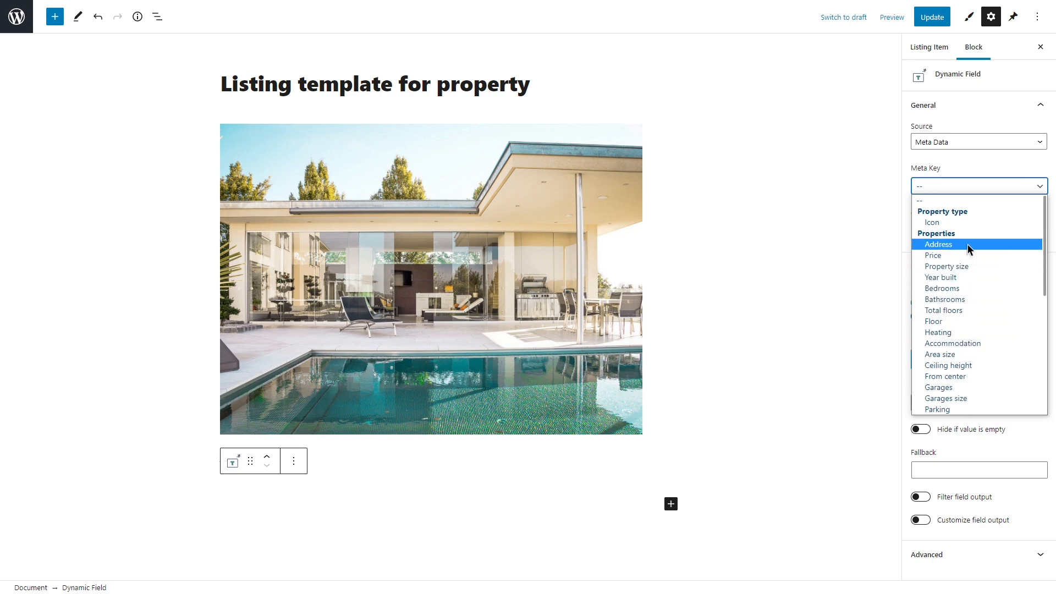
{"action": "left_click", "coordinate": [938, 244]}
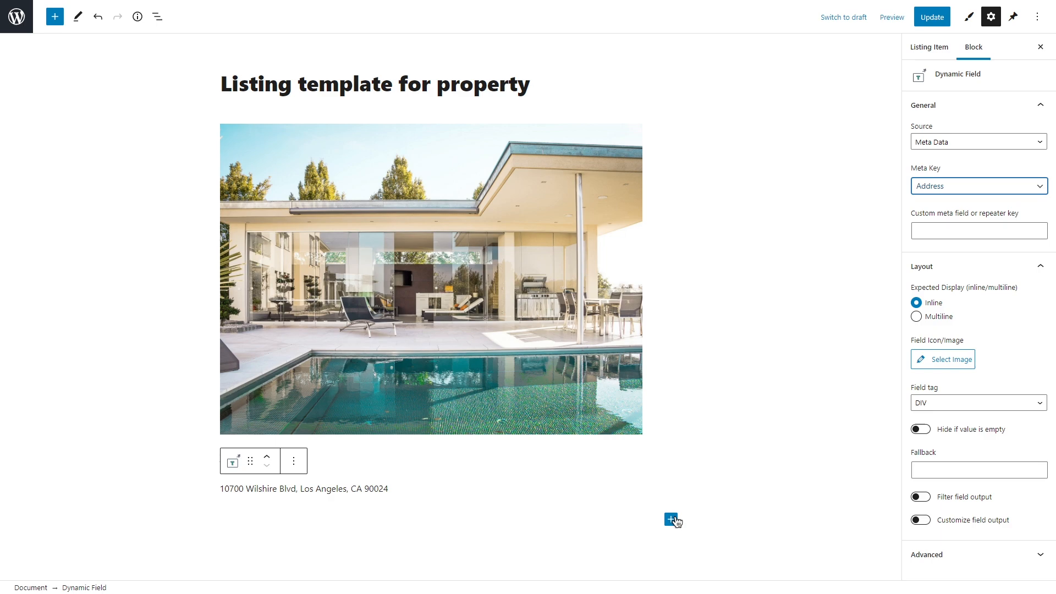
Step: Add a second Meta Data field for Price, with customized field output enabled
{"action": "left_click", "coordinate": [672, 520]}
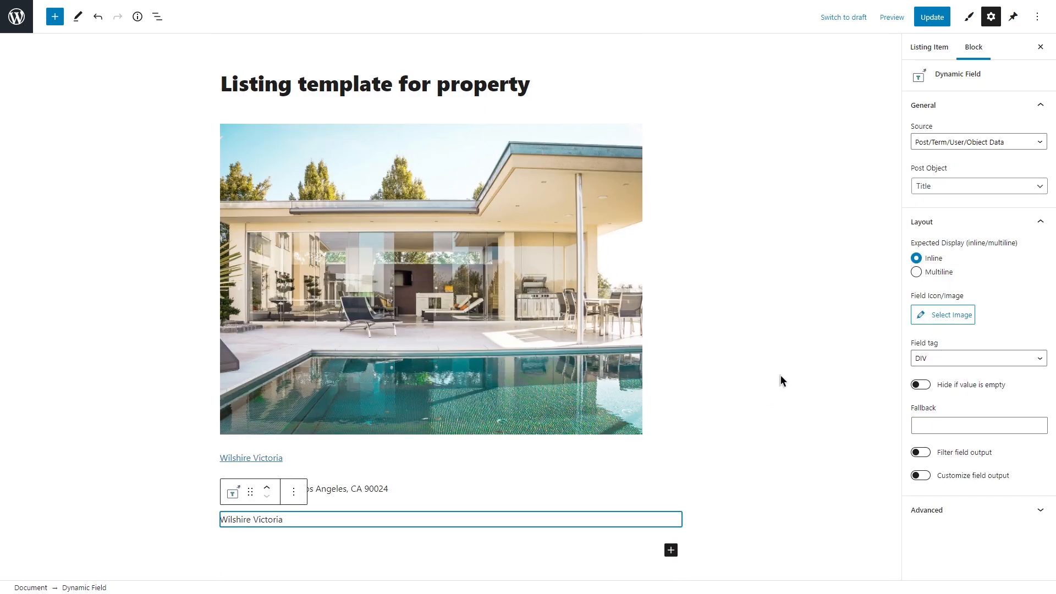
{"action": "left_click", "coordinate": [978, 141]}
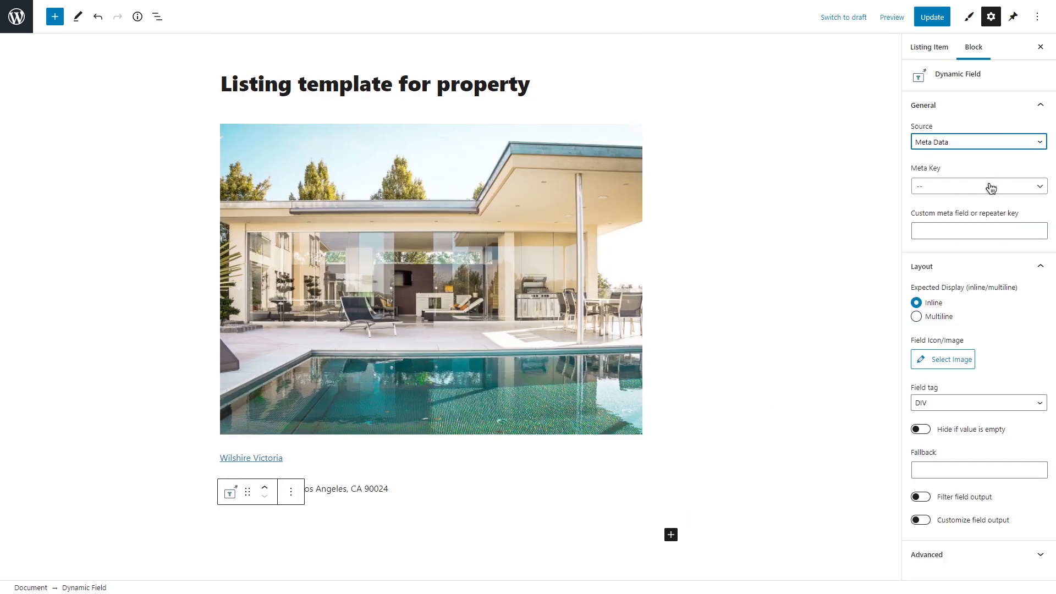
{"action": "left_click", "coordinate": [978, 186]}
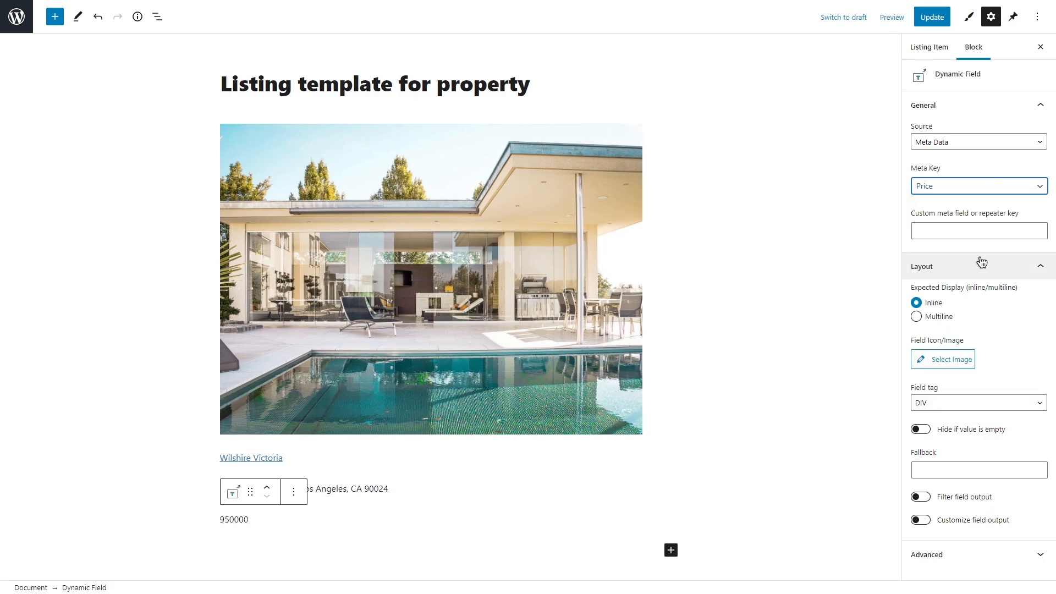
{"action": "left_click", "coordinate": [920, 520]}
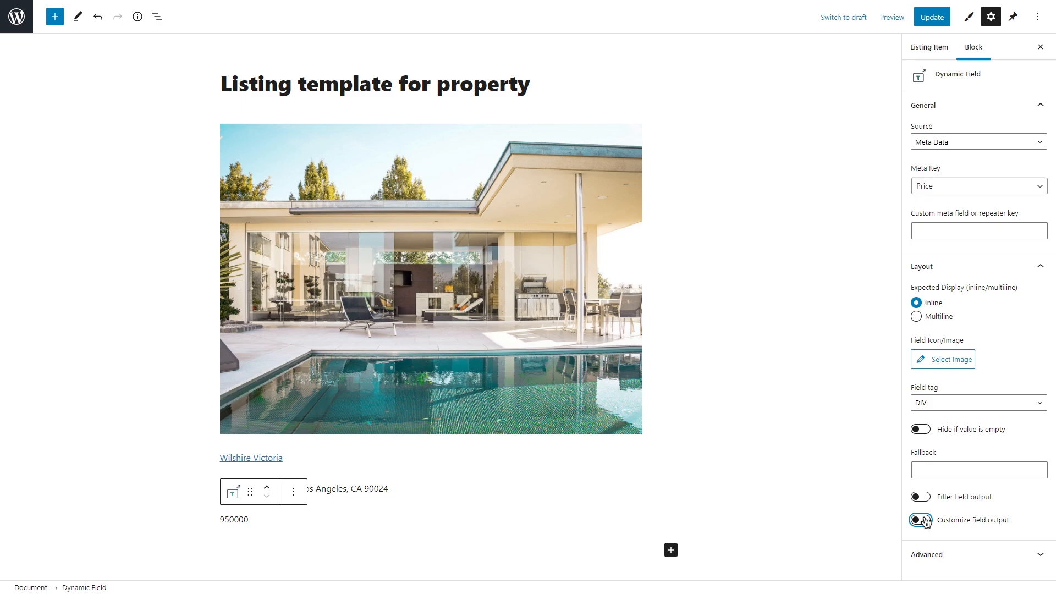
{"action": "left_click", "coordinate": [915, 520]}
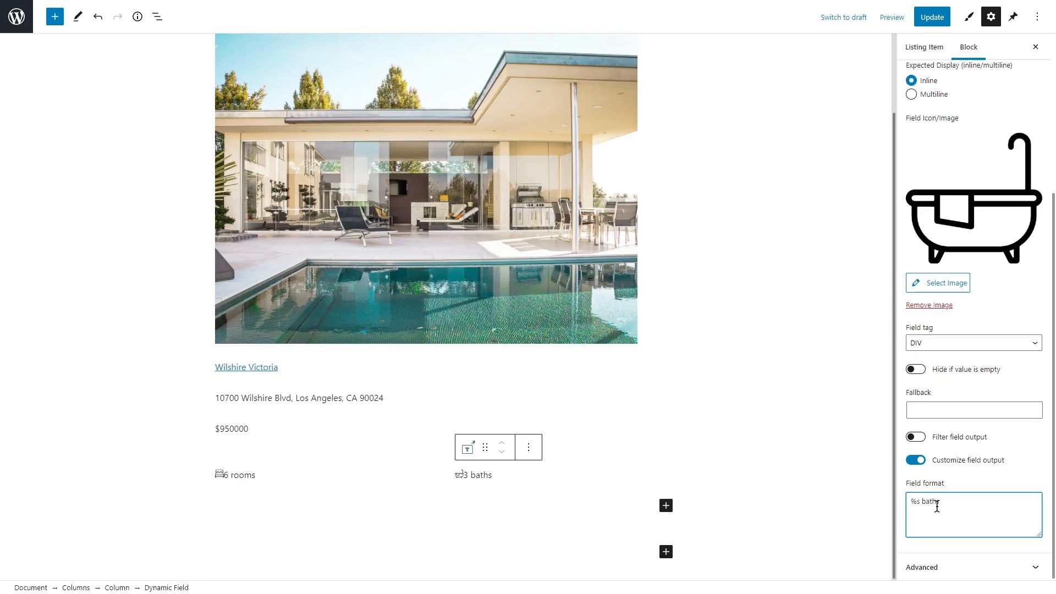
Step: Give the baths field zero padding and create the Users-based agent listing template
{"action": "left_click", "coordinate": [969, 16]}
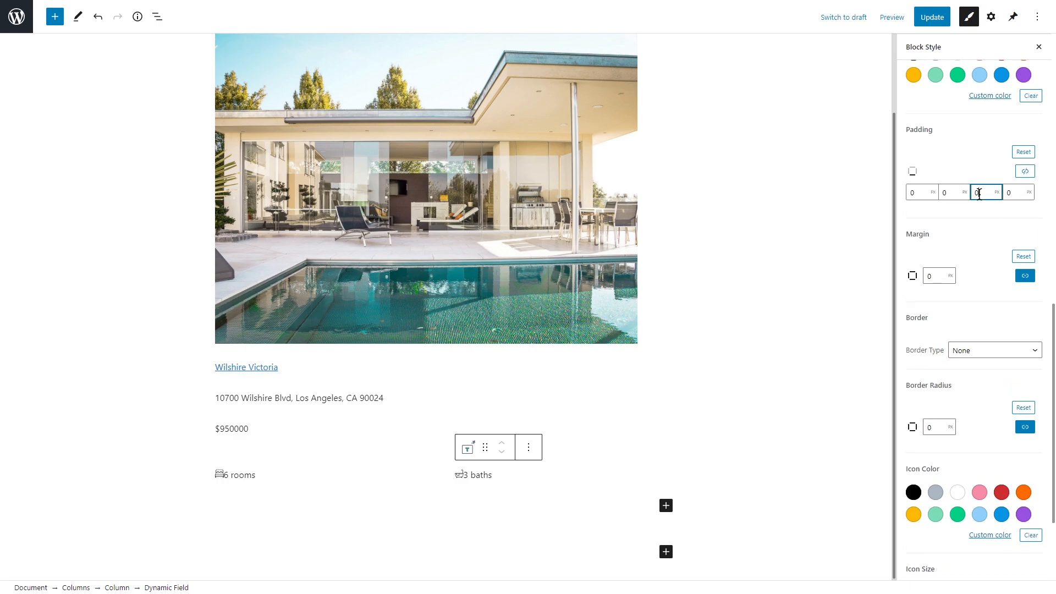
{"action": "left_click", "coordinate": [931, 17]}
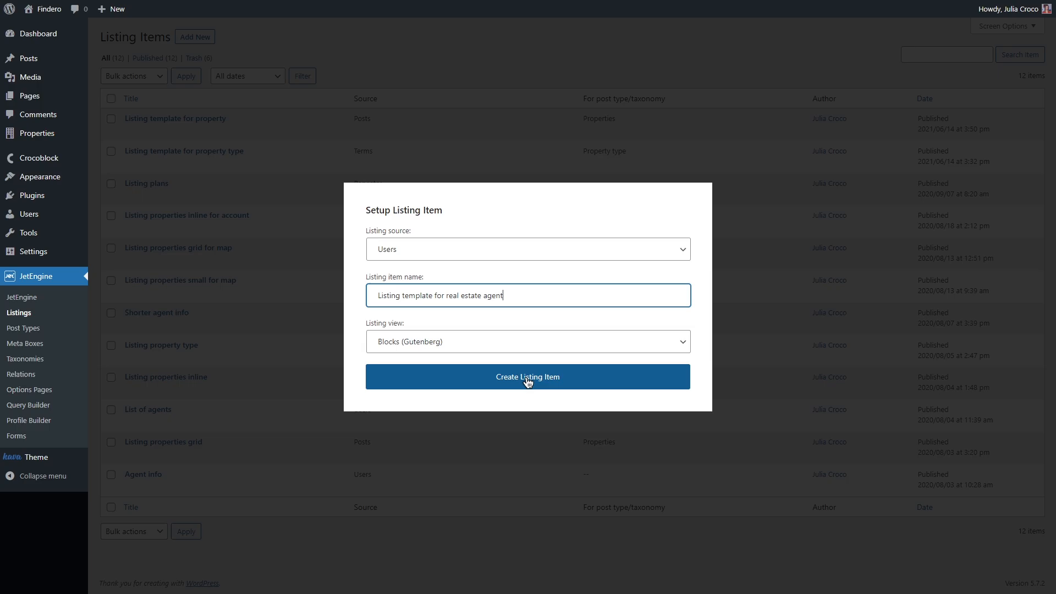
{"action": "left_click", "coordinate": [528, 376]}
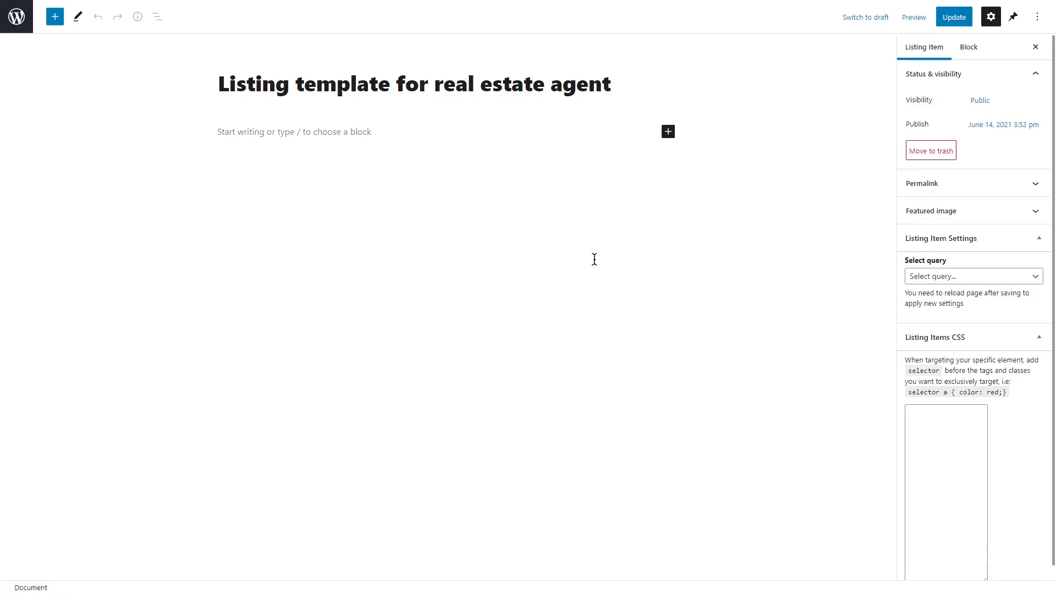
Step: Add a Dynamic Image block sourced from the agent's Photo, plus a Dynamic Field below
{"action": "left_click", "coordinate": [667, 131]}
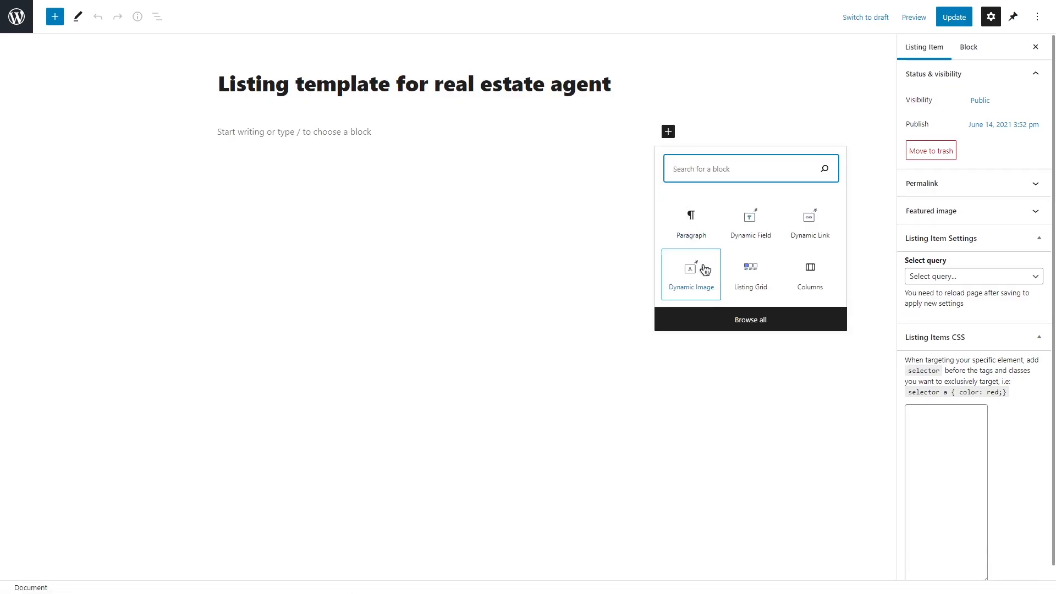
{"action": "left_click", "coordinate": [690, 273]}
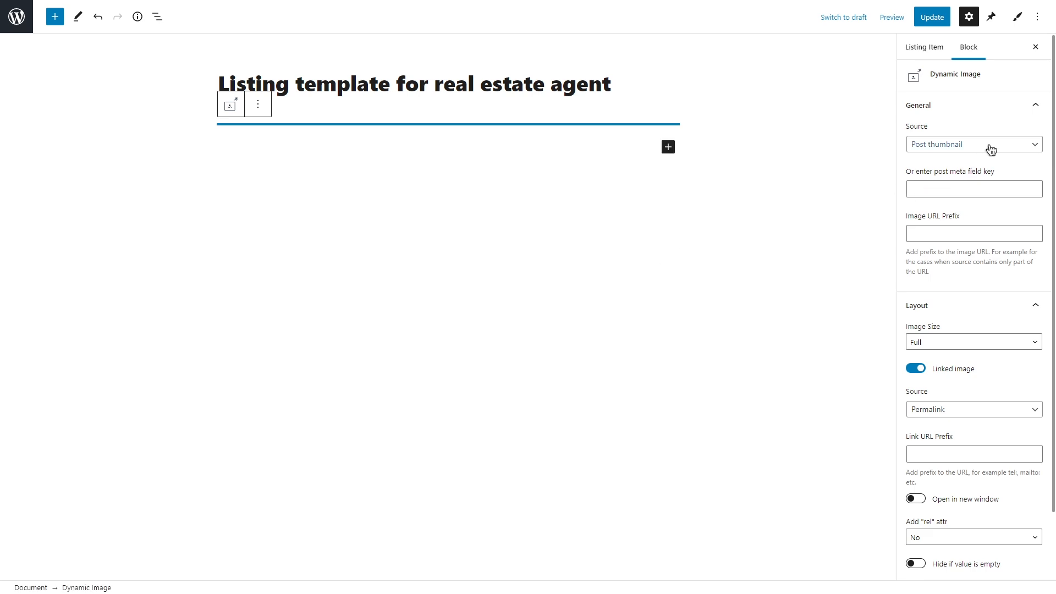
{"action": "left_click", "coordinate": [972, 144]}
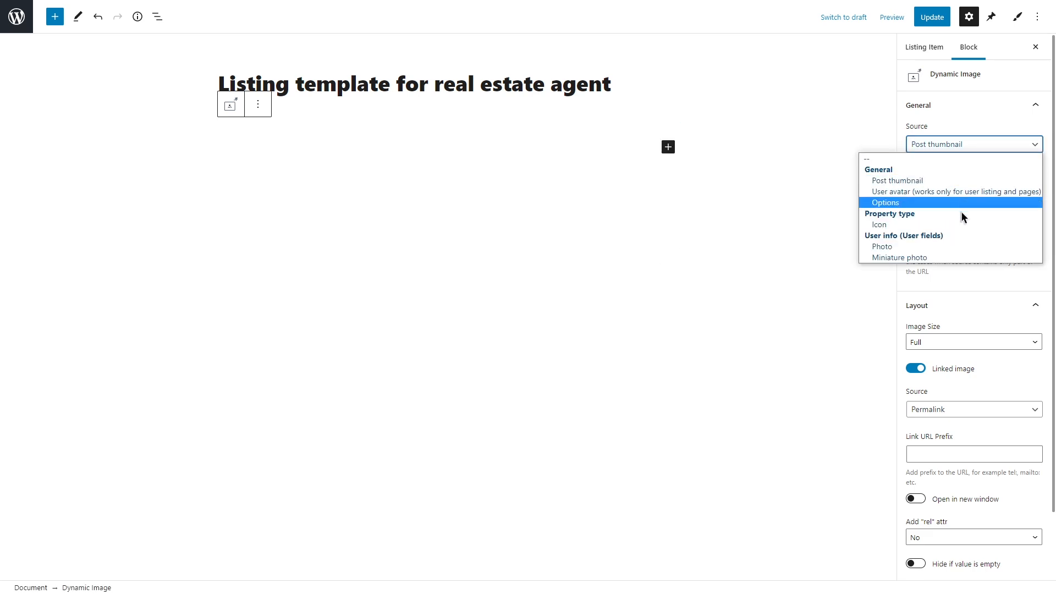
{"action": "mouse_move", "coordinate": [954, 246]}
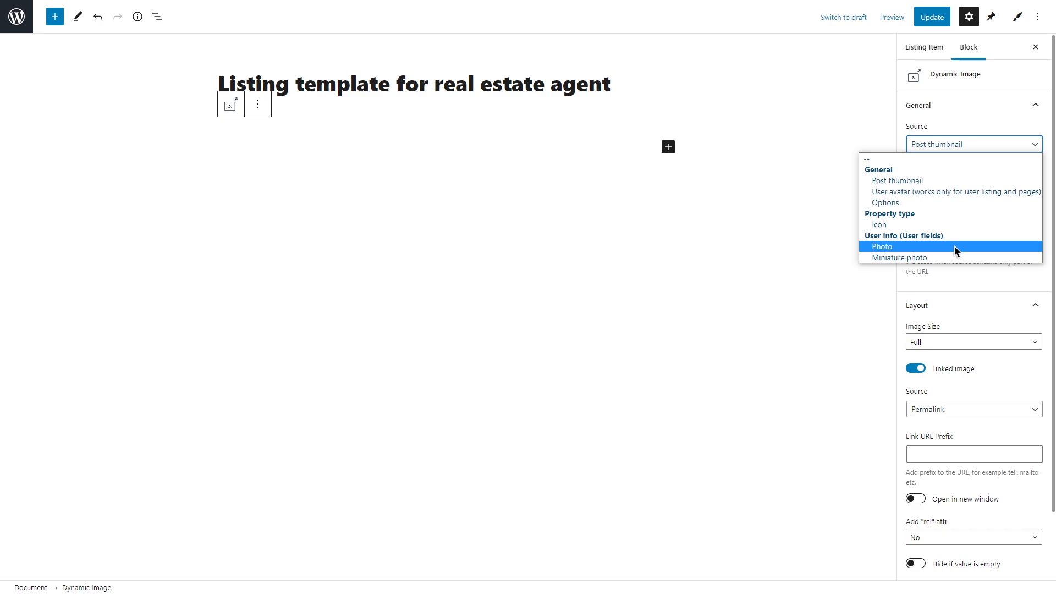
{"action": "left_click", "coordinate": [882, 246]}
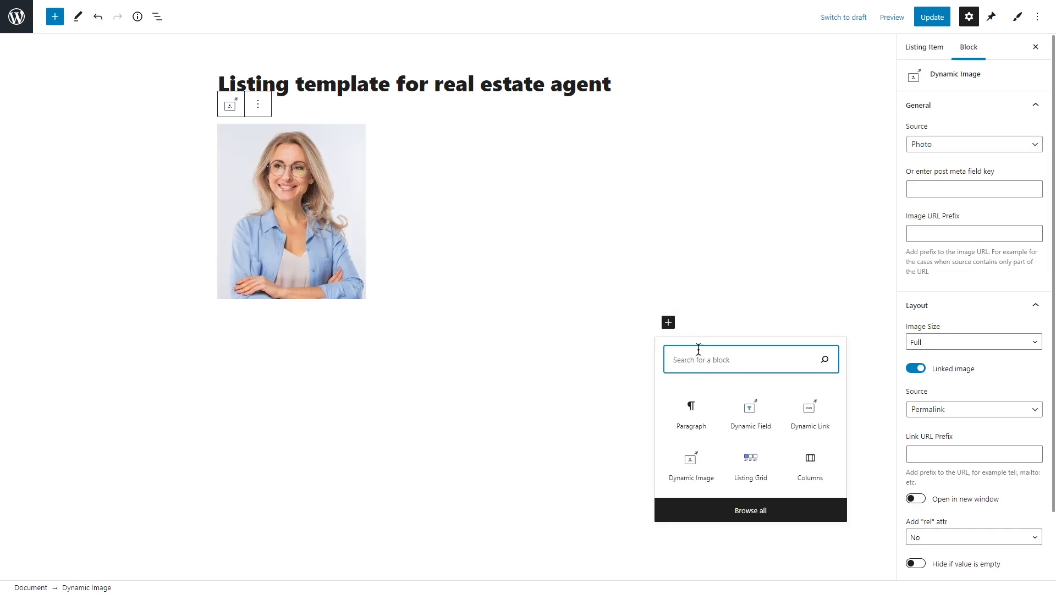
{"action": "left_click", "coordinate": [749, 407]}
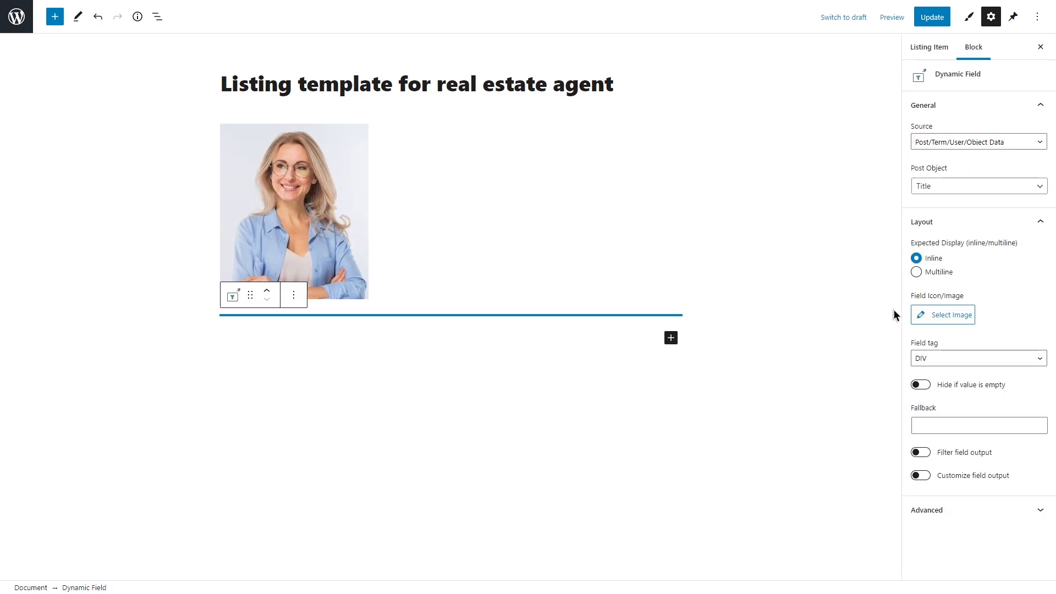
{"action": "mouse_move", "coordinate": [1013, 143]}
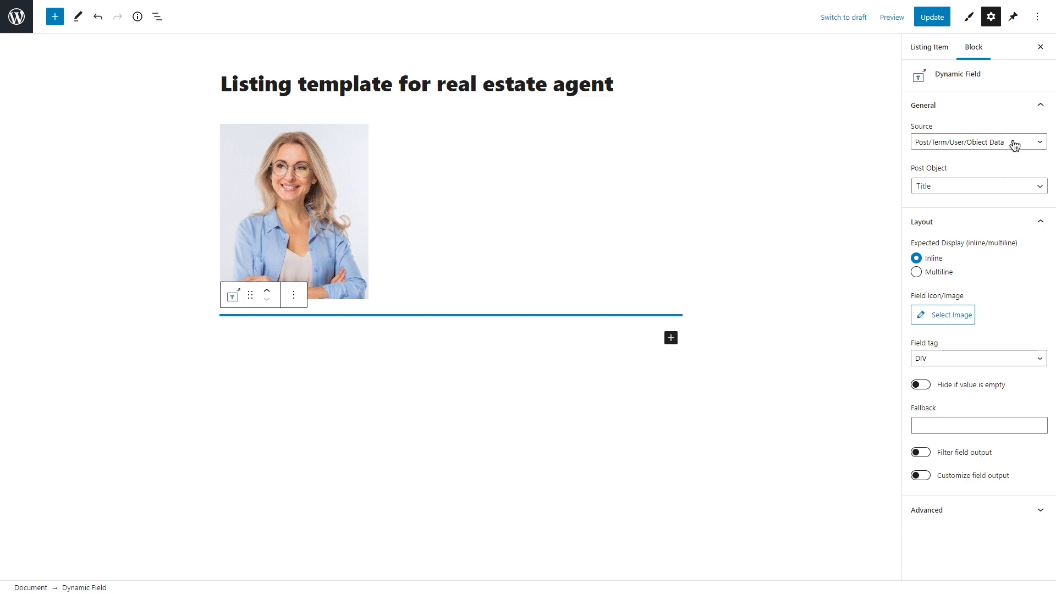
Step: Show the agent's Display Name, add a Meta Data field, and publish the agent template
{"action": "left_click", "coordinate": [977, 186]}
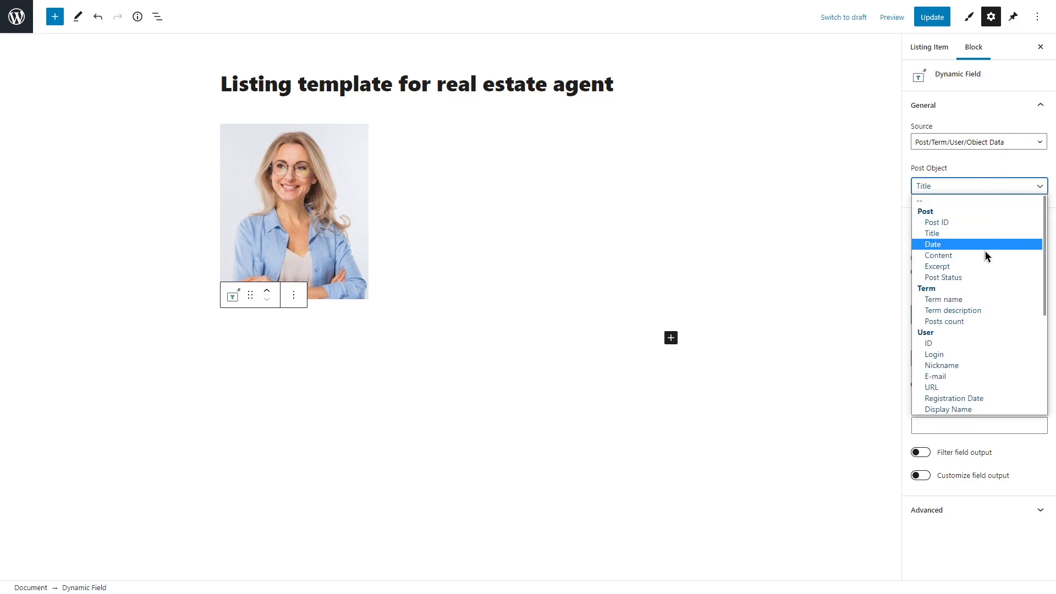
{"action": "mouse_move", "coordinate": [983, 398]}
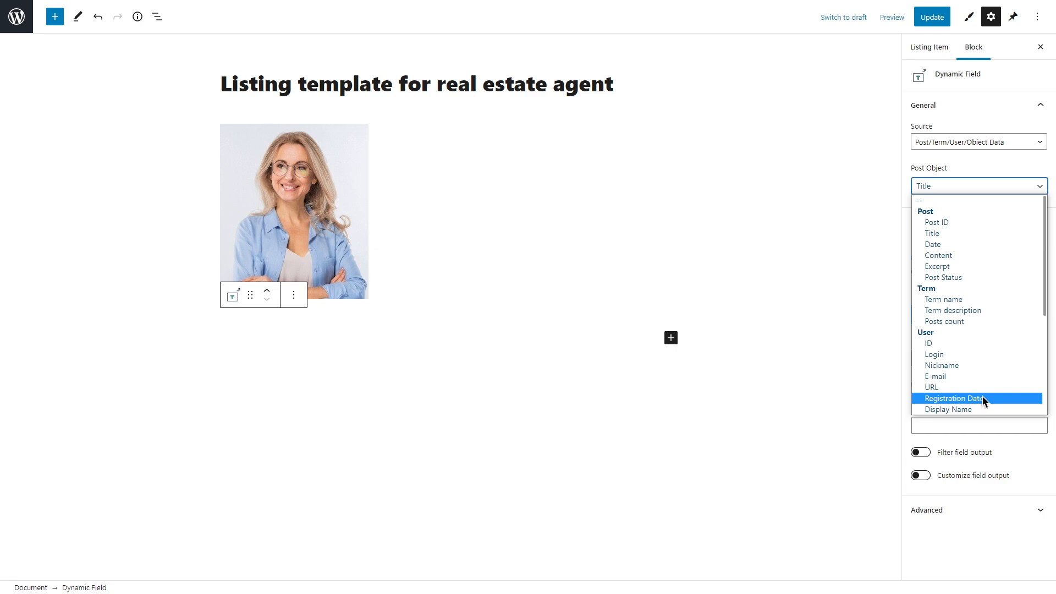
{"action": "left_click", "coordinate": [947, 409]}
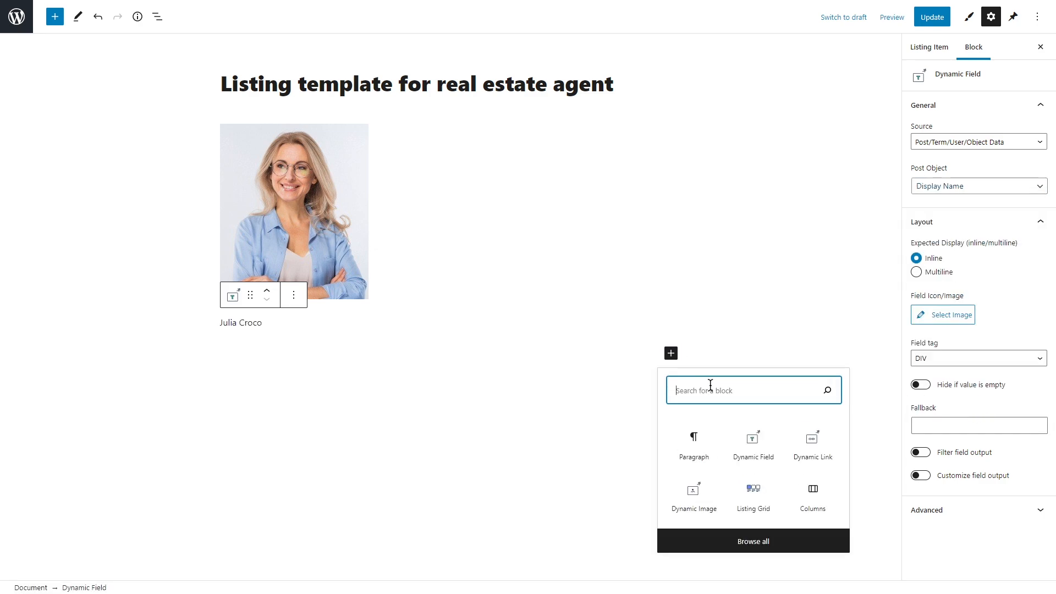
{"action": "left_click", "coordinate": [977, 186]}
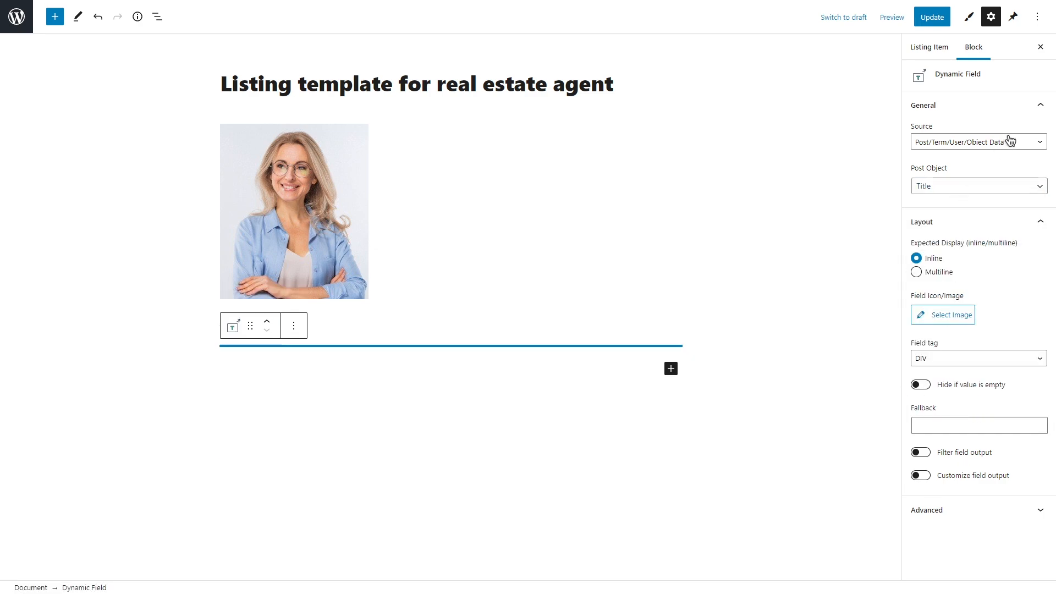
{"action": "left_click", "coordinate": [977, 141]}
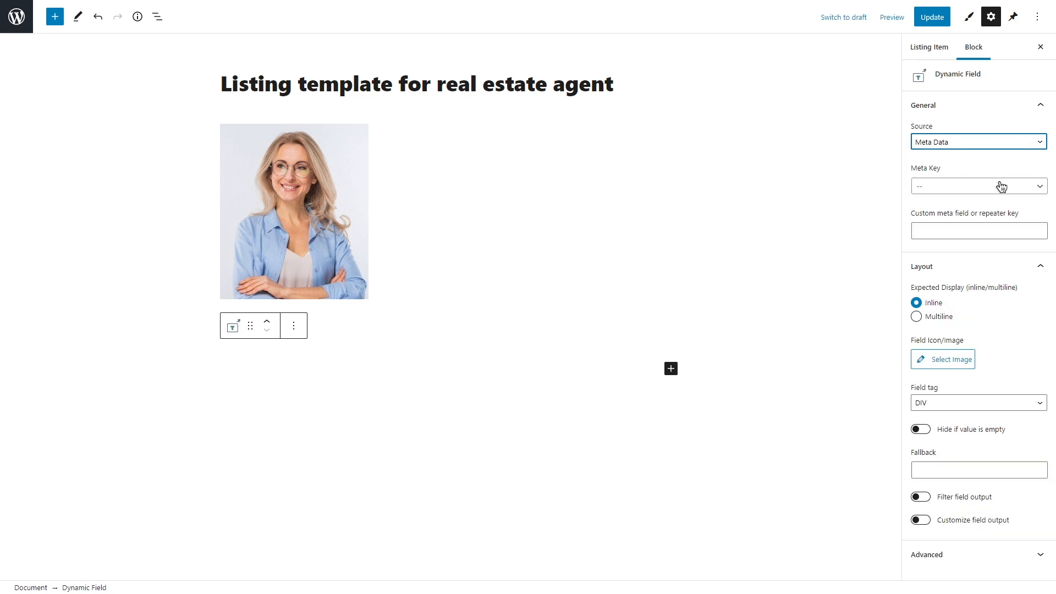
{"action": "left_click", "coordinate": [977, 186]}
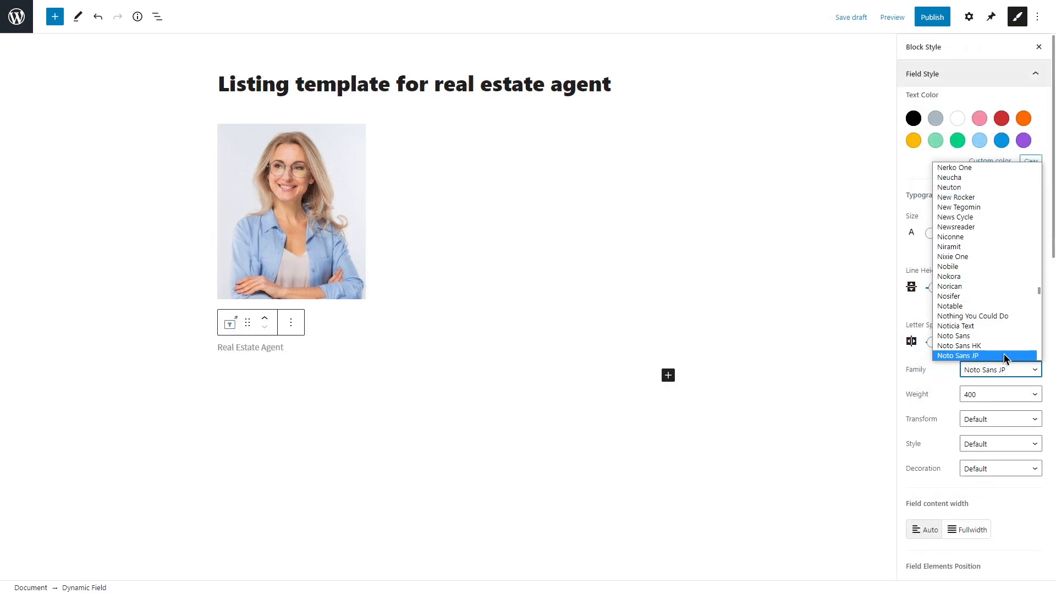
{"action": "left_click", "coordinate": [931, 16]}
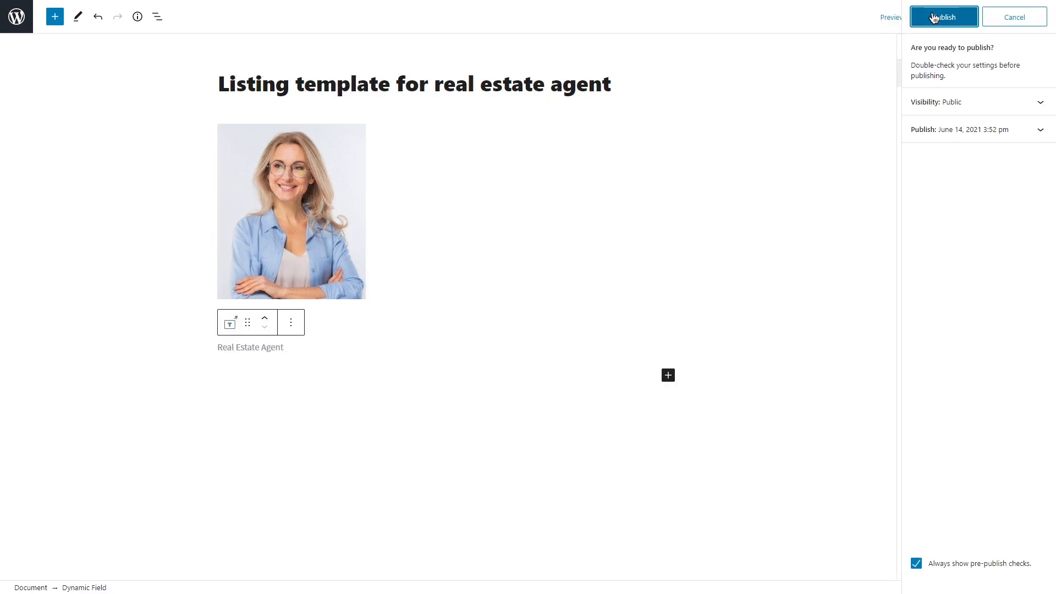
{"action": "left_click", "coordinate": [942, 16]}
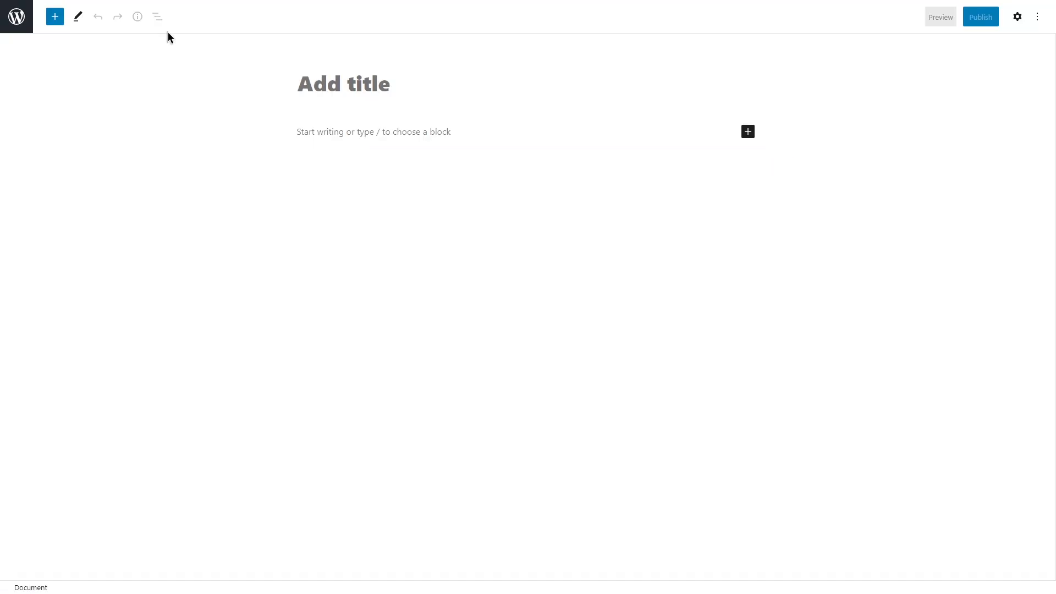
Step: Title the page 'Page for listing grids' and add a 'Find your property' heading and Listing Grid
{"action": "type", "text": "Page for listing grids"}
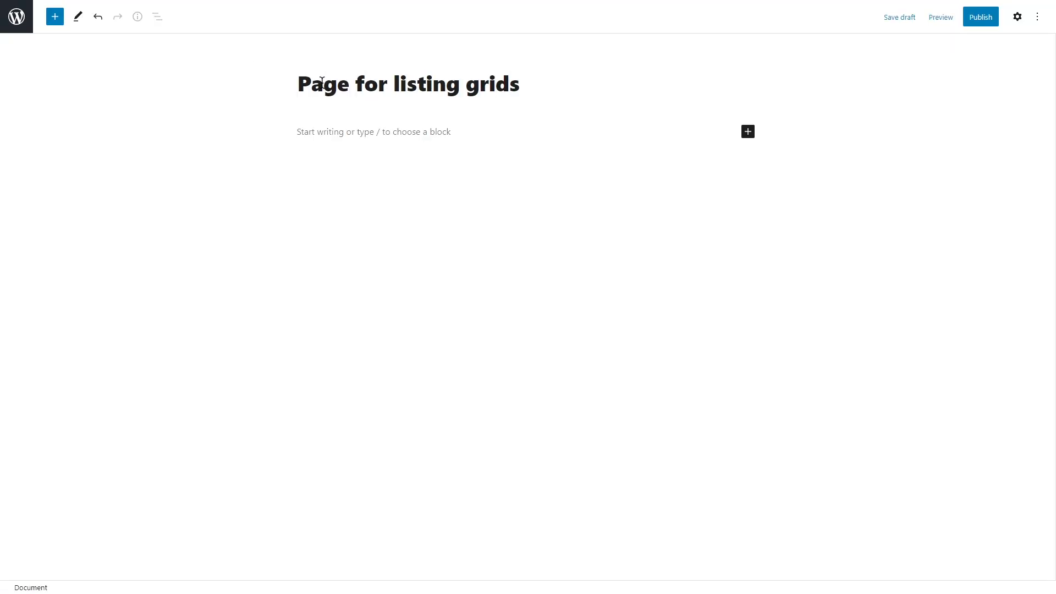
{"action": "type", "text": "Find your property"}
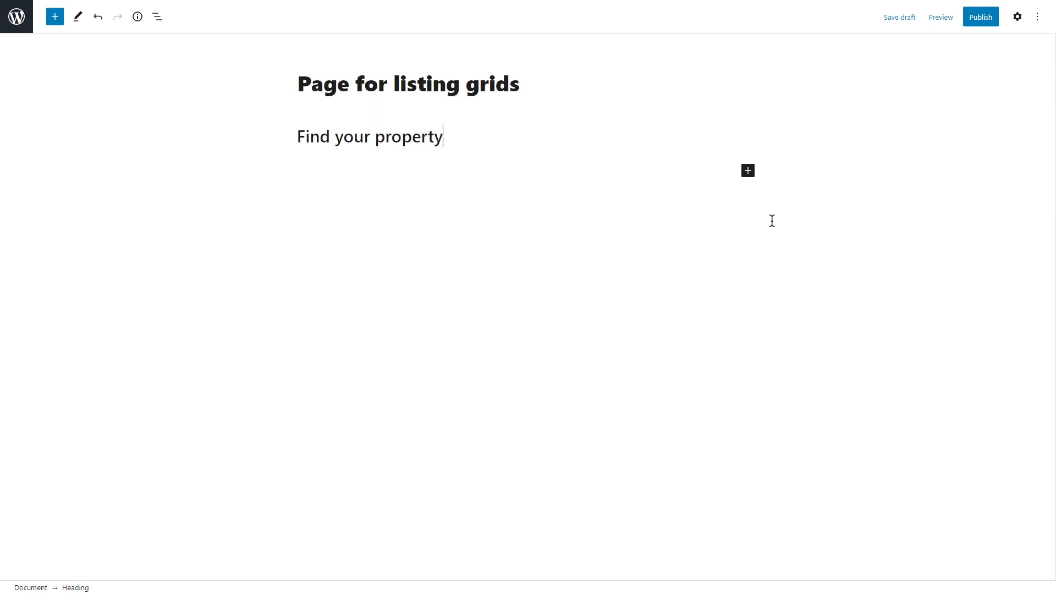
{"action": "left_click", "coordinate": [747, 171]}
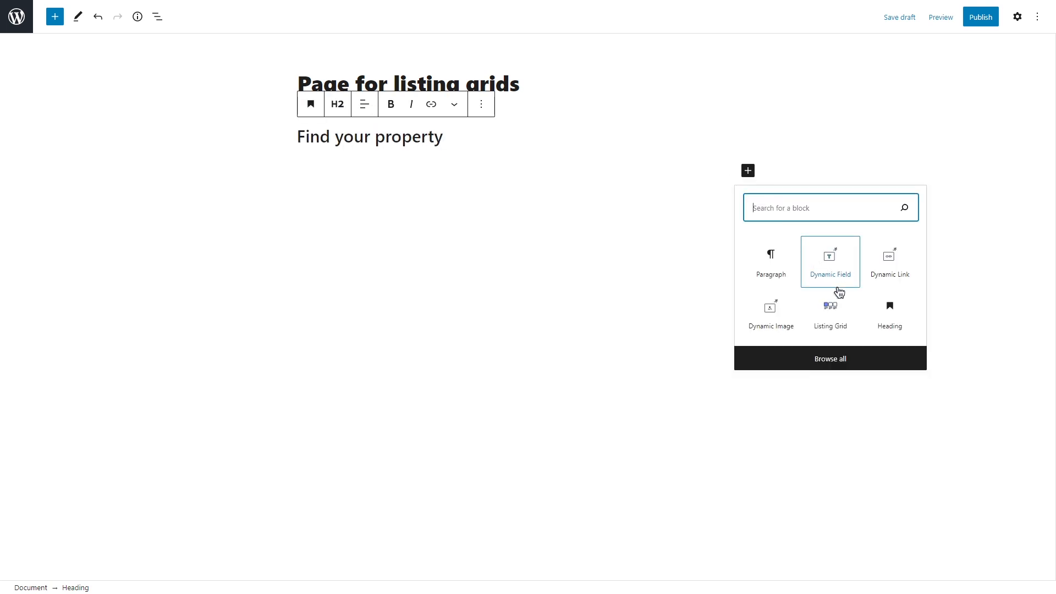
{"action": "left_click", "coordinate": [830, 305]}
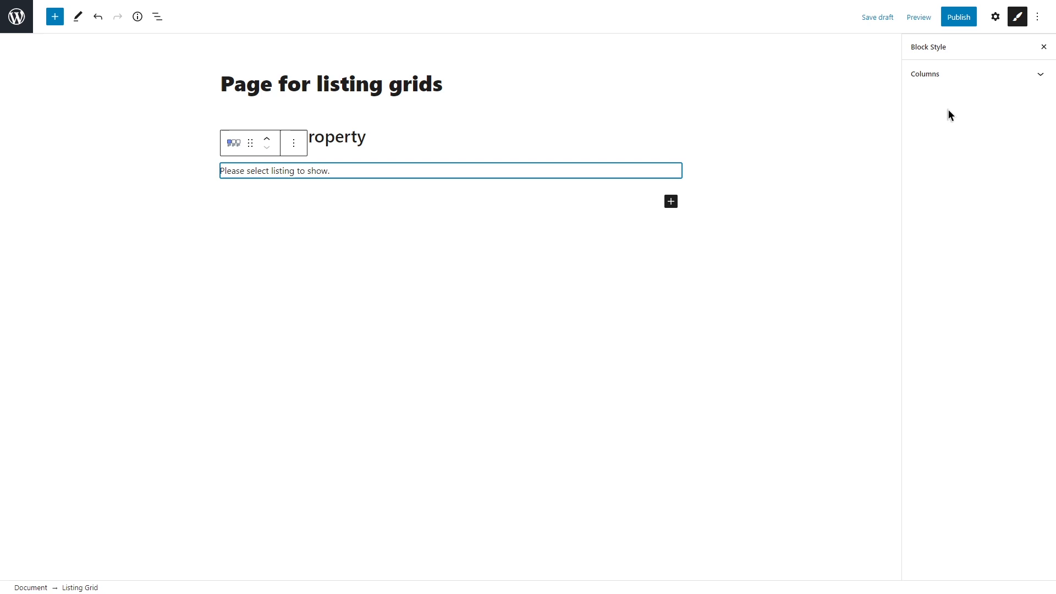
Step: Set the grid to the property type listing with 5 columns
{"action": "left_click", "coordinate": [995, 16]}
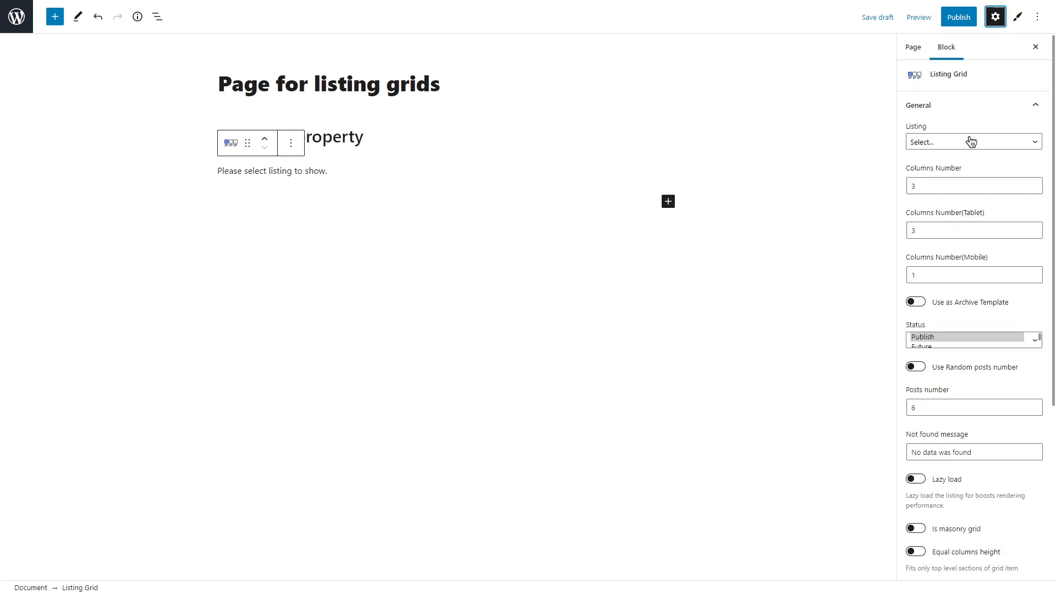
{"action": "left_click", "coordinate": [971, 142]}
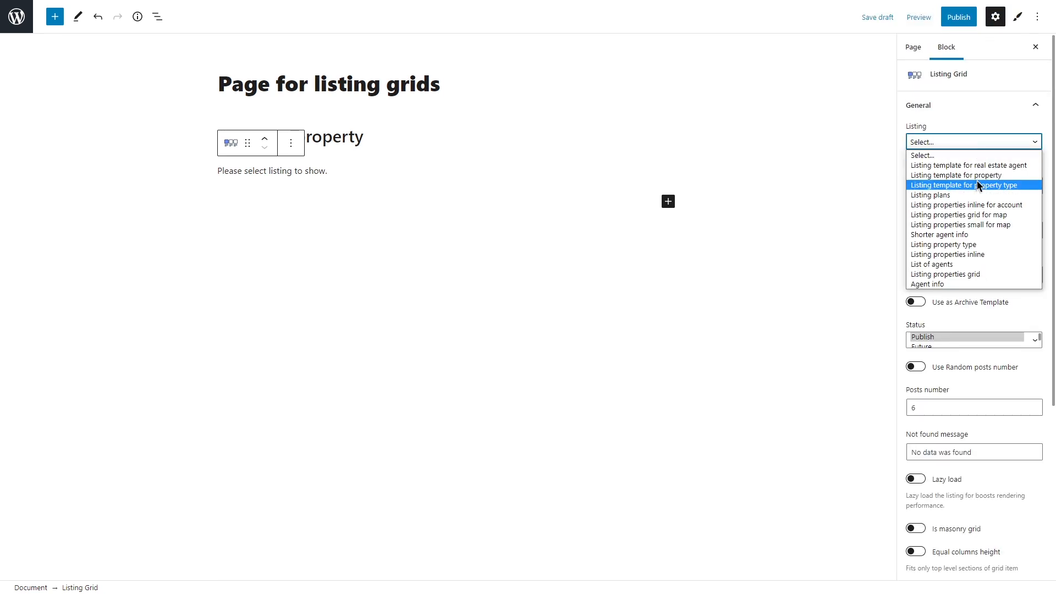
{"action": "left_click", "coordinate": [965, 186]}
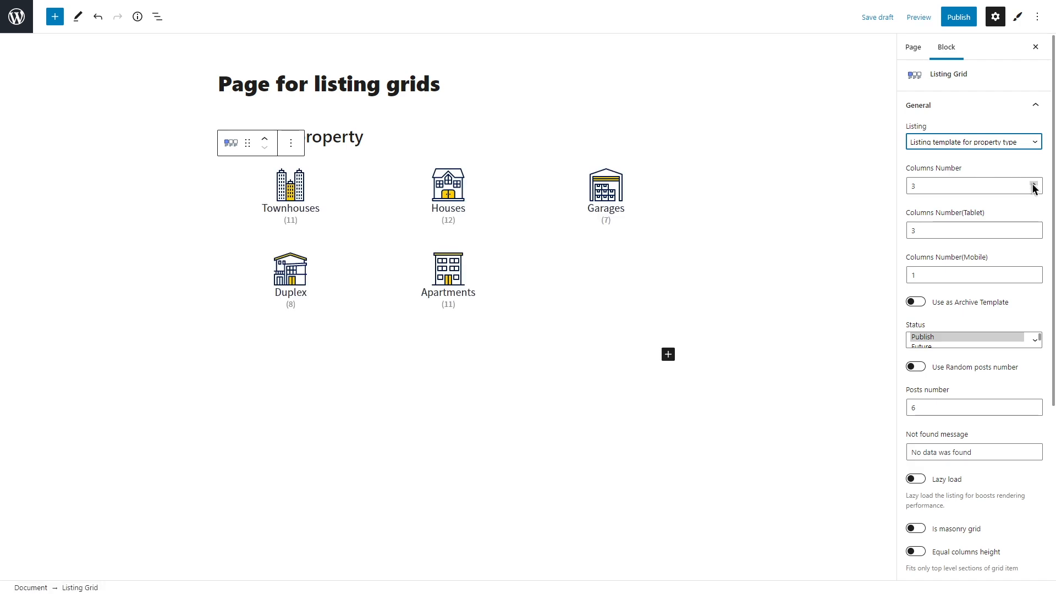
{"action": "type", "text": "5"}
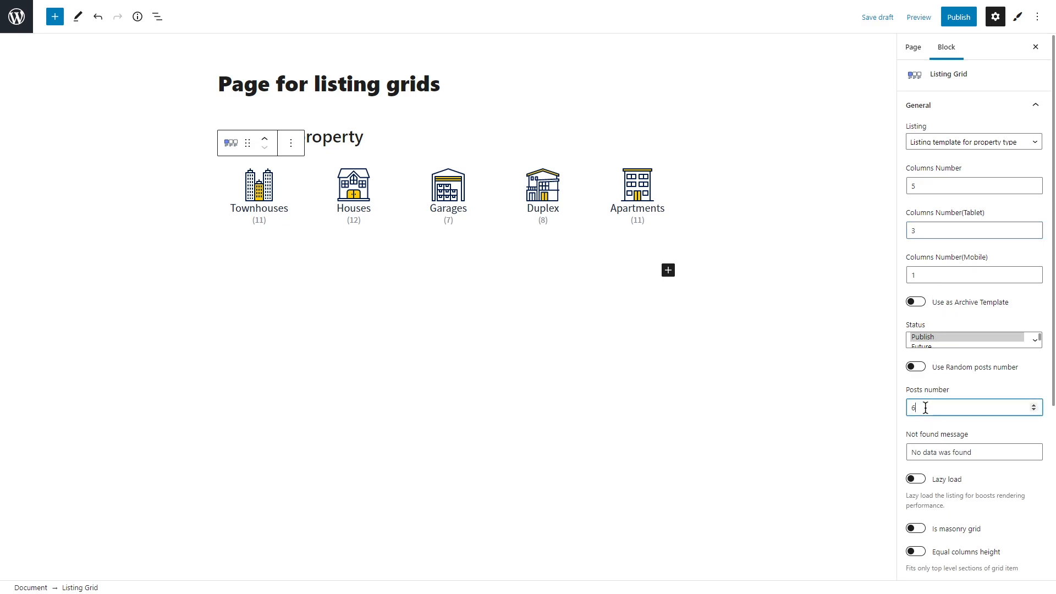
{"action": "scroll", "scroll_direction": "down", "scroll_amount": 3}
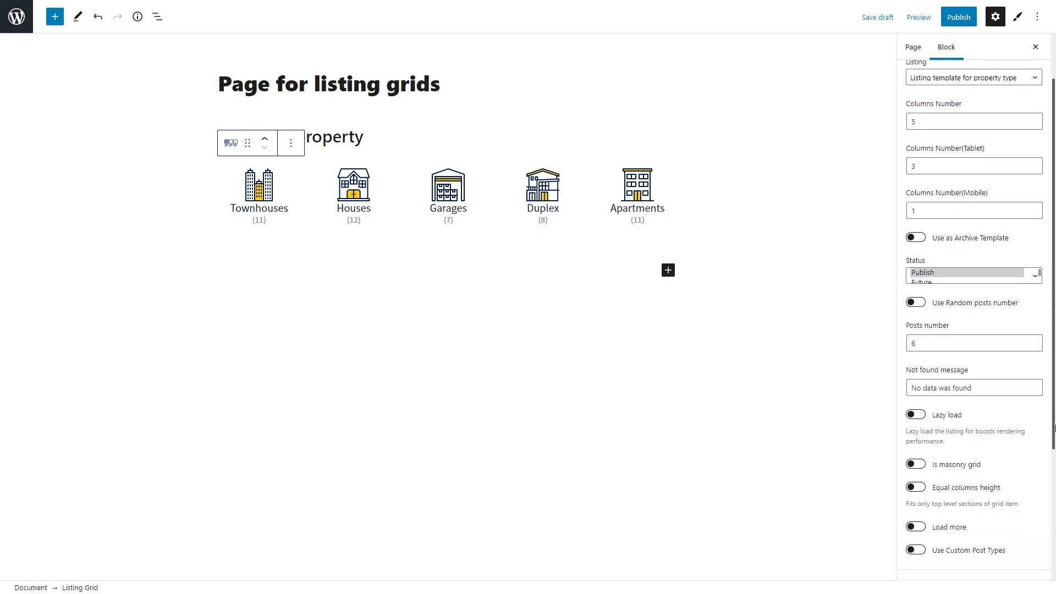
{"action": "scroll", "scroll_direction": "down", "scroll_amount": 3}
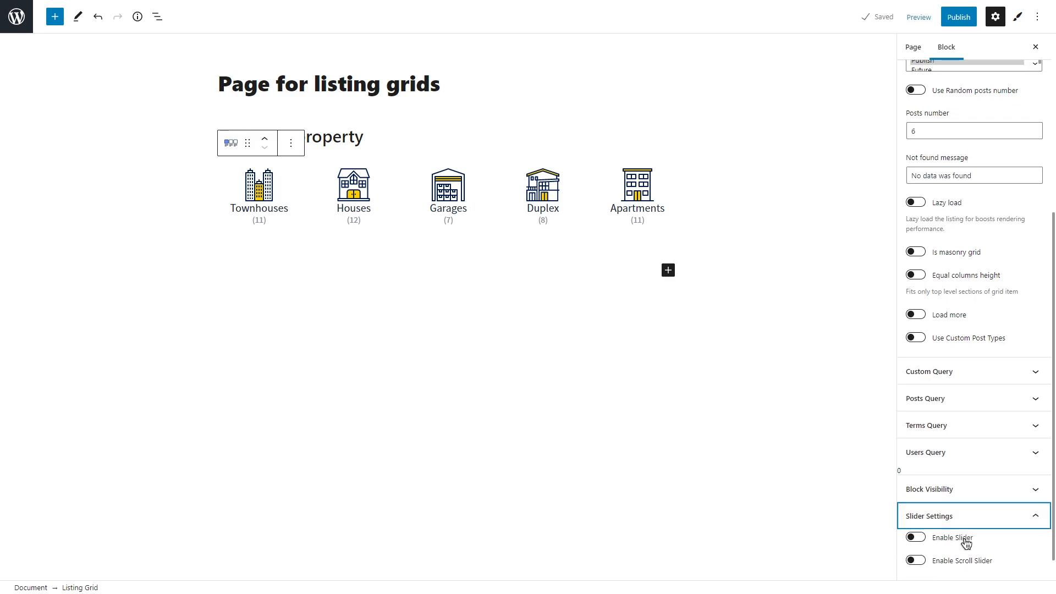
{"action": "left_click", "coordinate": [915, 536]}
{"action": "type", "text": "heading"}
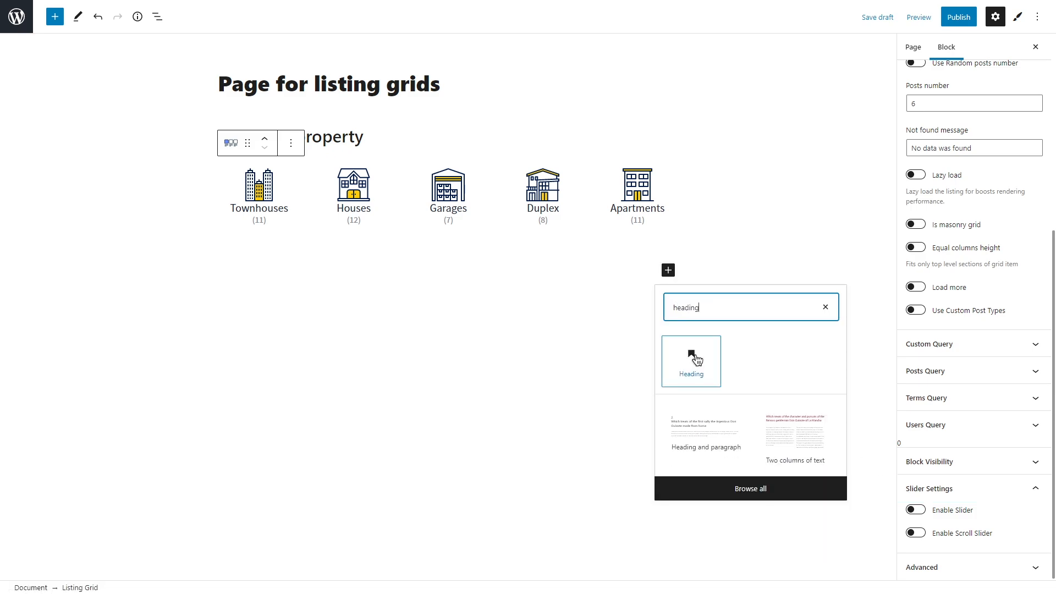
Step: Add a 'Recent real estate' heading with its properties grid, then an agents heading and grid
{"action": "left_click", "coordinate": [690, 360]}
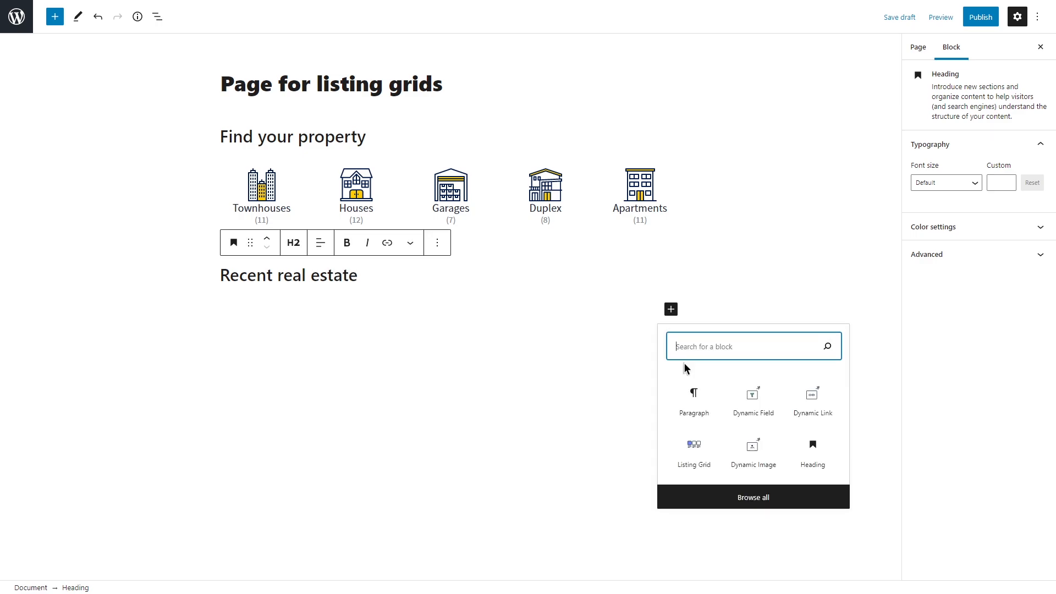
{"action": "left_click", "coordinate": [693, 451]}
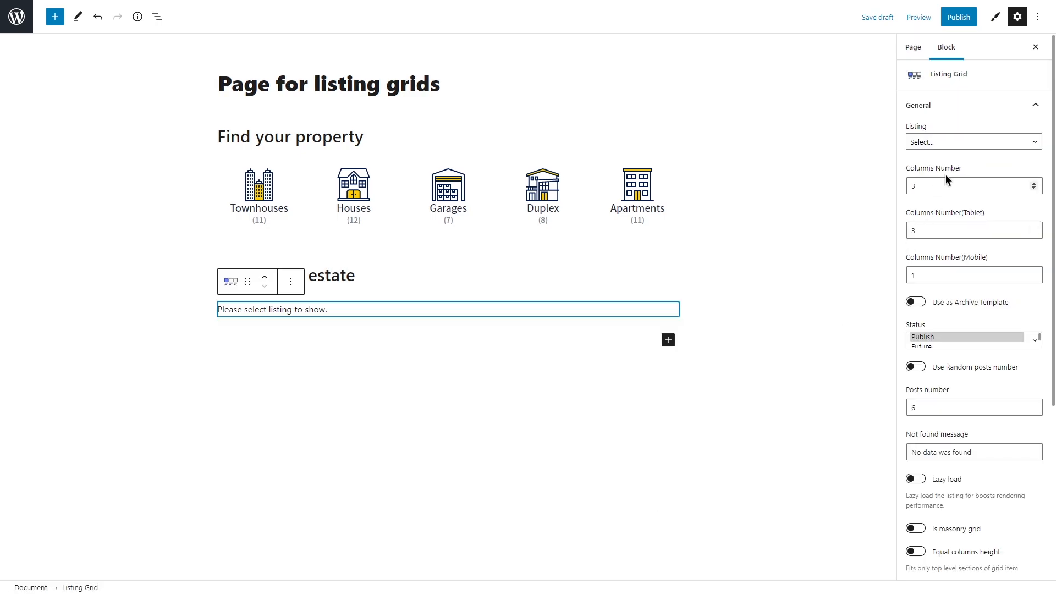
{"action": "left_click", "coordinate": [972, 142]}
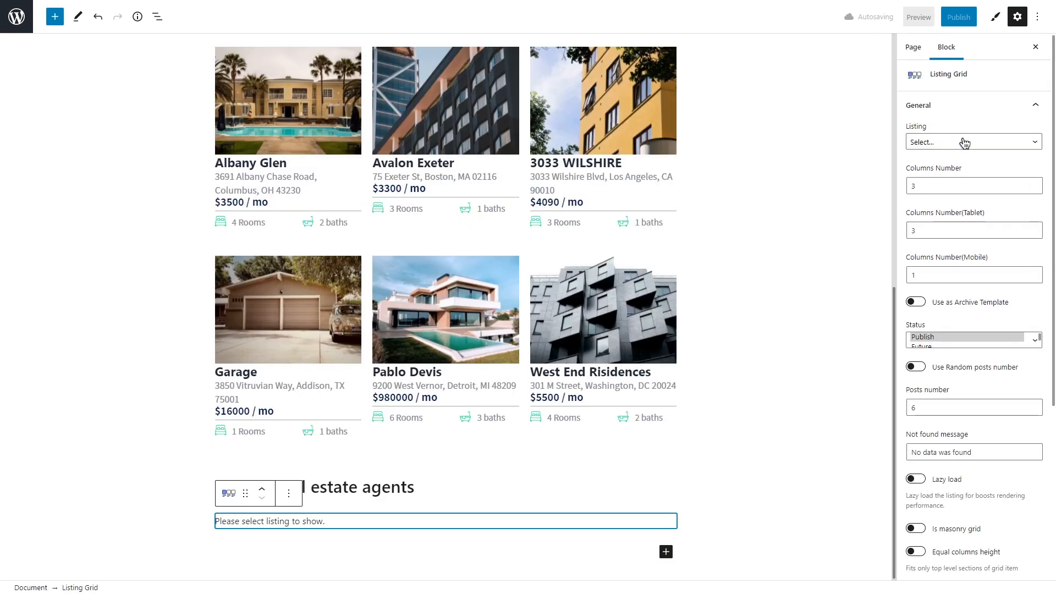
{"action": "left_click", "coordinate": [971, 142]}
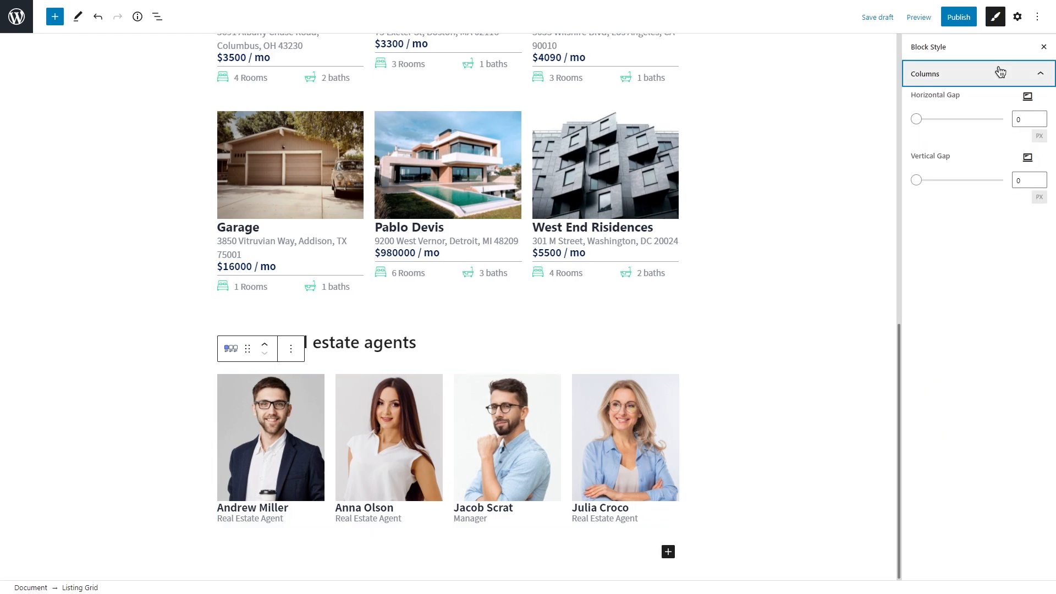
{"action": "mouse_move", "coordinate": [987, 184]}
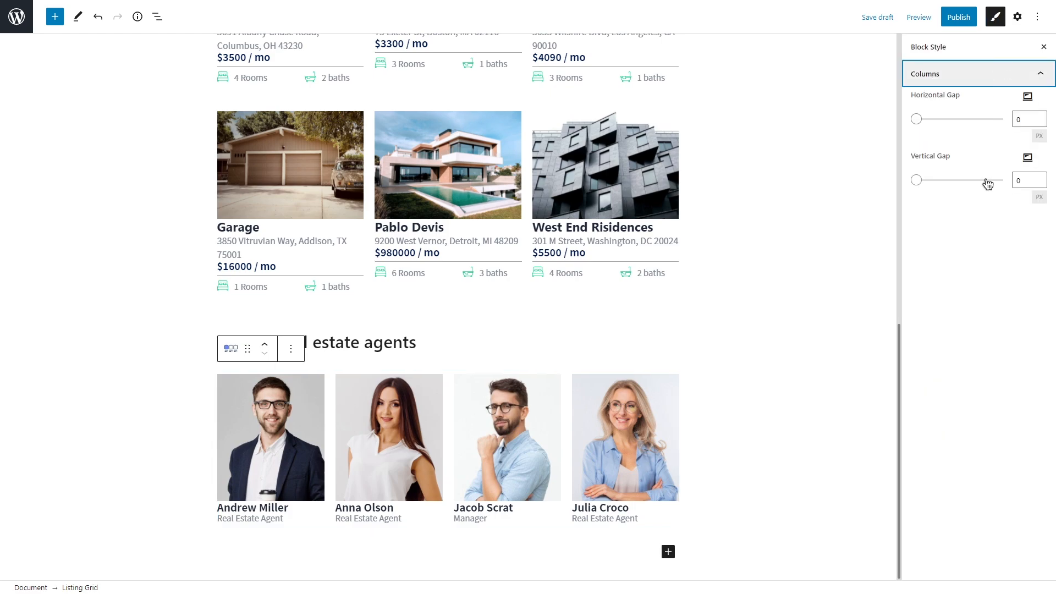
{"action": "mouse_move", "coordinate": [987, 173]}
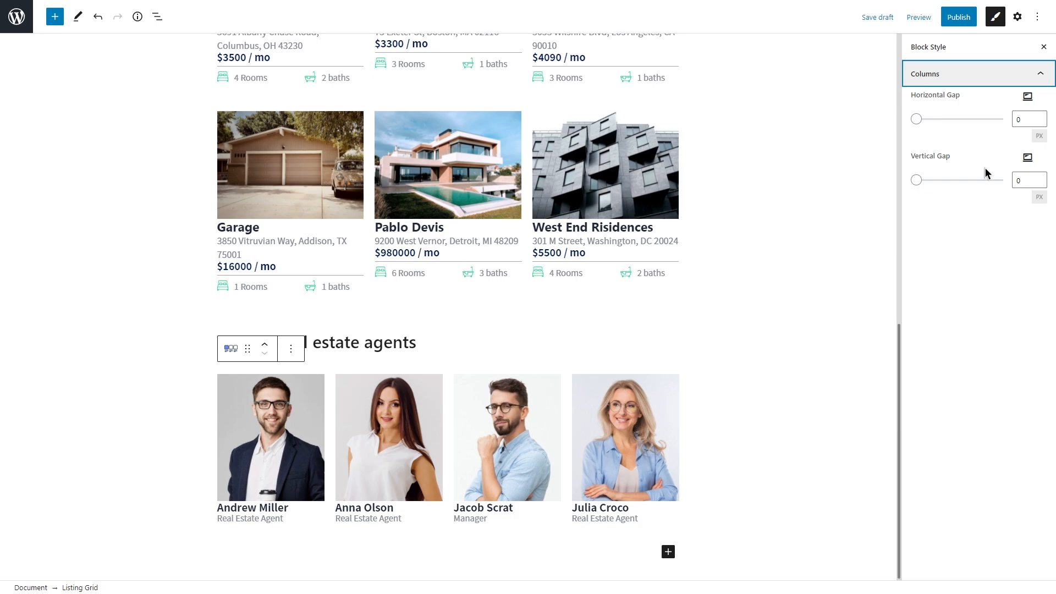
Step: Publish the listing grids page and go to its live view
{"action": "left_click", "coordinate": [957, 15]}
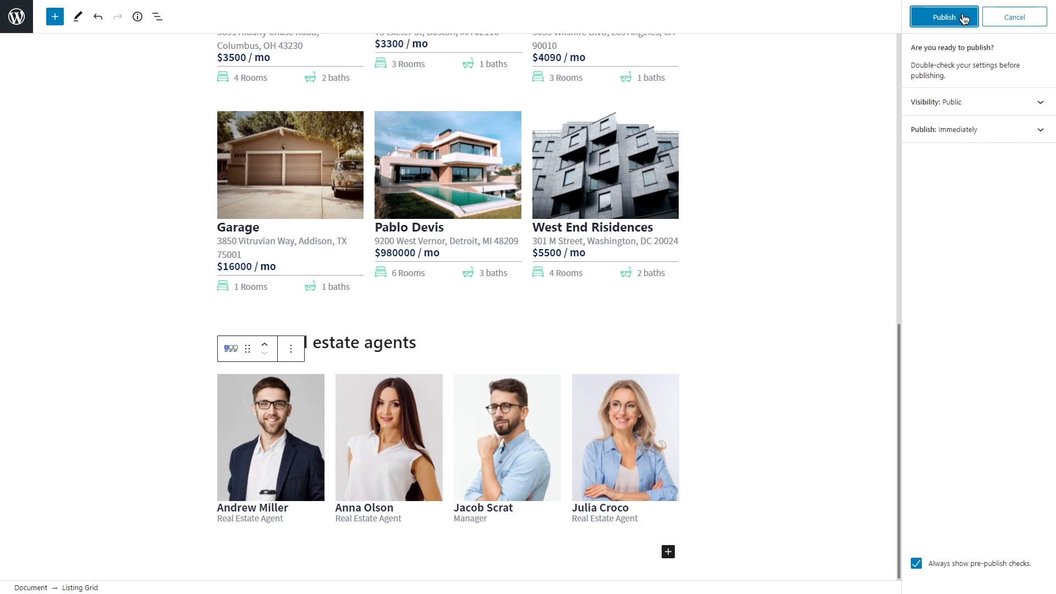
{"action": "left_click", "coordinate": [943, 16]}
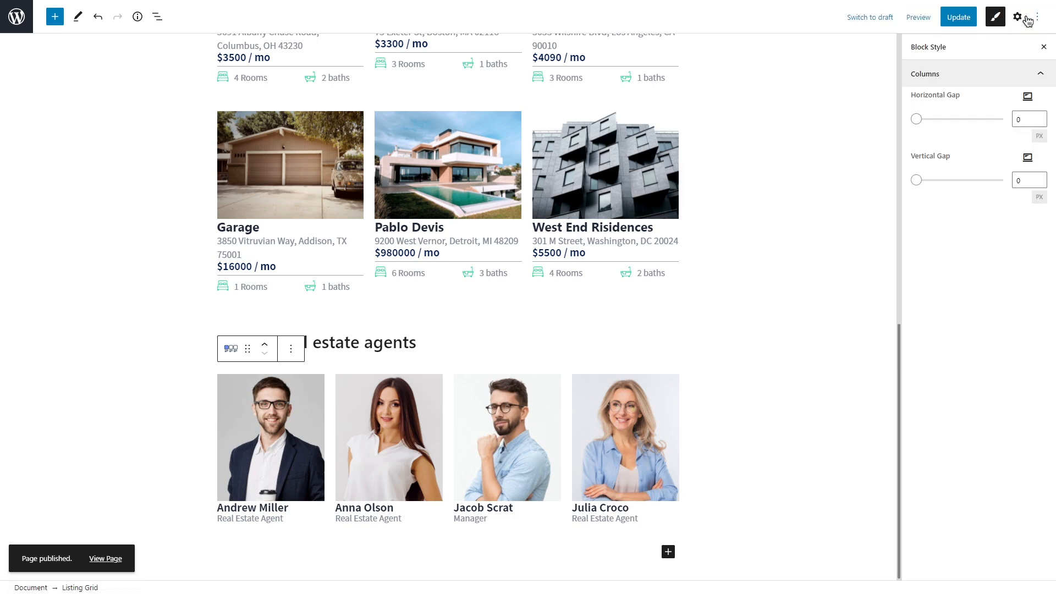
{"action": "left_click", "coordinate": [918, 17]}
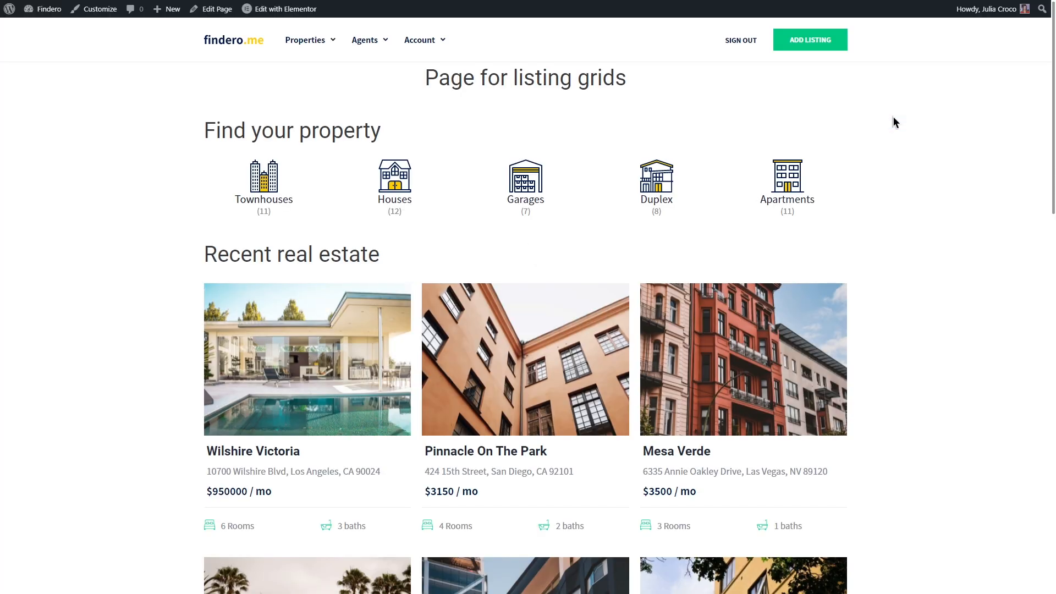
Step: Scroll the live page down to the nine properties and Trusted real estate agents section
{"action": "scroll", "scroll_direction": "down", "scroll_amount": 3}
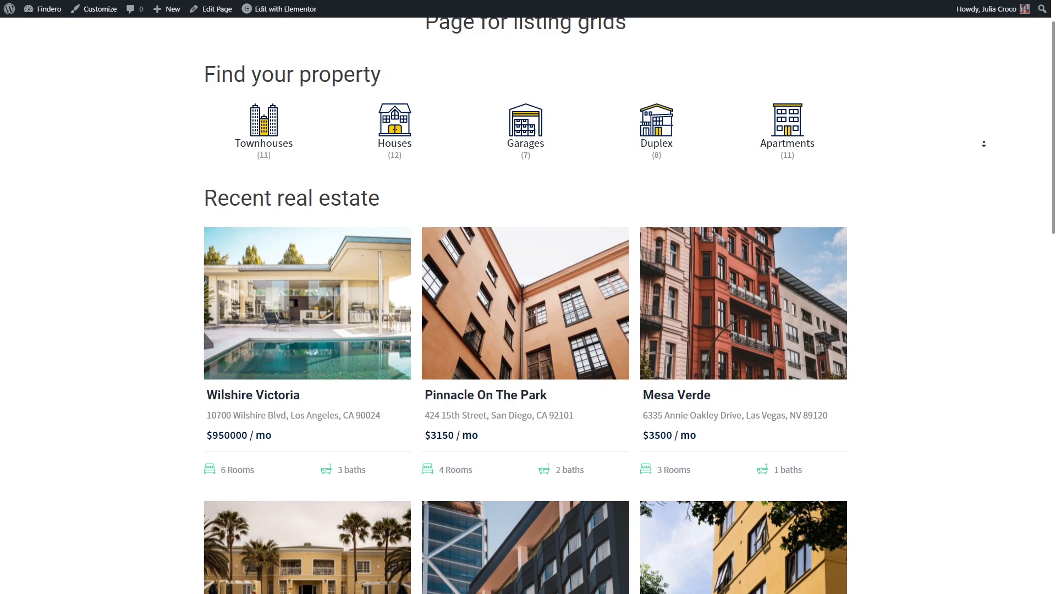
{"action": "scroll", "scroll_direction": "down", "scroll_amount": 3}
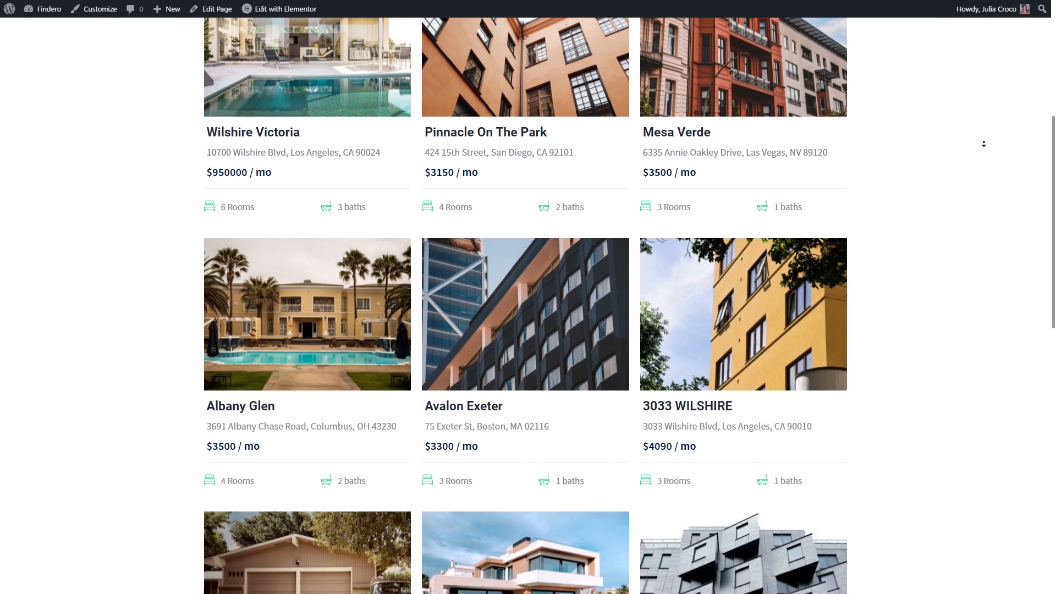
{"action": "scroll", "scroll_direction": "down", "scroll_amount": 3}
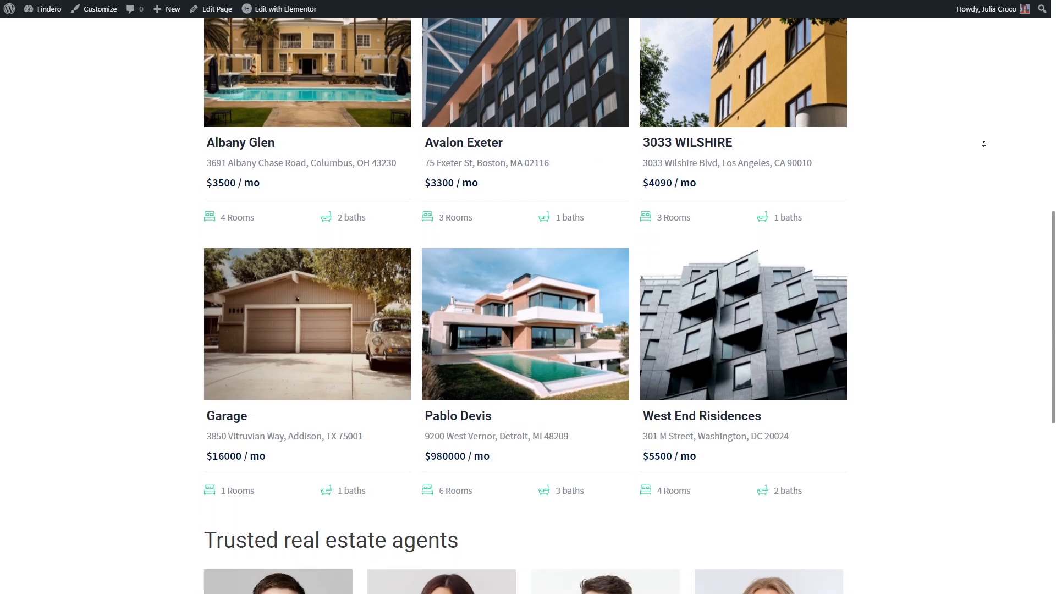
{"action": "scroll", "scroll_direction": "down", "scroll_amount": 3}
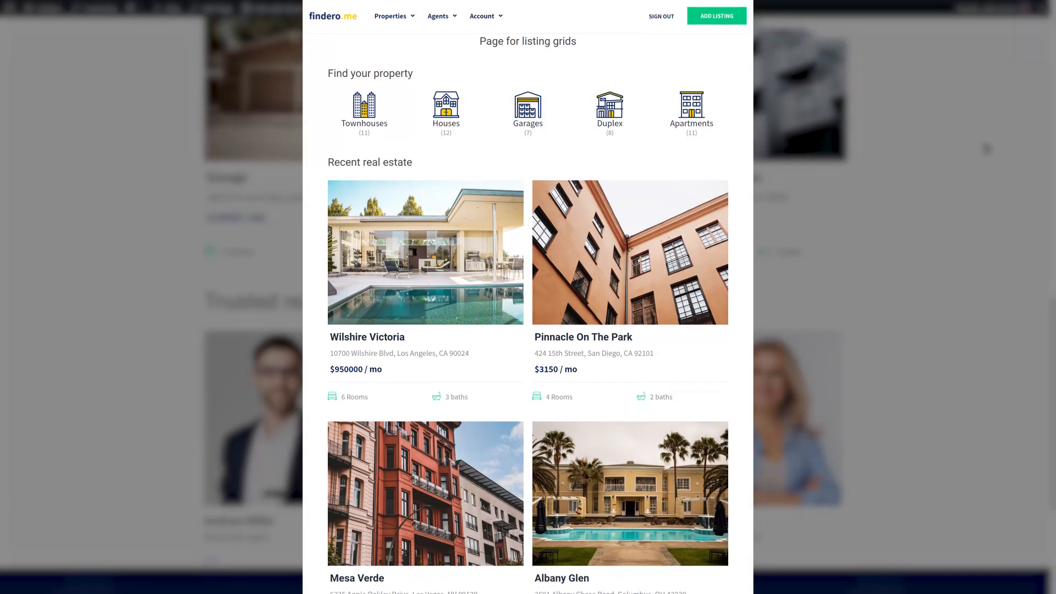
Step: Scroll through the page's tablet and mobile layouts to check the reflowed grids
{"action": "scroll", "scroll_direction": "down", "scroll_amount": 3}
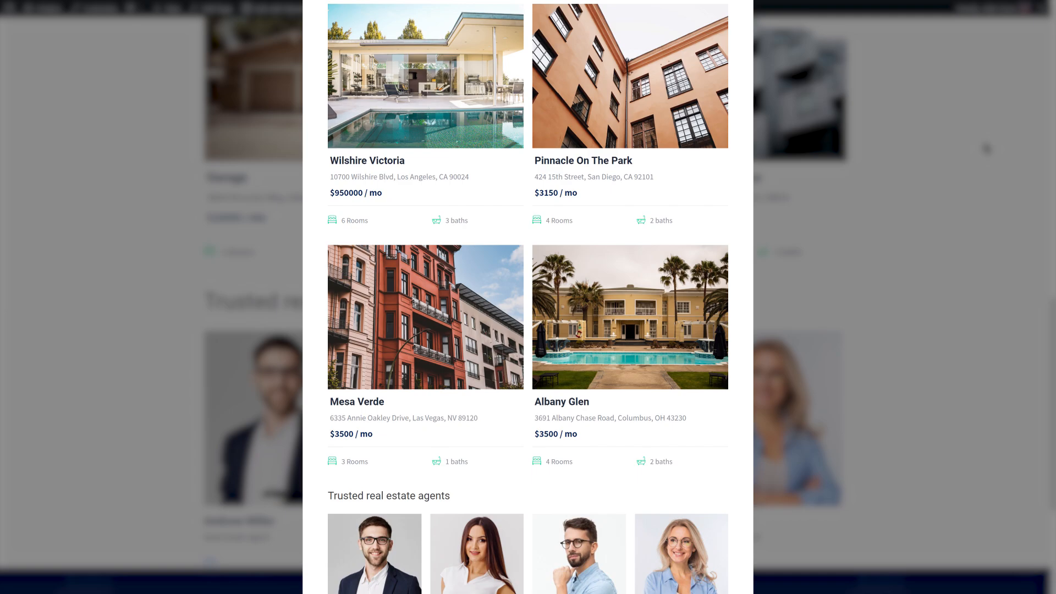
{"action": "scroll", "scroll_direction": "down", "scroll_amount": 3}
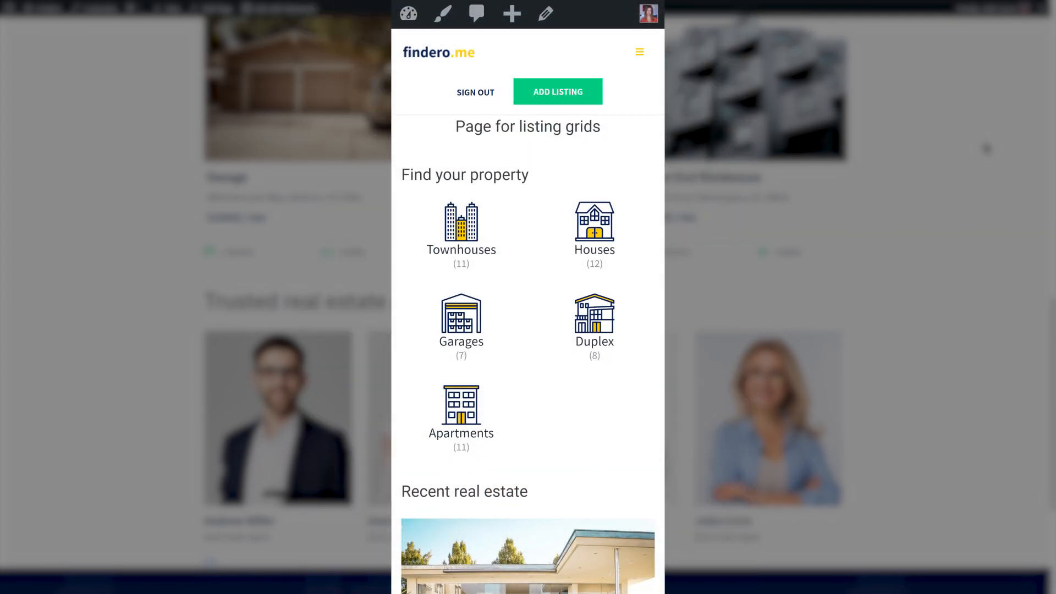
{"action": "scroll", "scroll_direction": "down", "scroll_amount": 3}
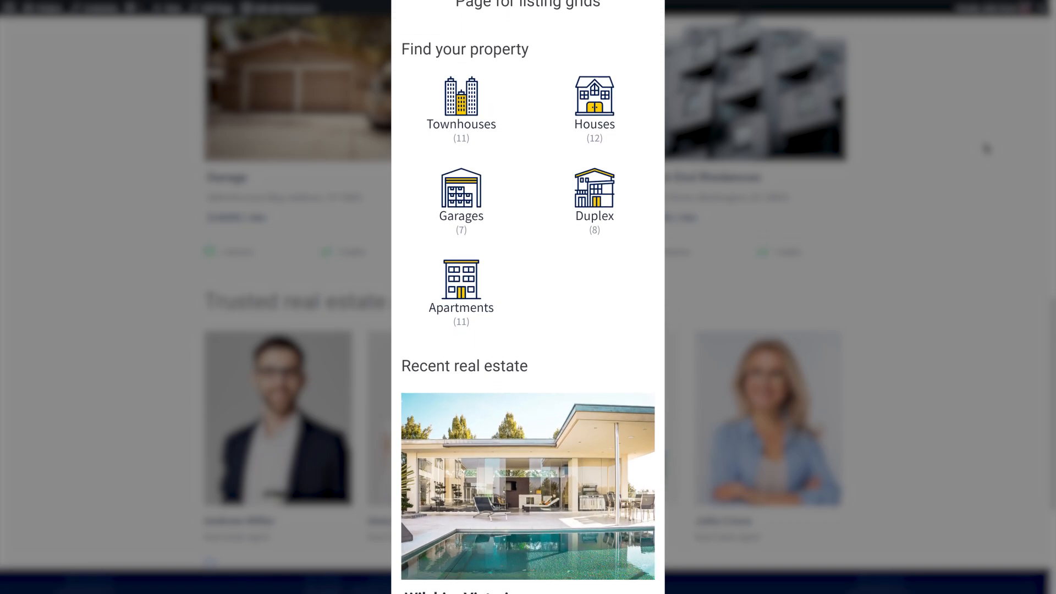
{"action": "scroll", "scroll_direction": "down", "scroll_amount": 3}
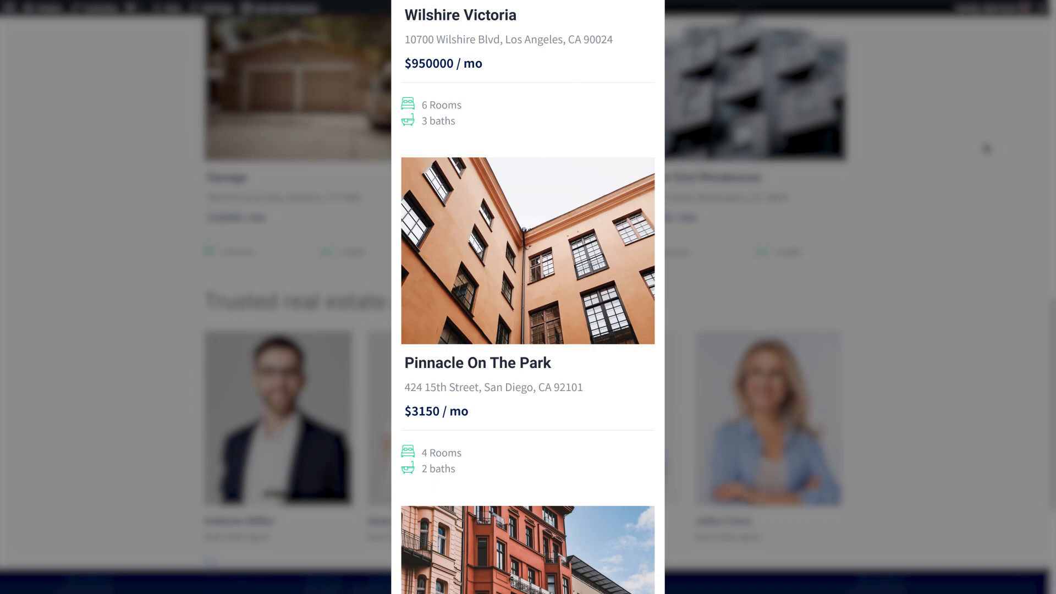
{"action": "scroll", "scroll_direction": "down", "scroll_amount": 3}
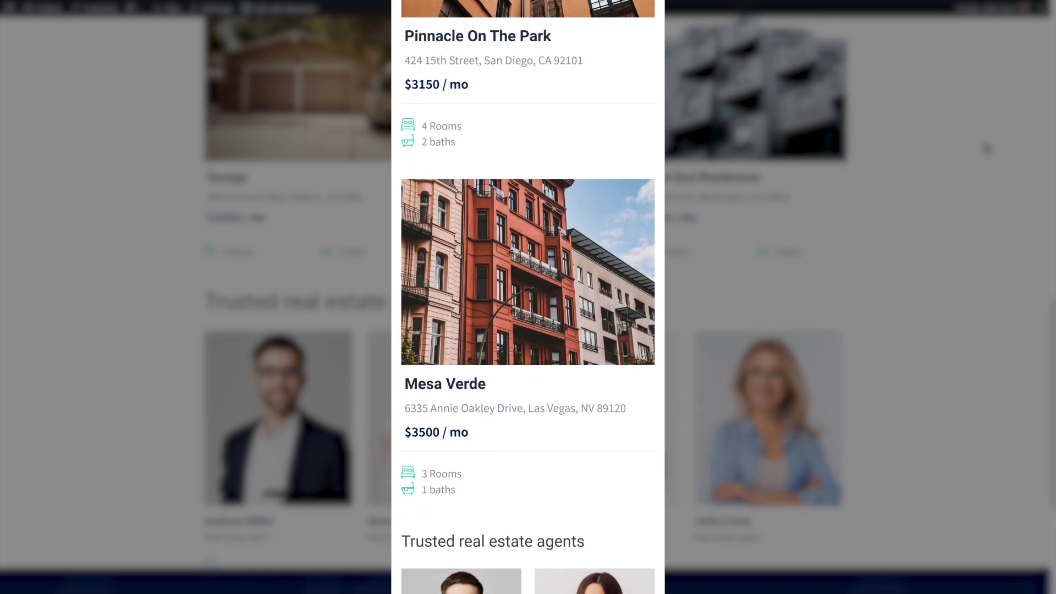
{"action": "scroll", "scroll_direction": "down", "scroll_amount": 3}
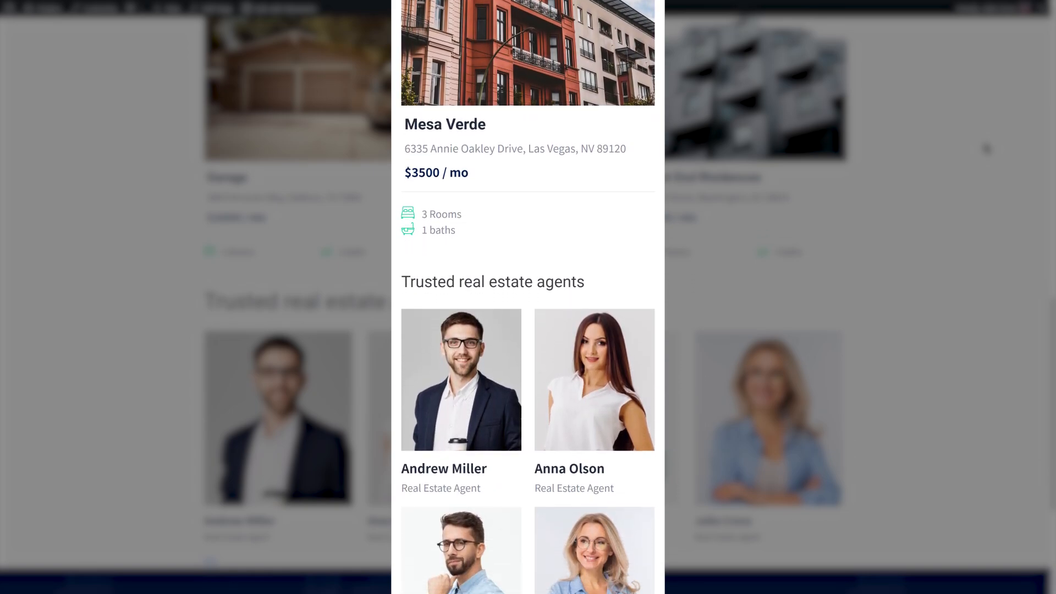
{"action": "scroll", "scroll_direction": "down", "scroll_amount": 3}
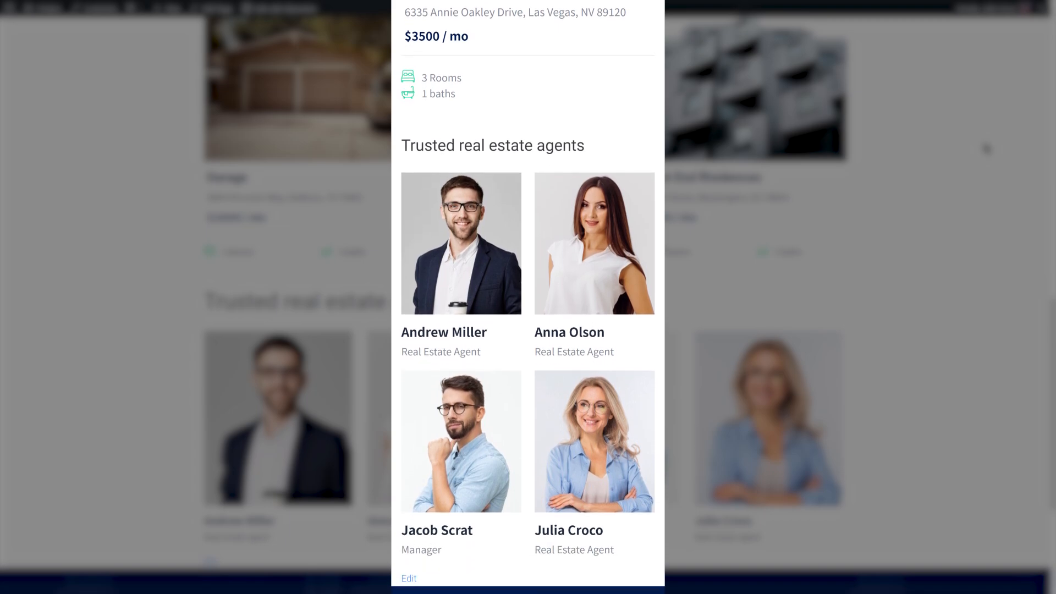